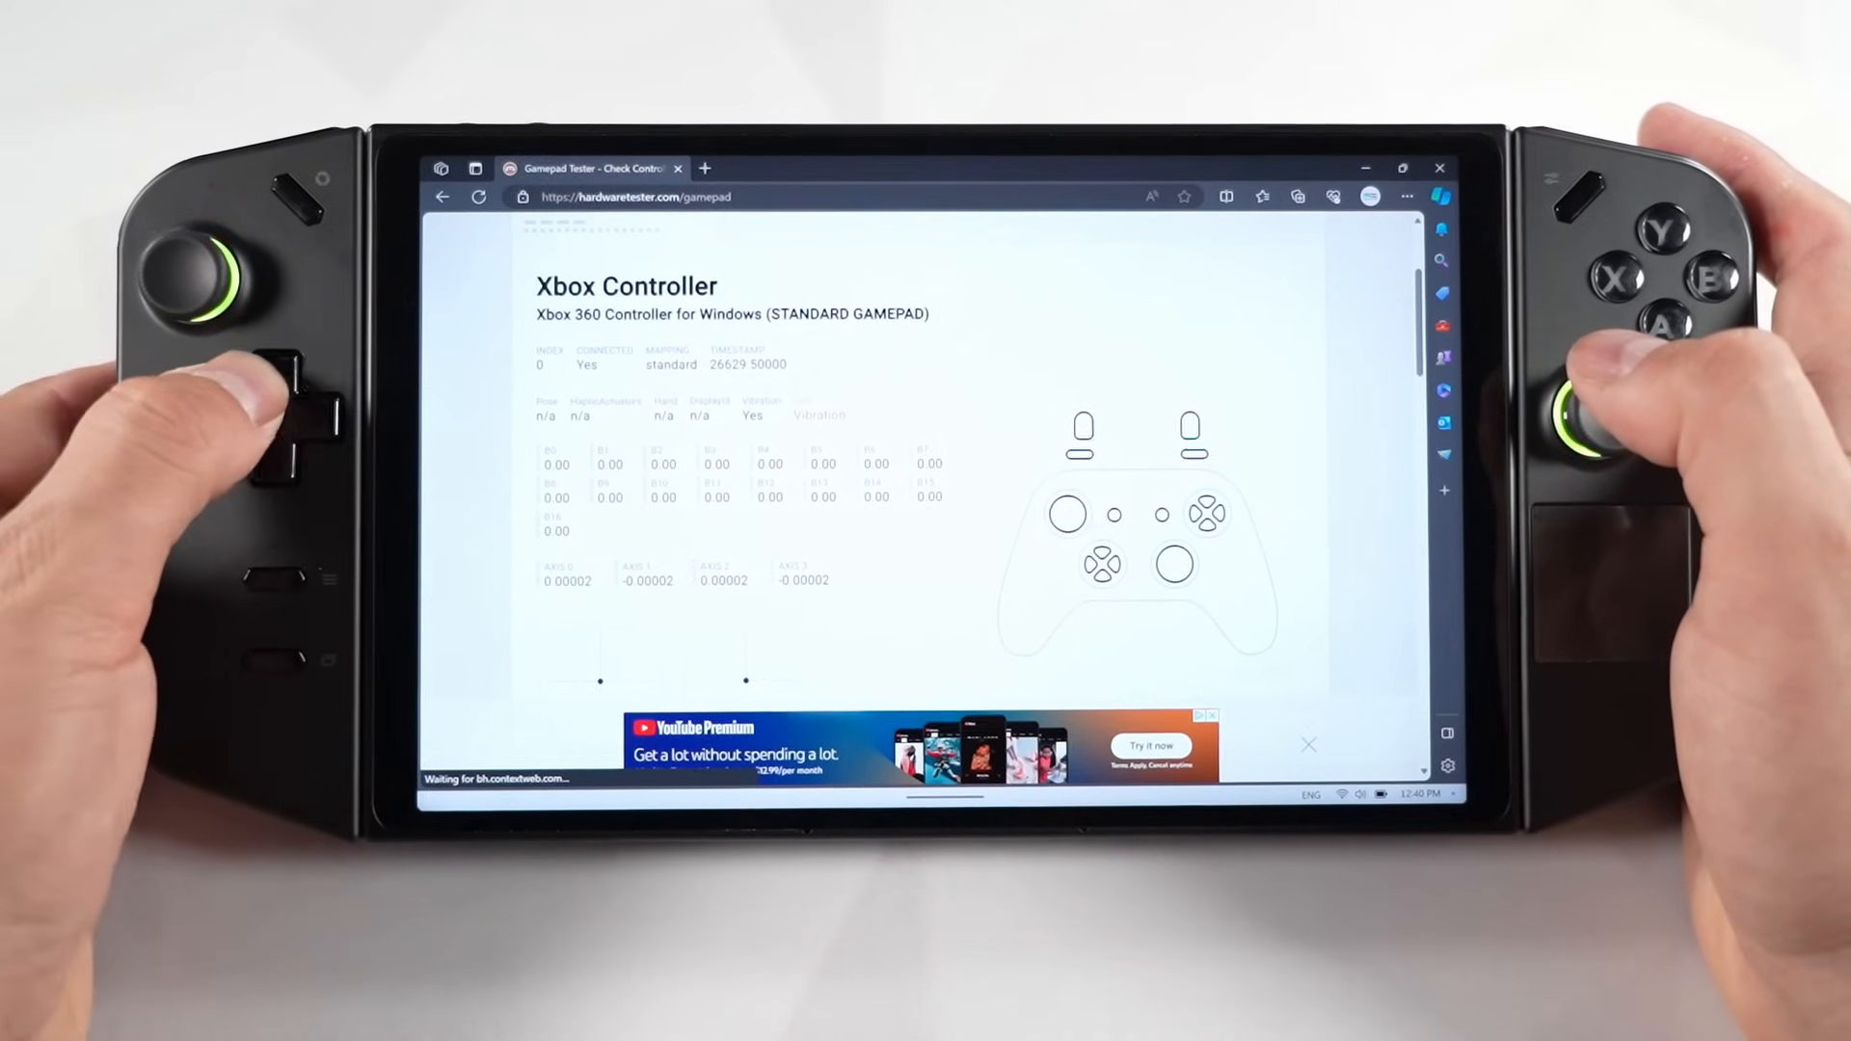
# Step: Scroll down the Gamepad Tester page to reach the circularity test for both sticks
pyautogui.scroll(-3)
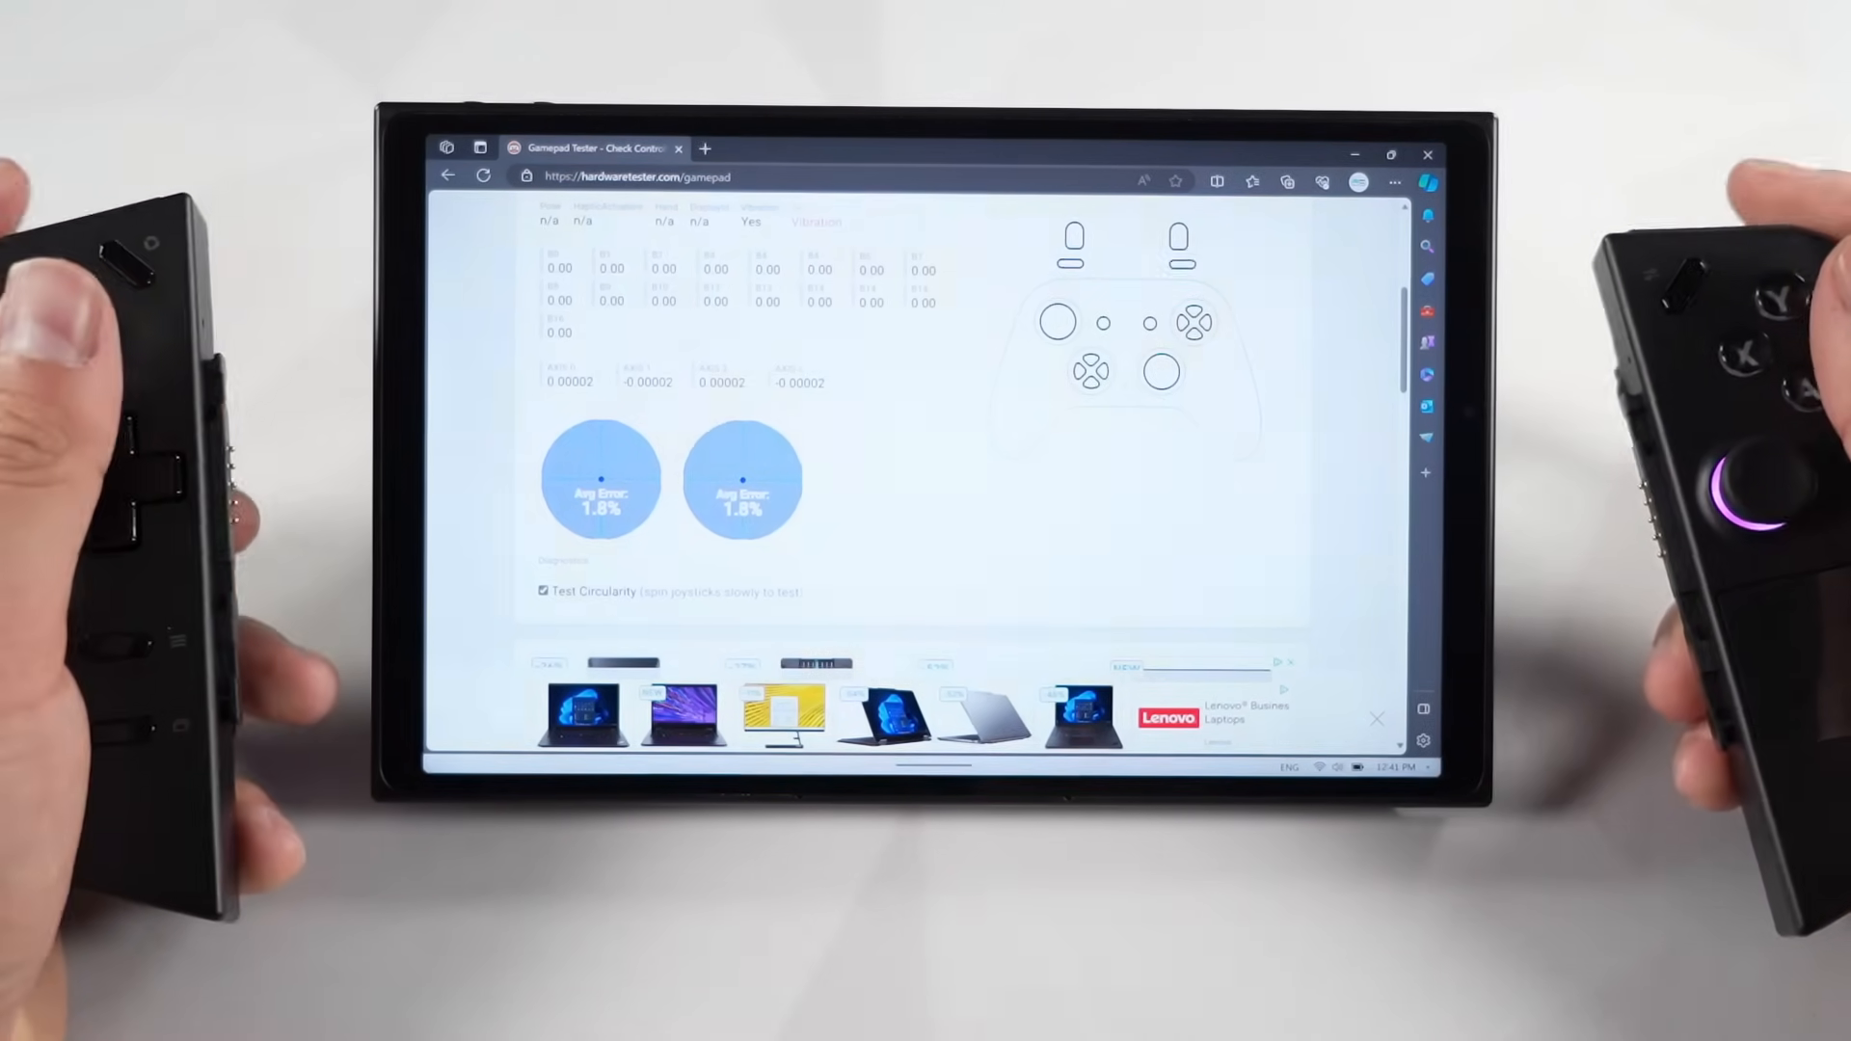
# Step: Reach Windows Update from Start > Settings and check that the system is up to date
pyautogui.click(669, 1017)
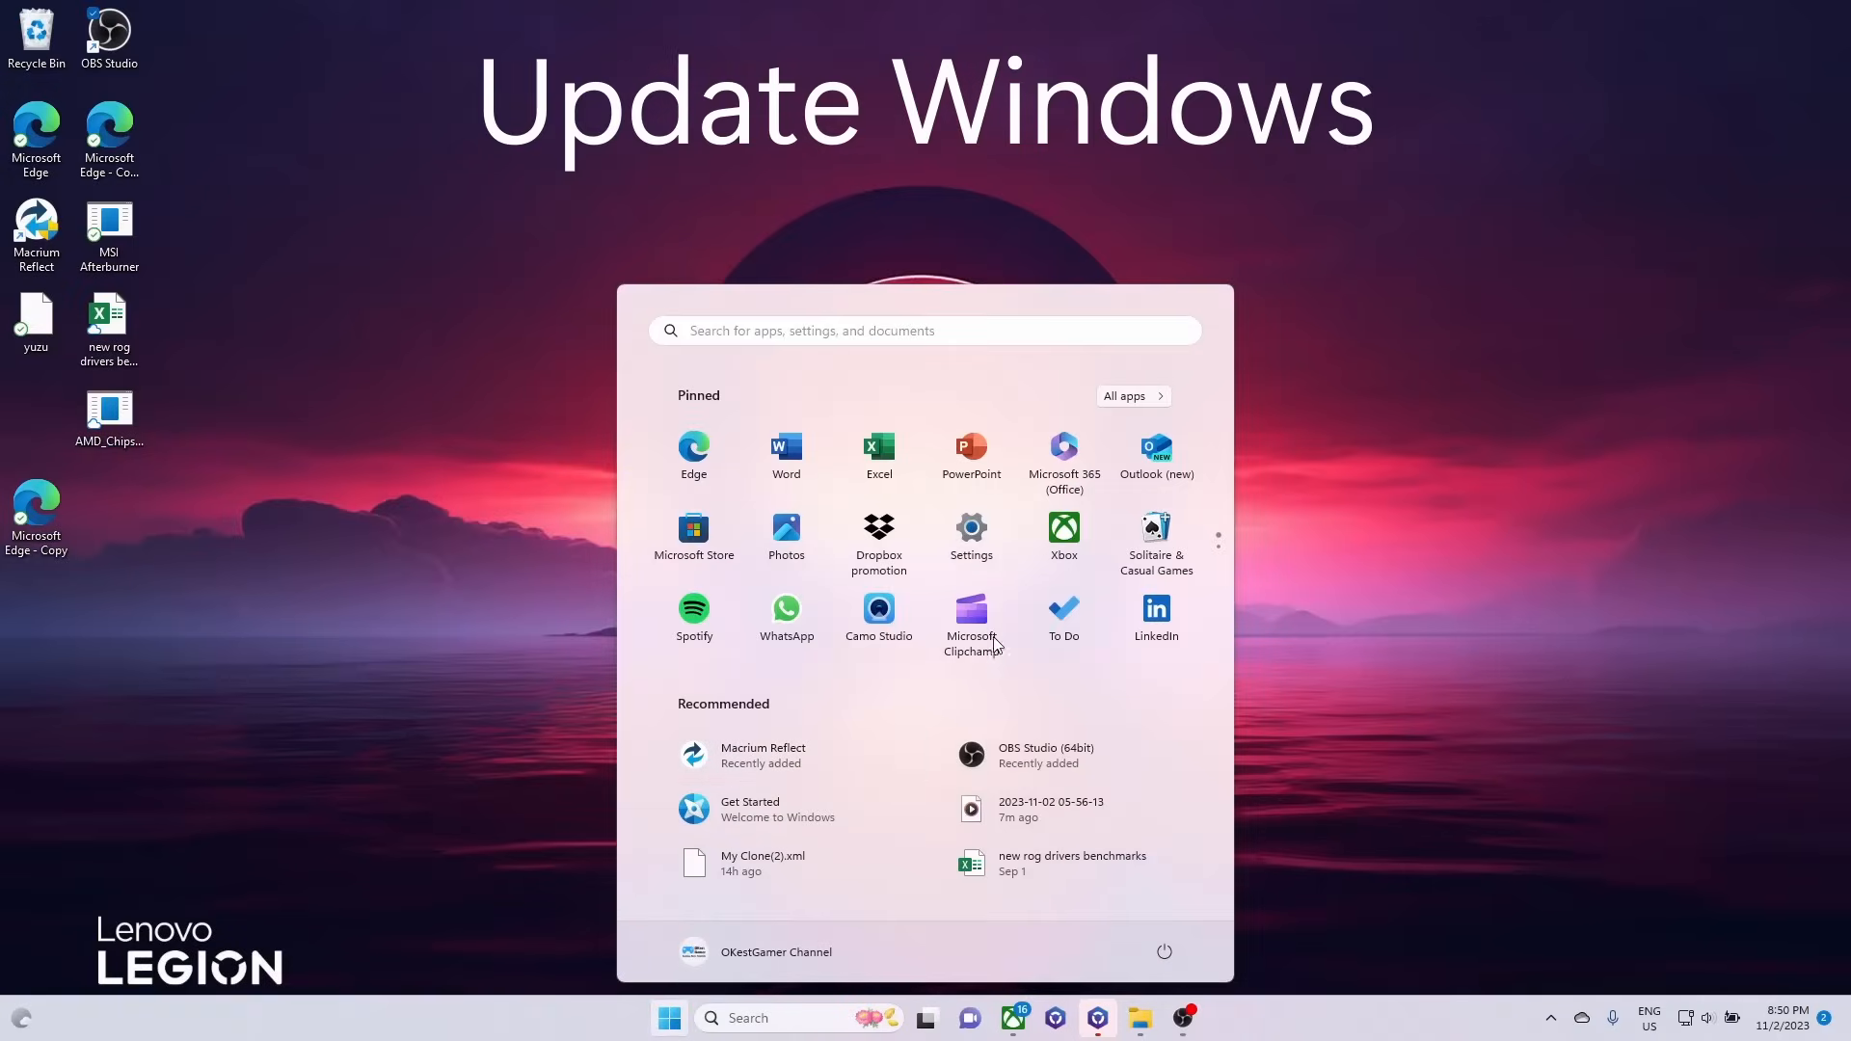
pyautogui.click(970, 534)
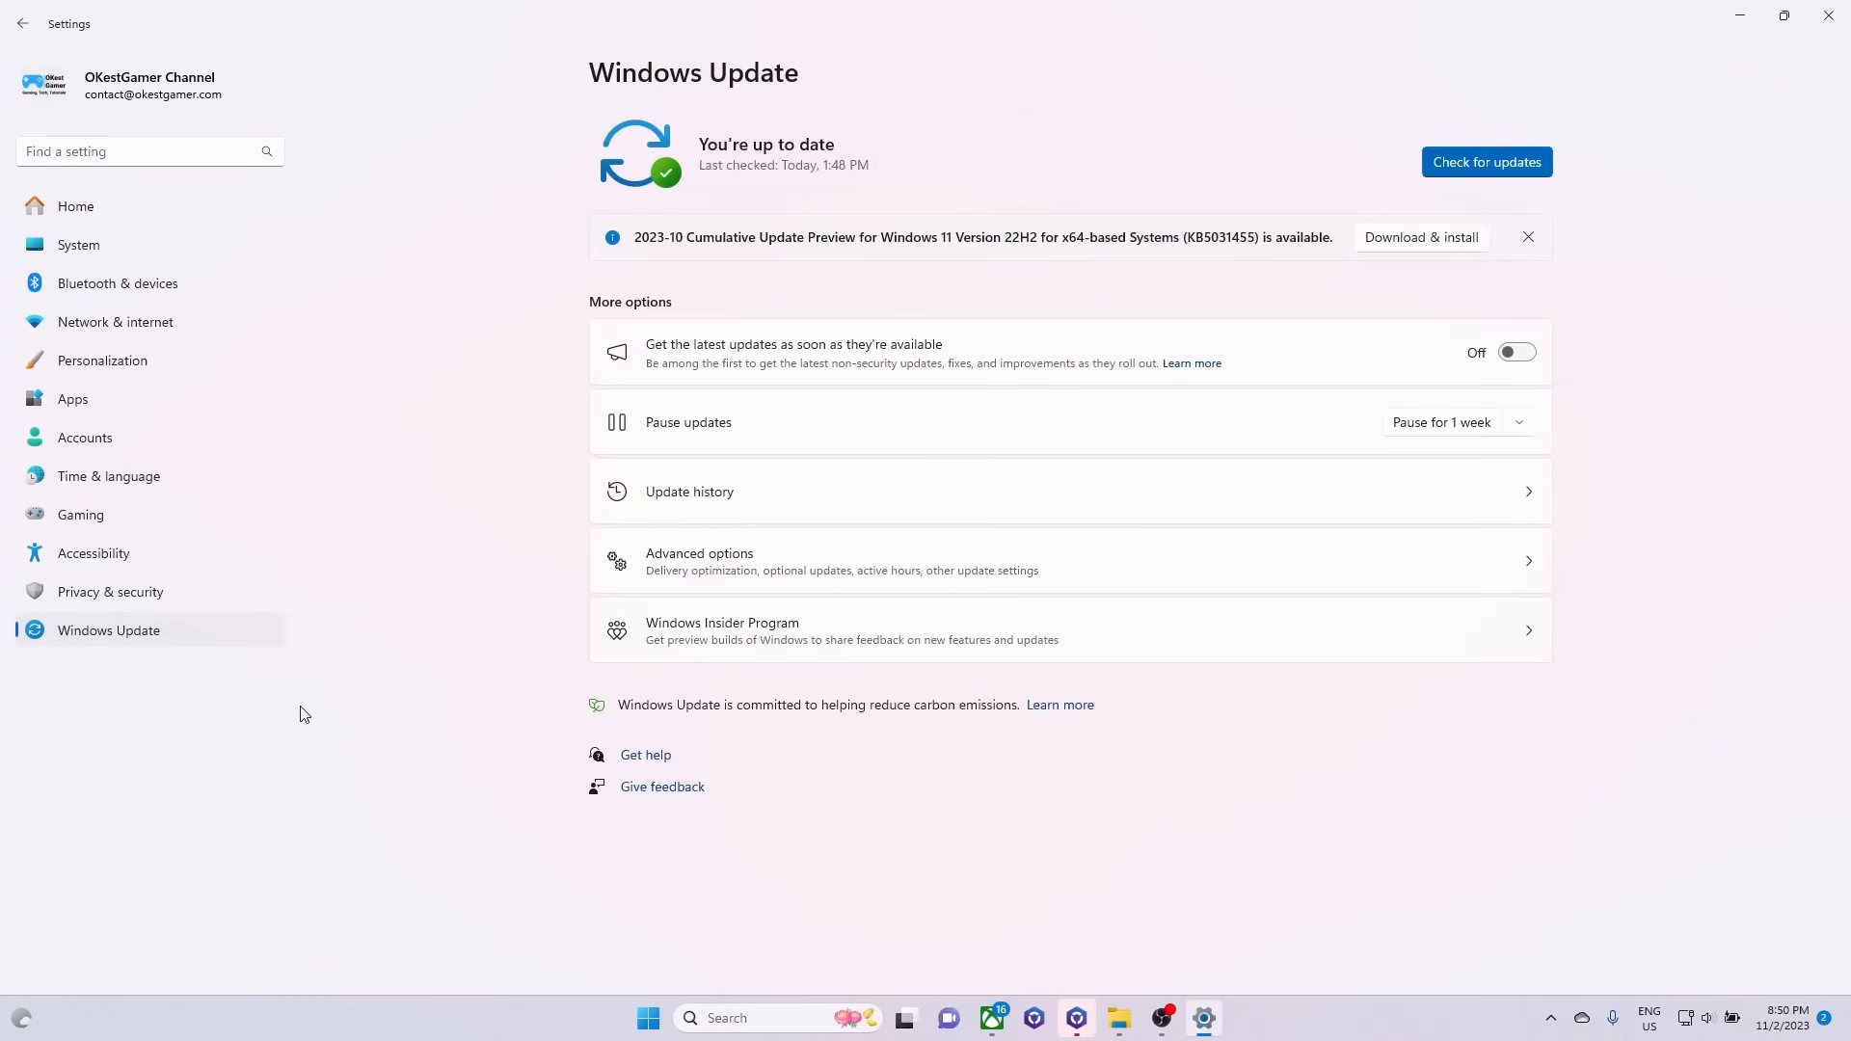
pyautogui.moveTo(1012, 272)
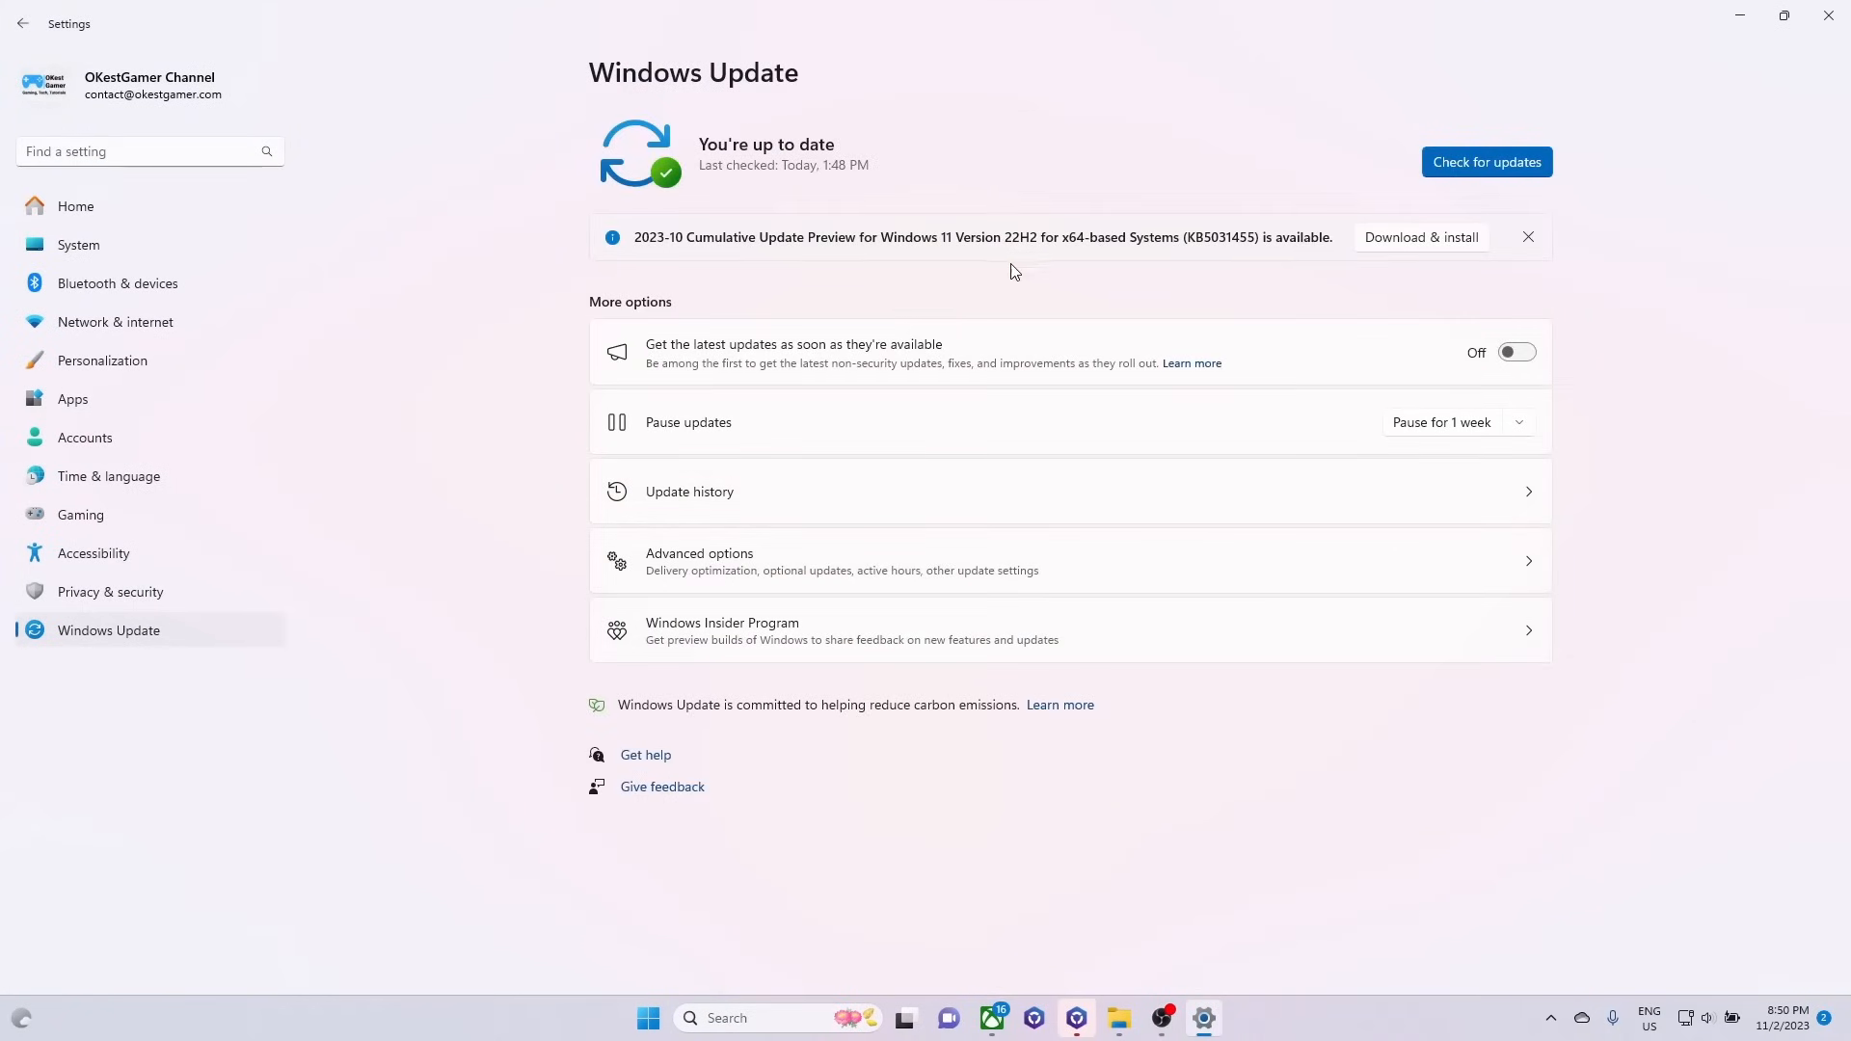
pyautogui.click(1485, 162)
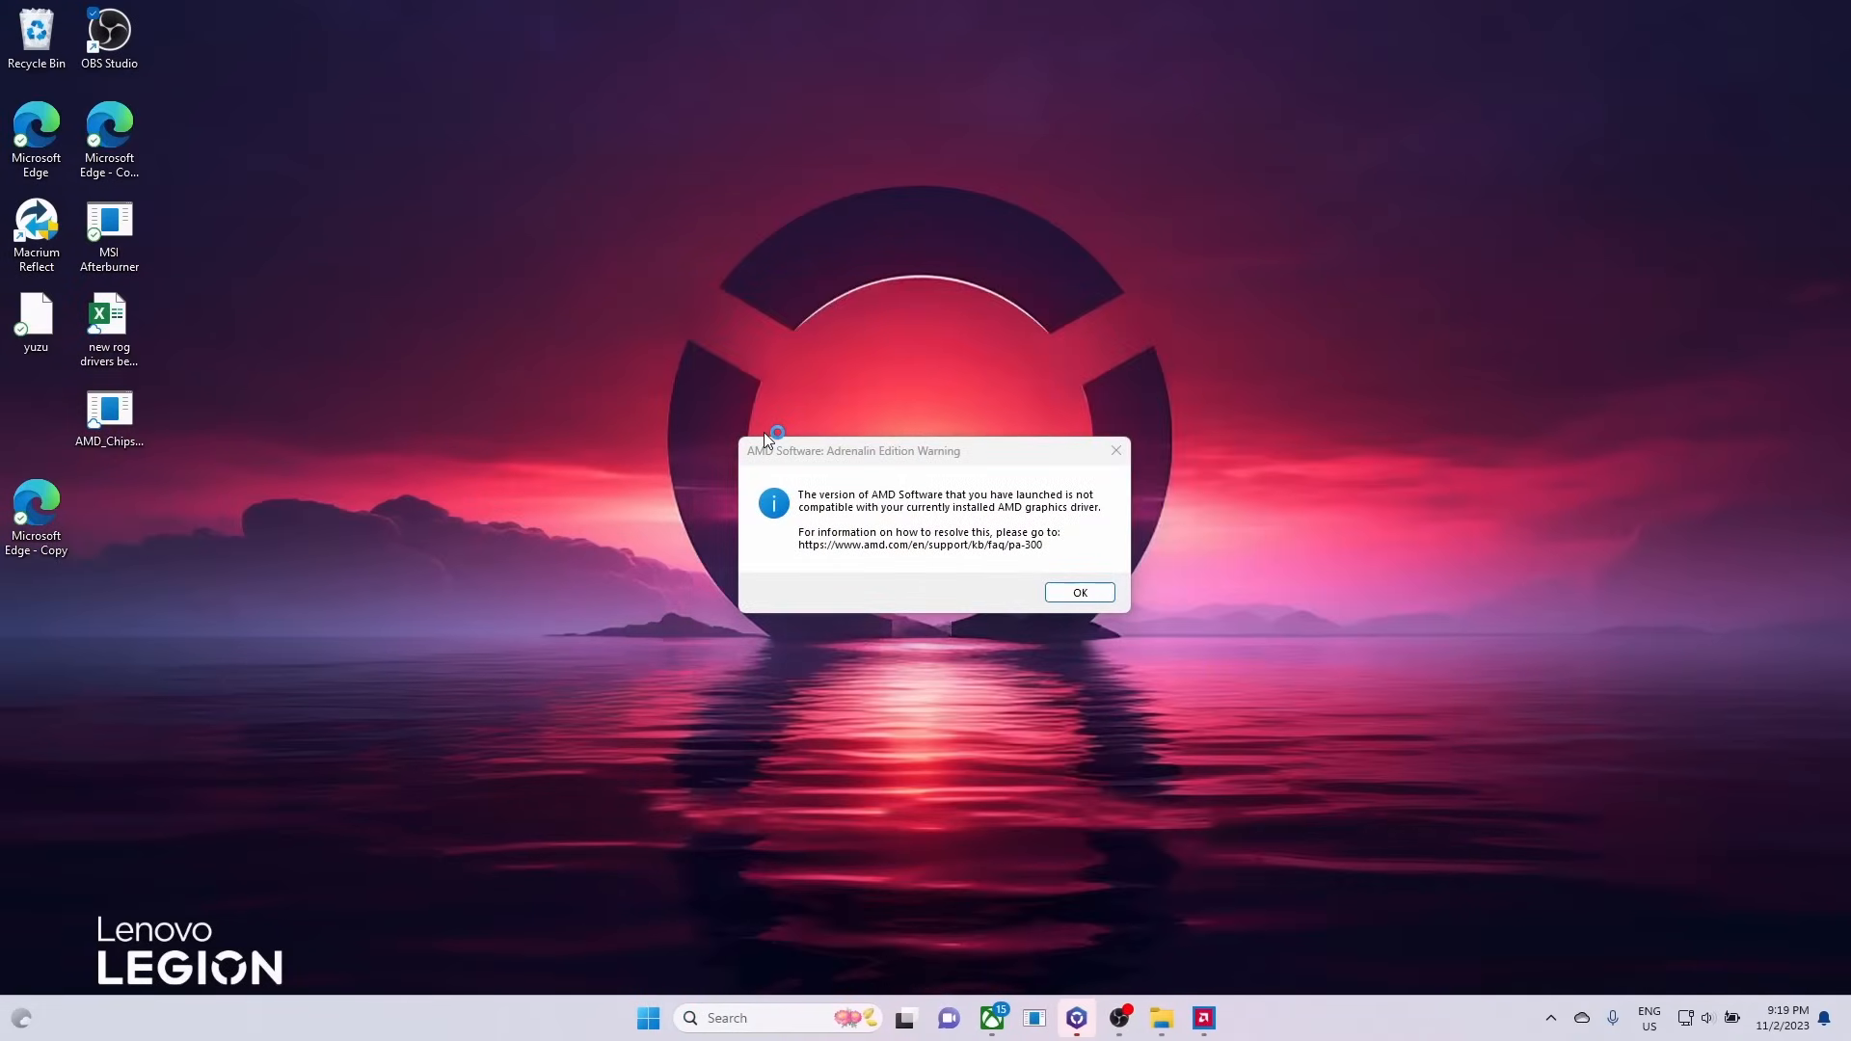
pyautogui.moveTo(1072, 538)
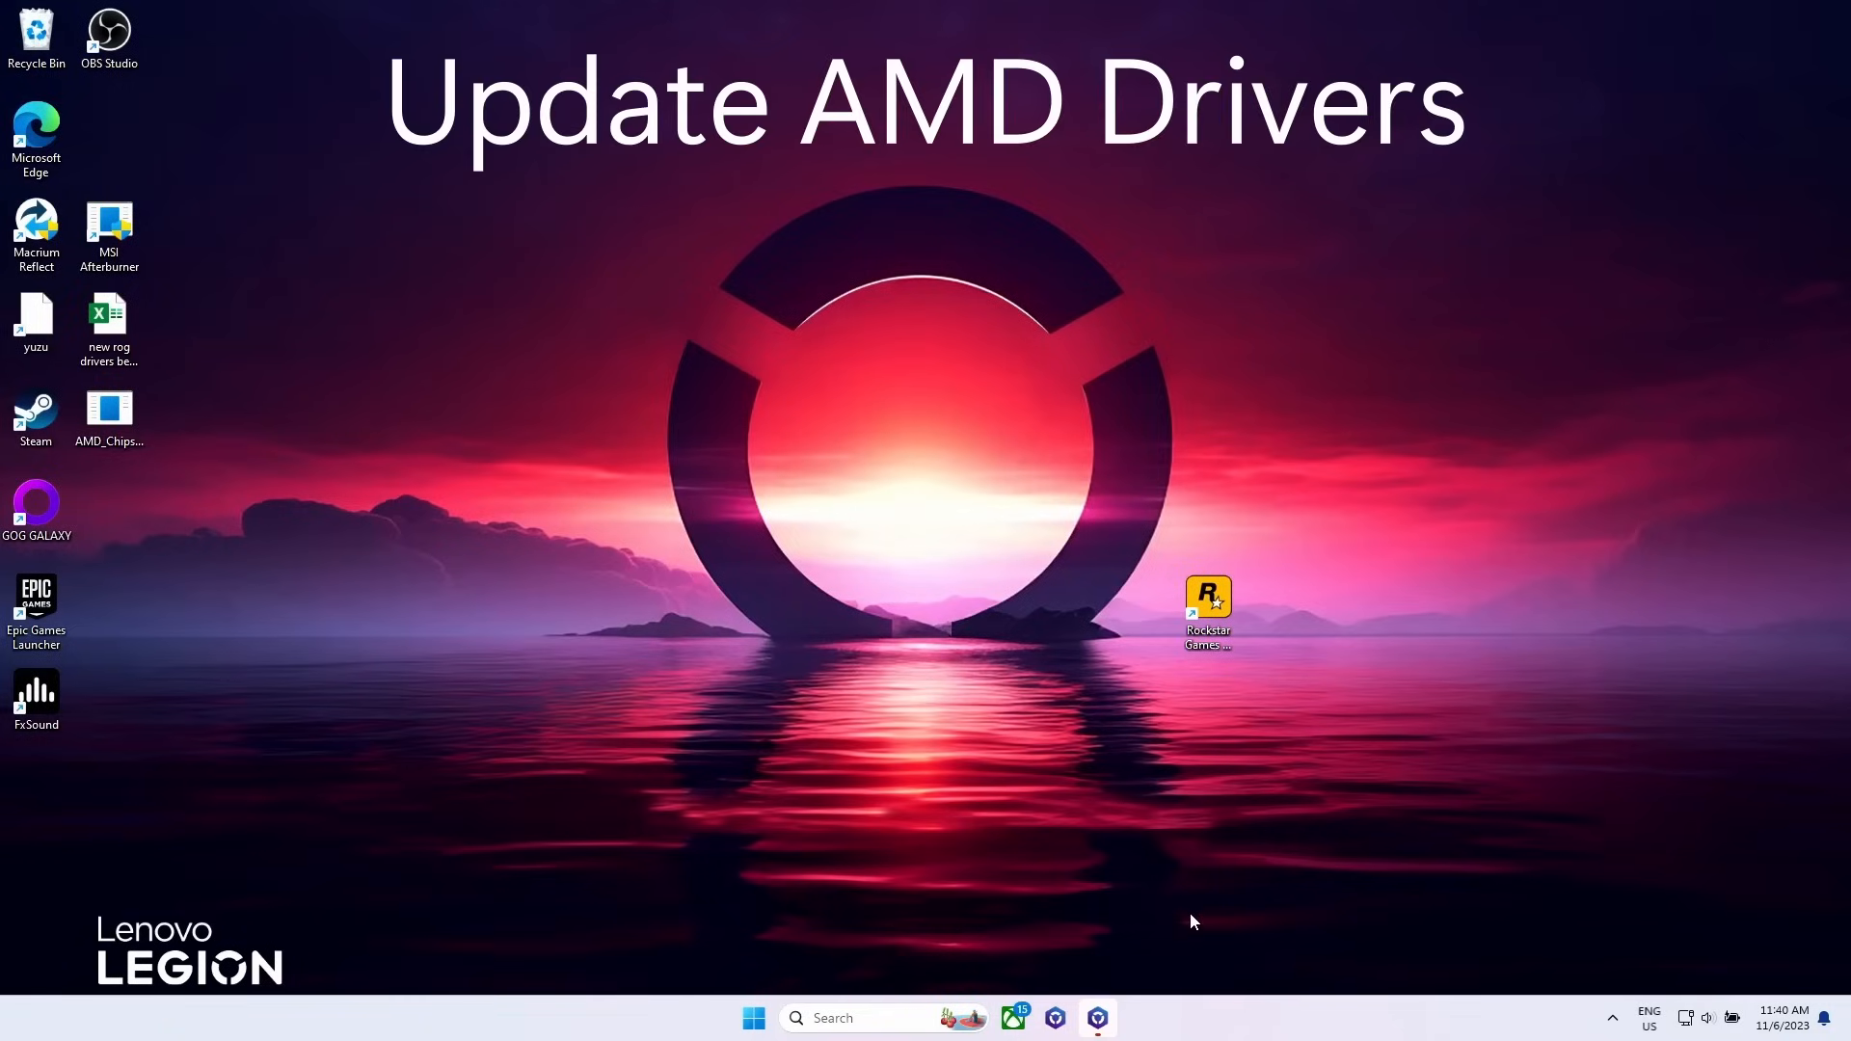
pyautogui.moveTo(284, 418)
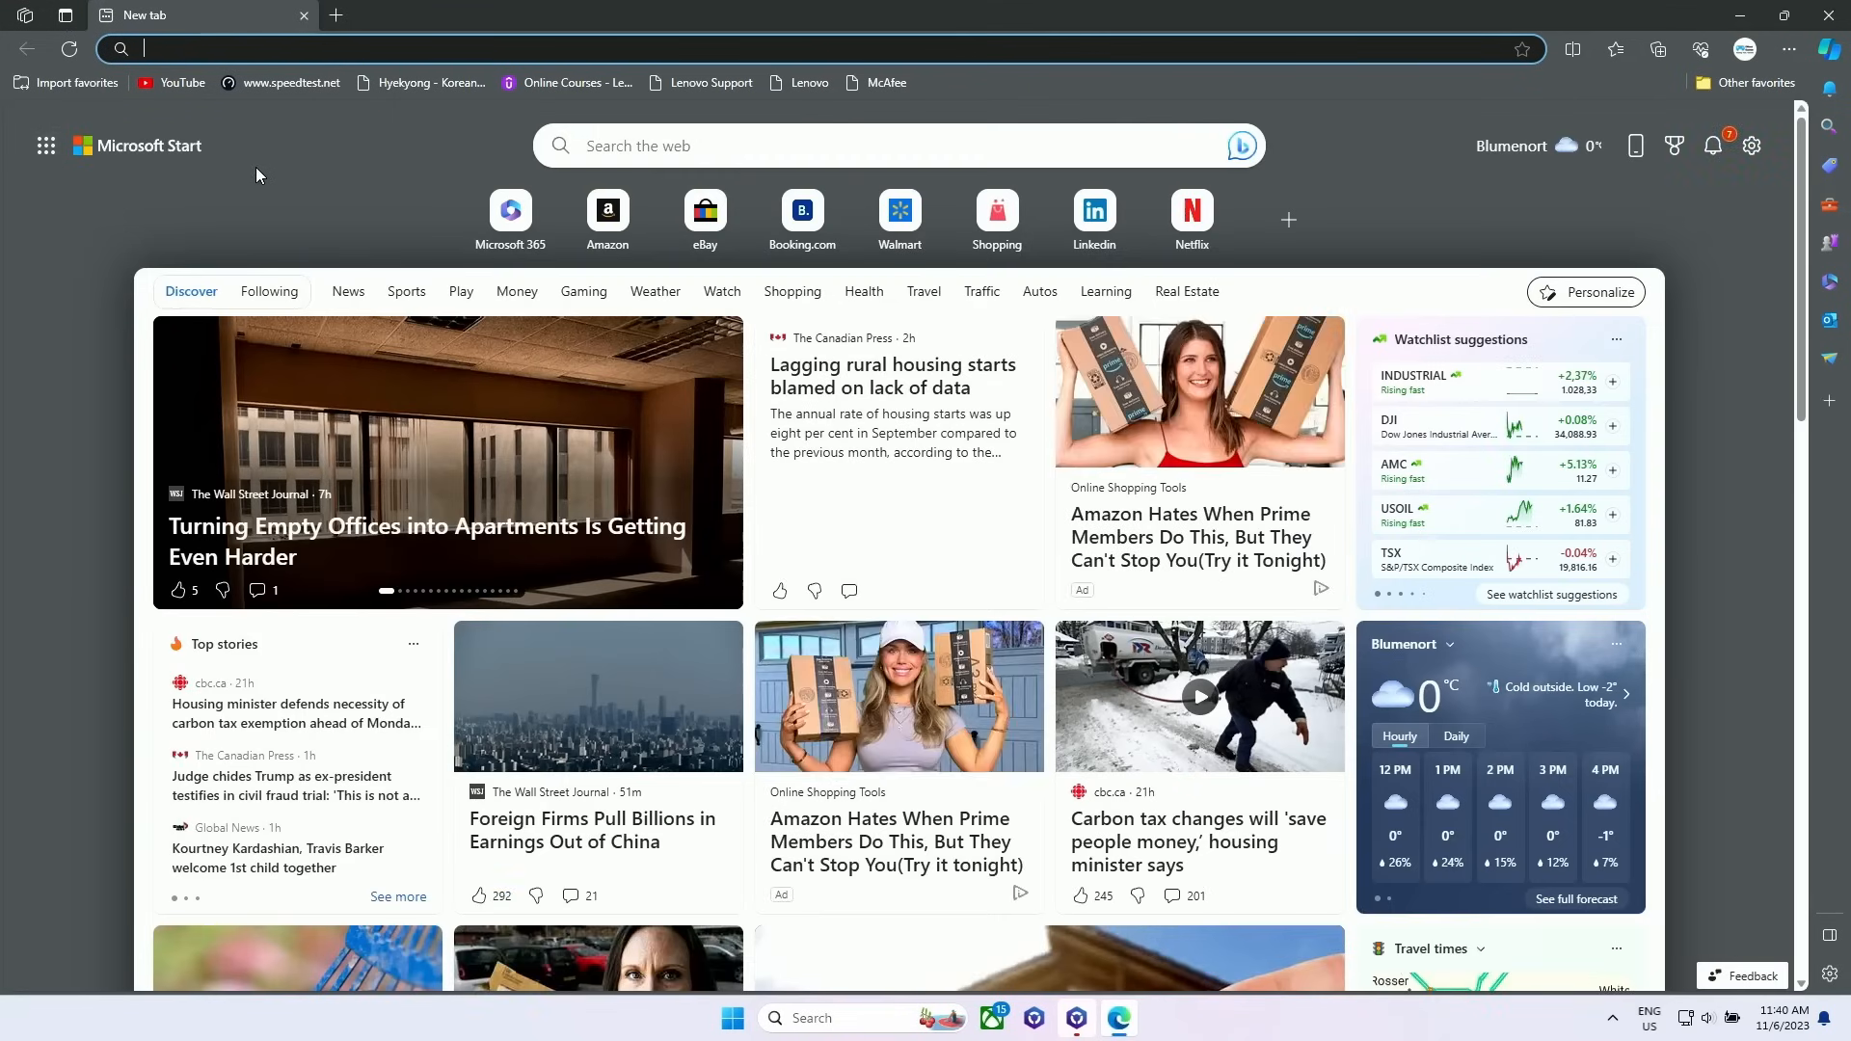
# Step: Search 'legion go amd drivers' and land on the Lenovo Support AMD graphics driver page
pyautogui.write('legion go amd drivers')
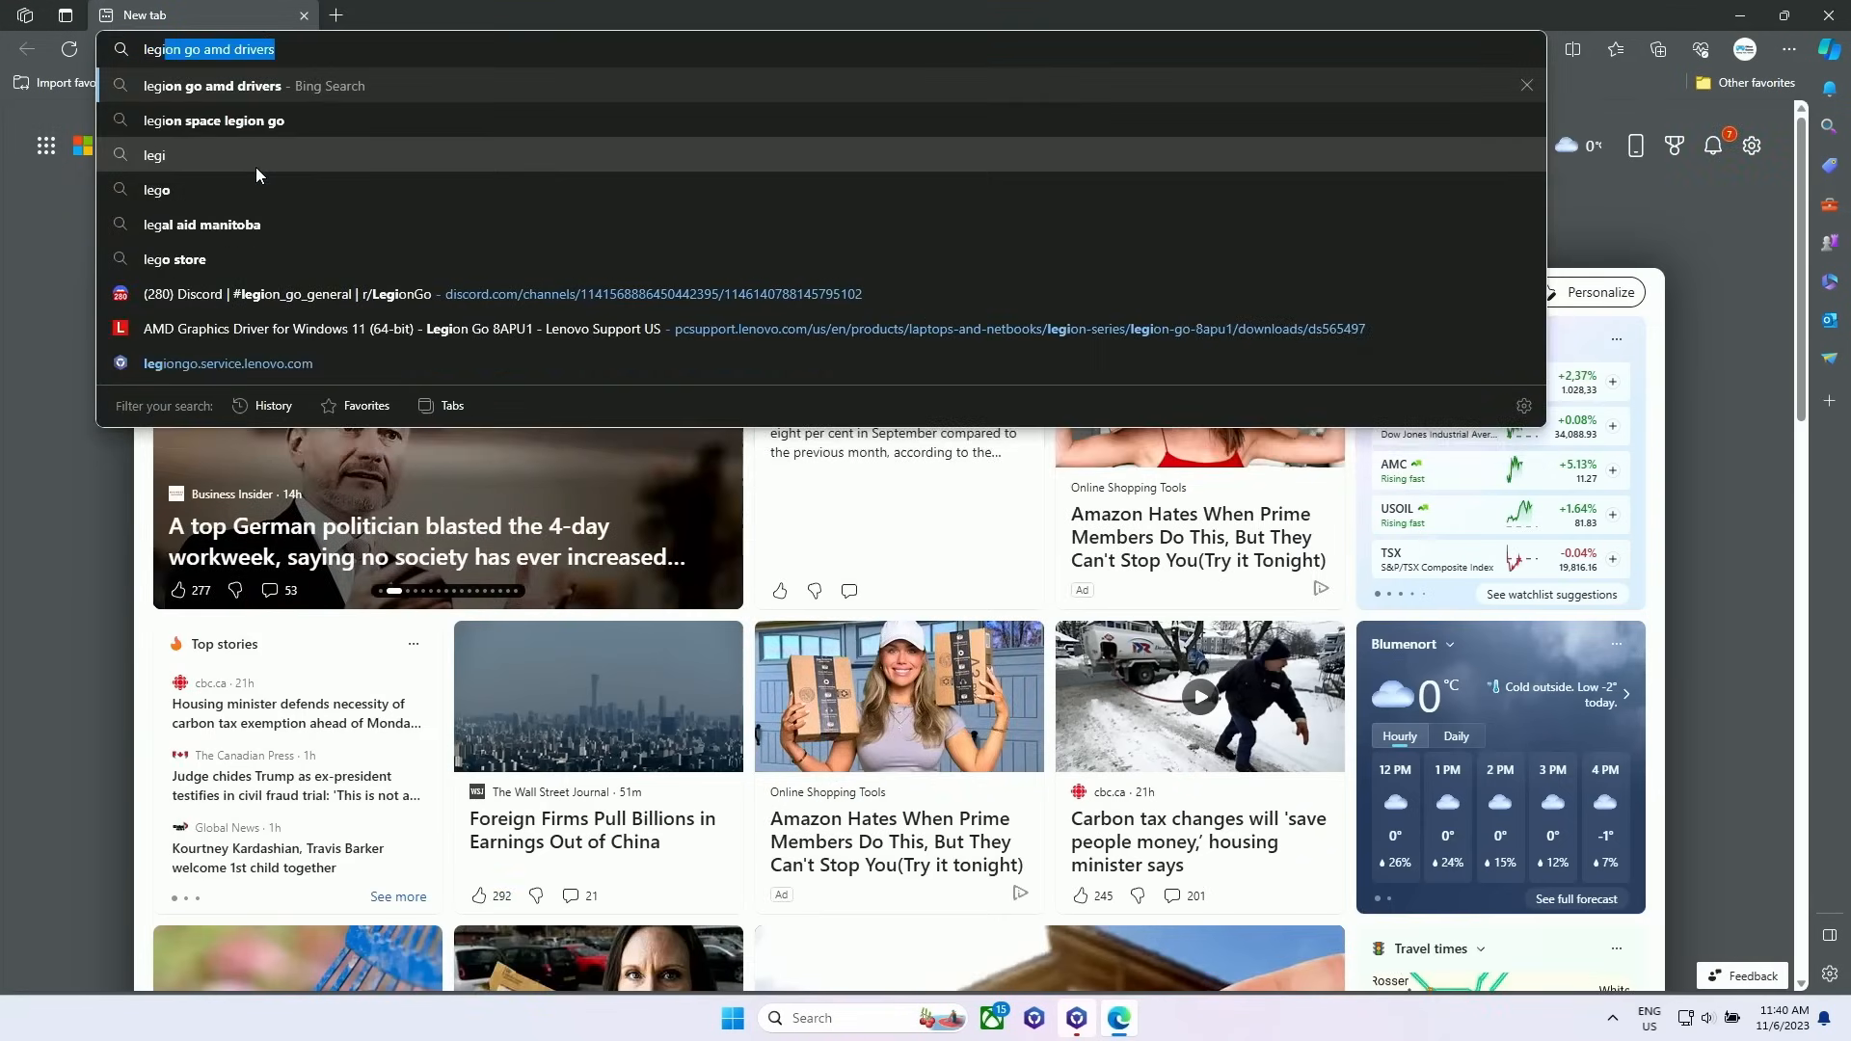
pyautogui.press('Enter')
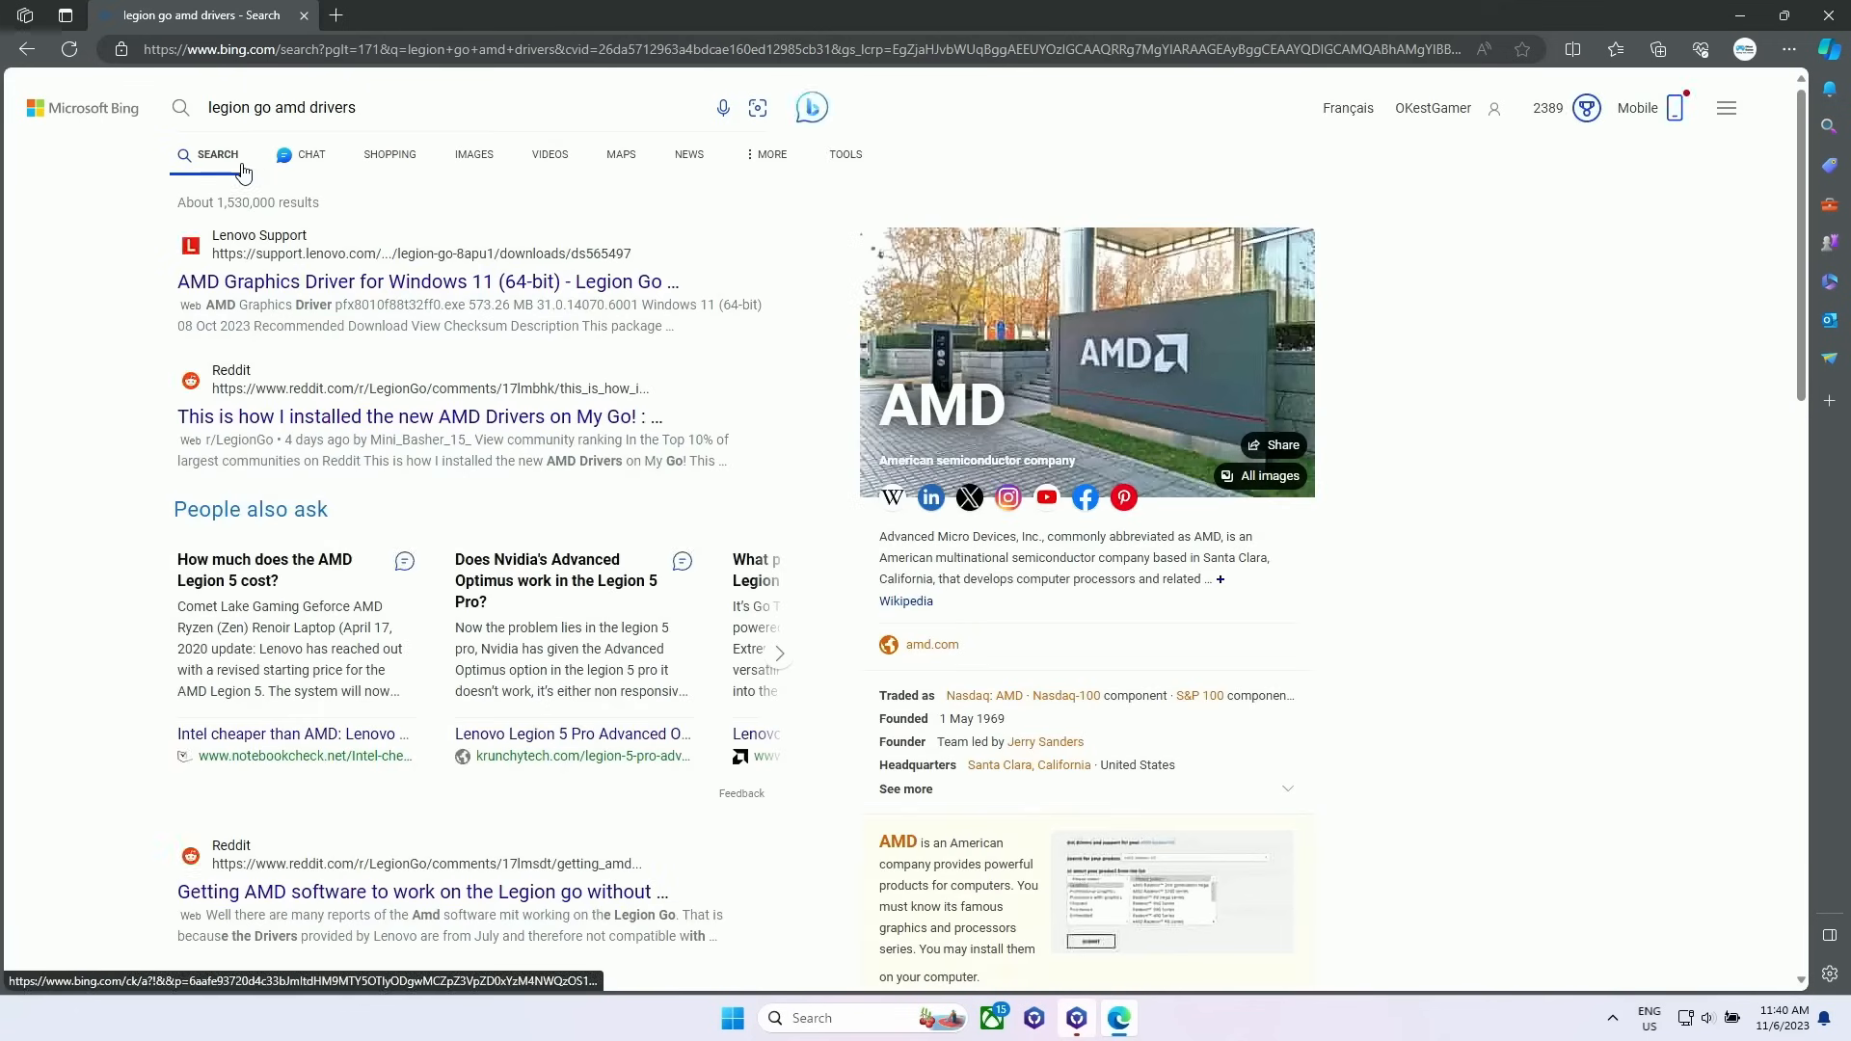
pyautogui.click(428, 282)
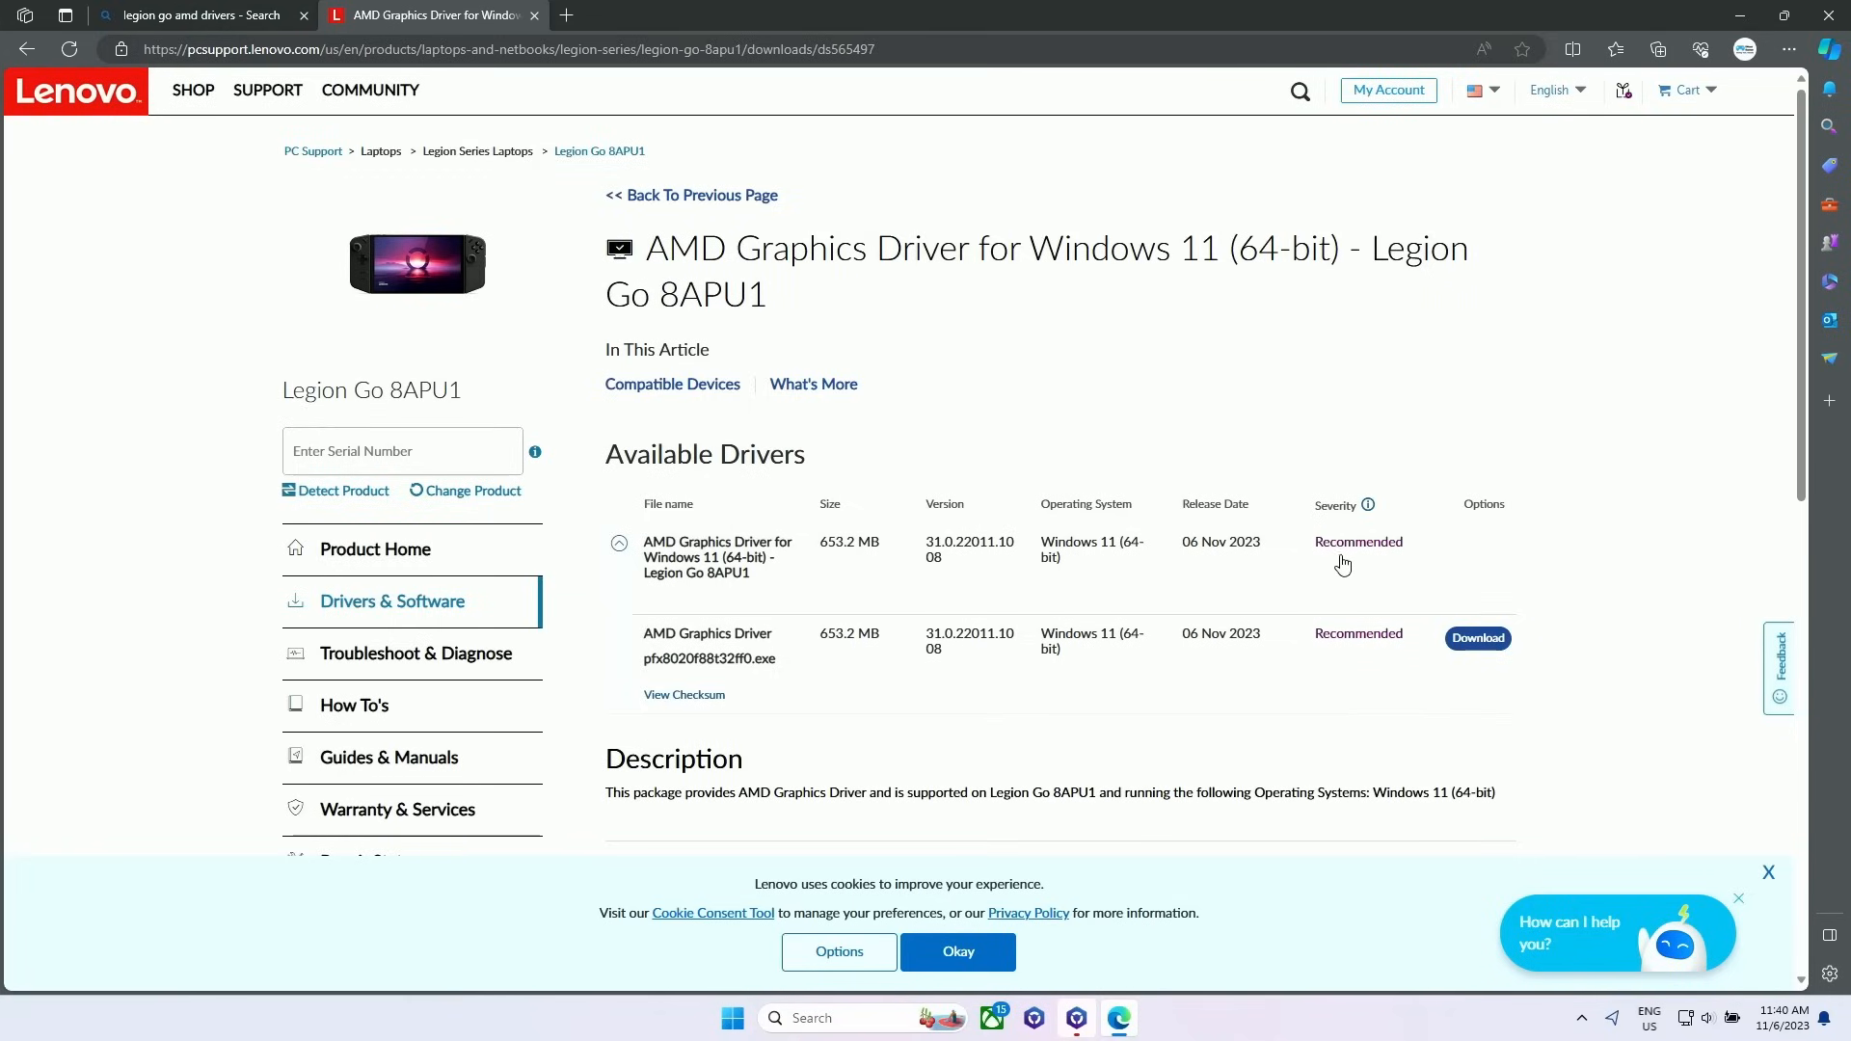
# Step: Start the Legion Go AMD Graphics Driver download from the Lenovo page
pyautogui.scroll(-3)
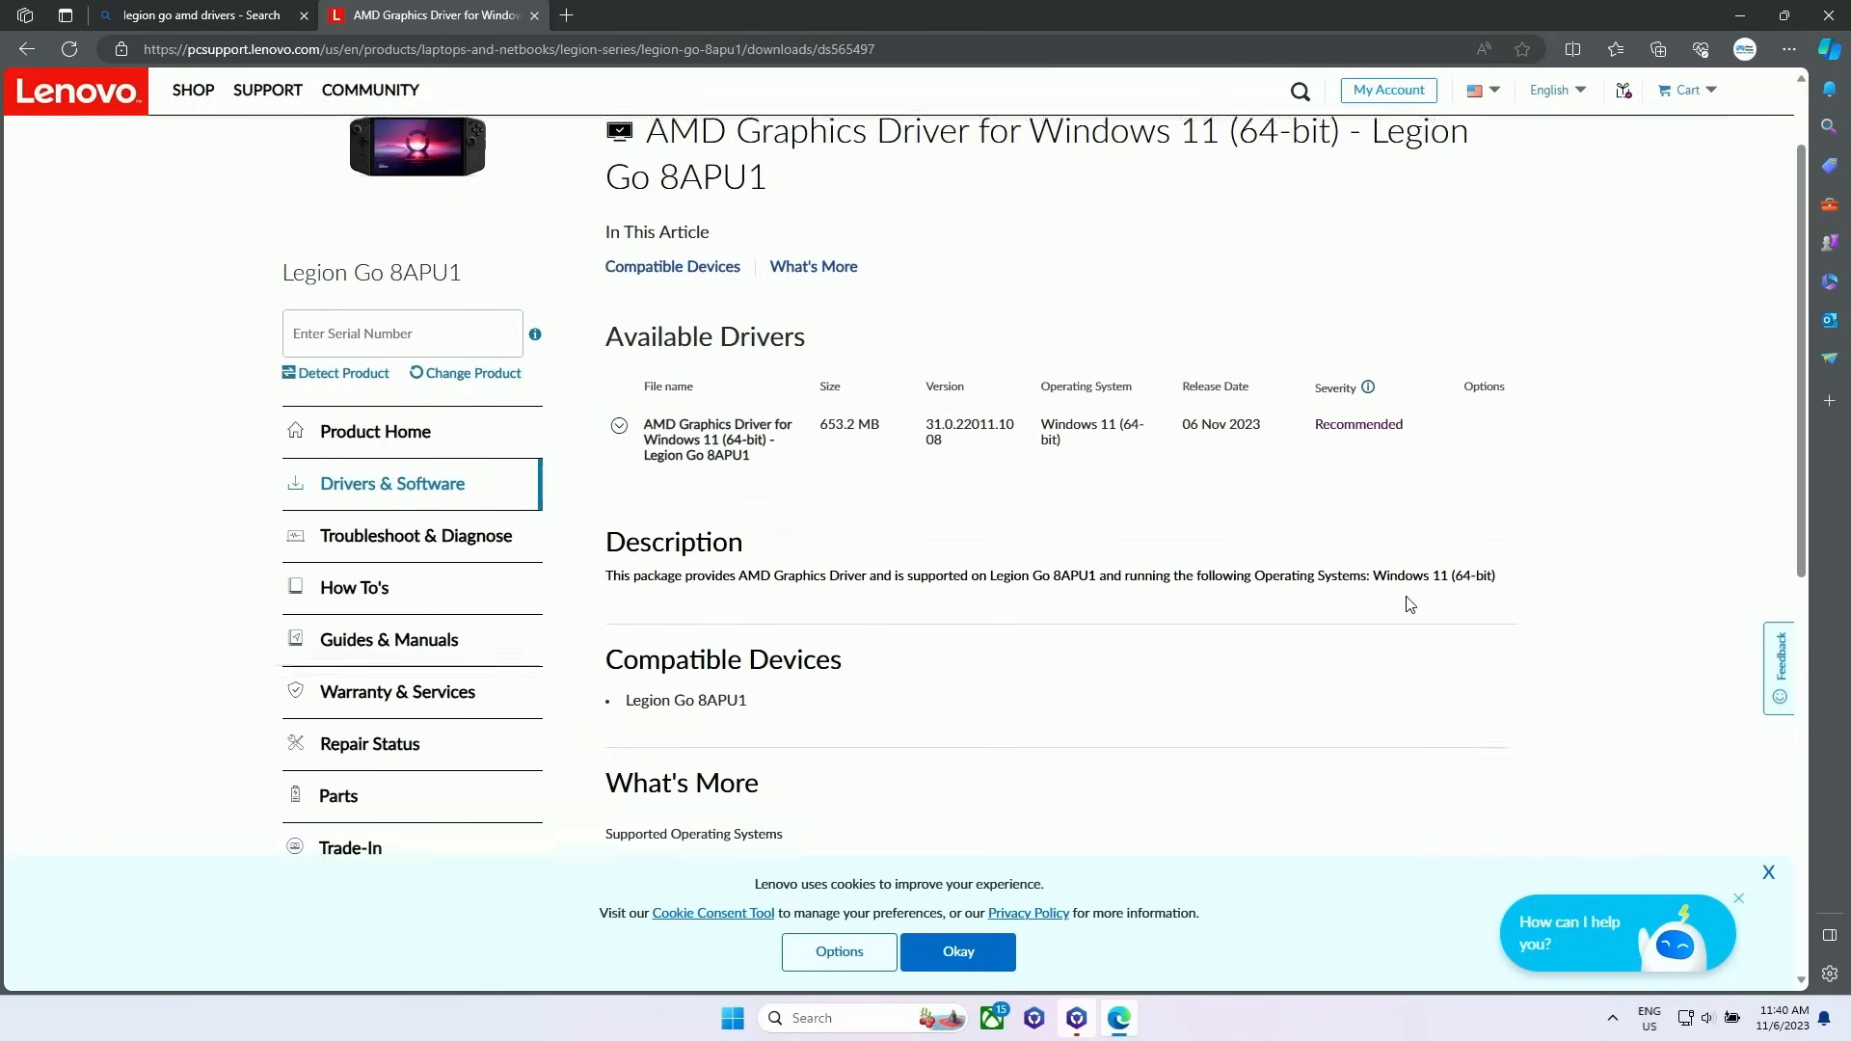
pyautogui.scroll(-3)
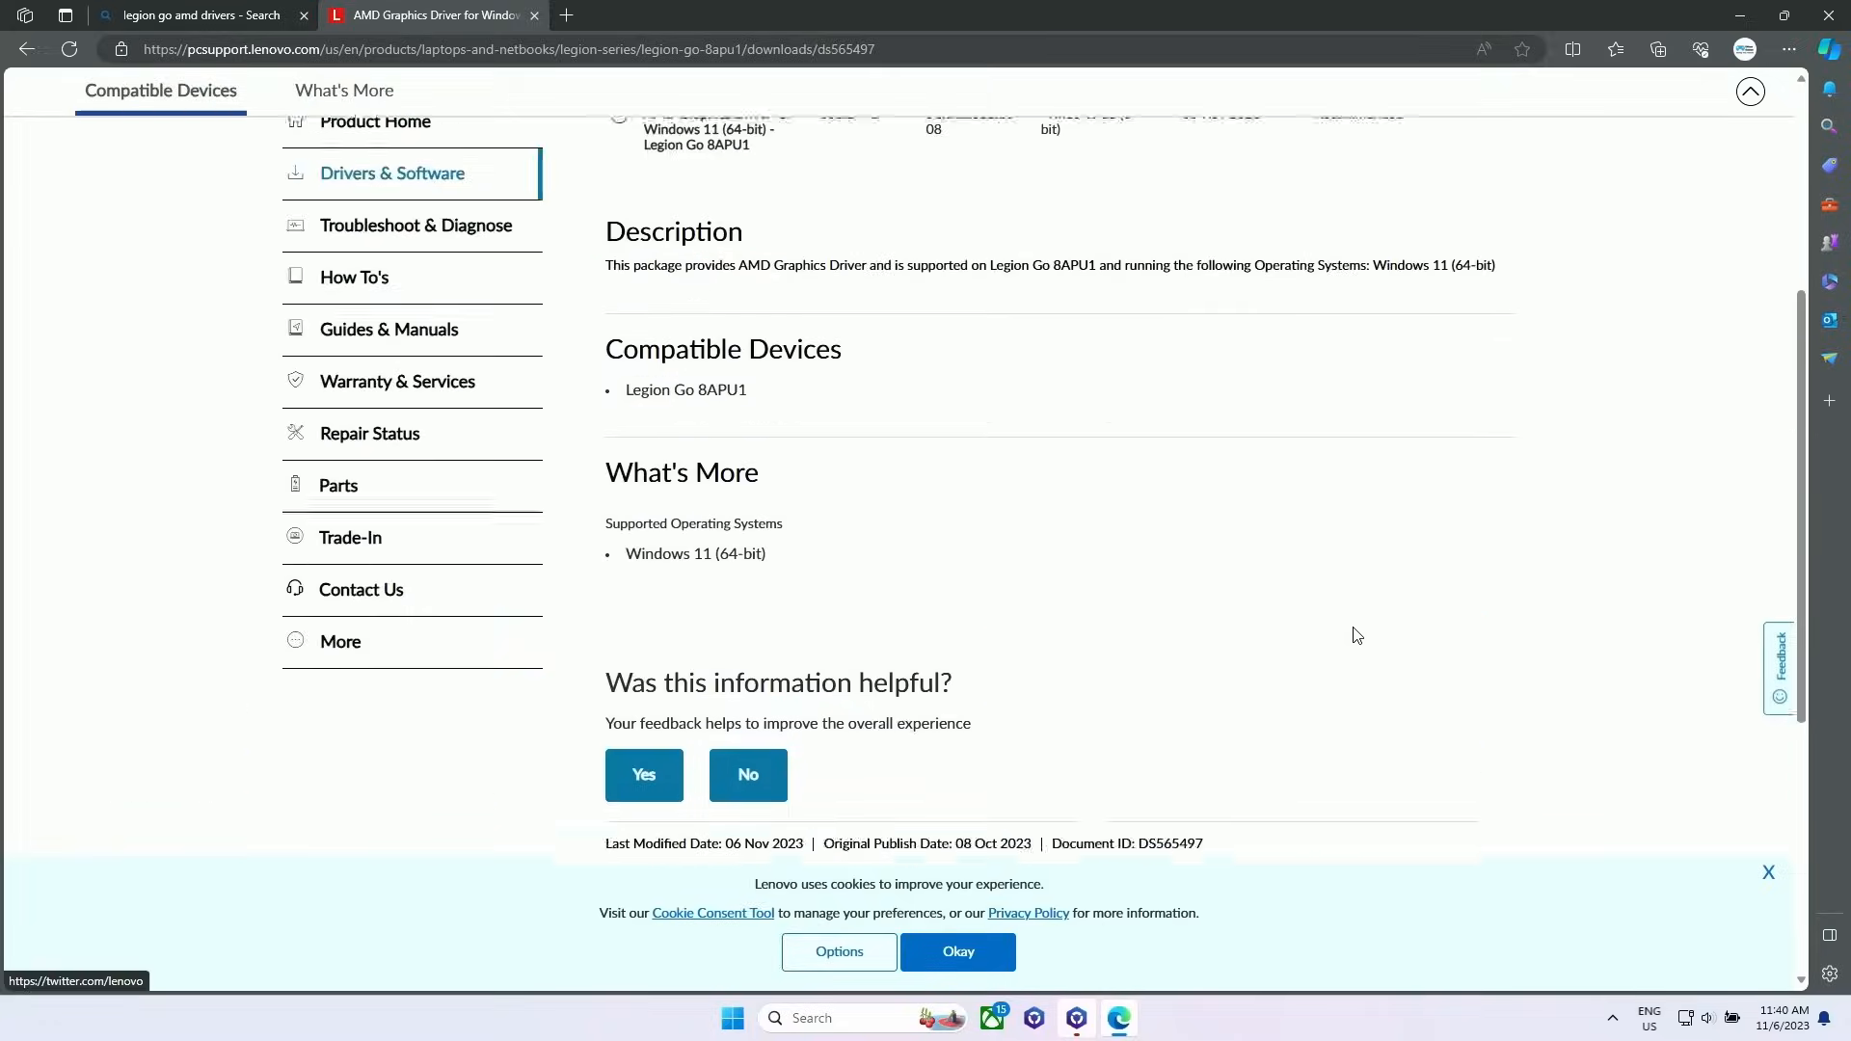
pyautogui.click(1477, 516)
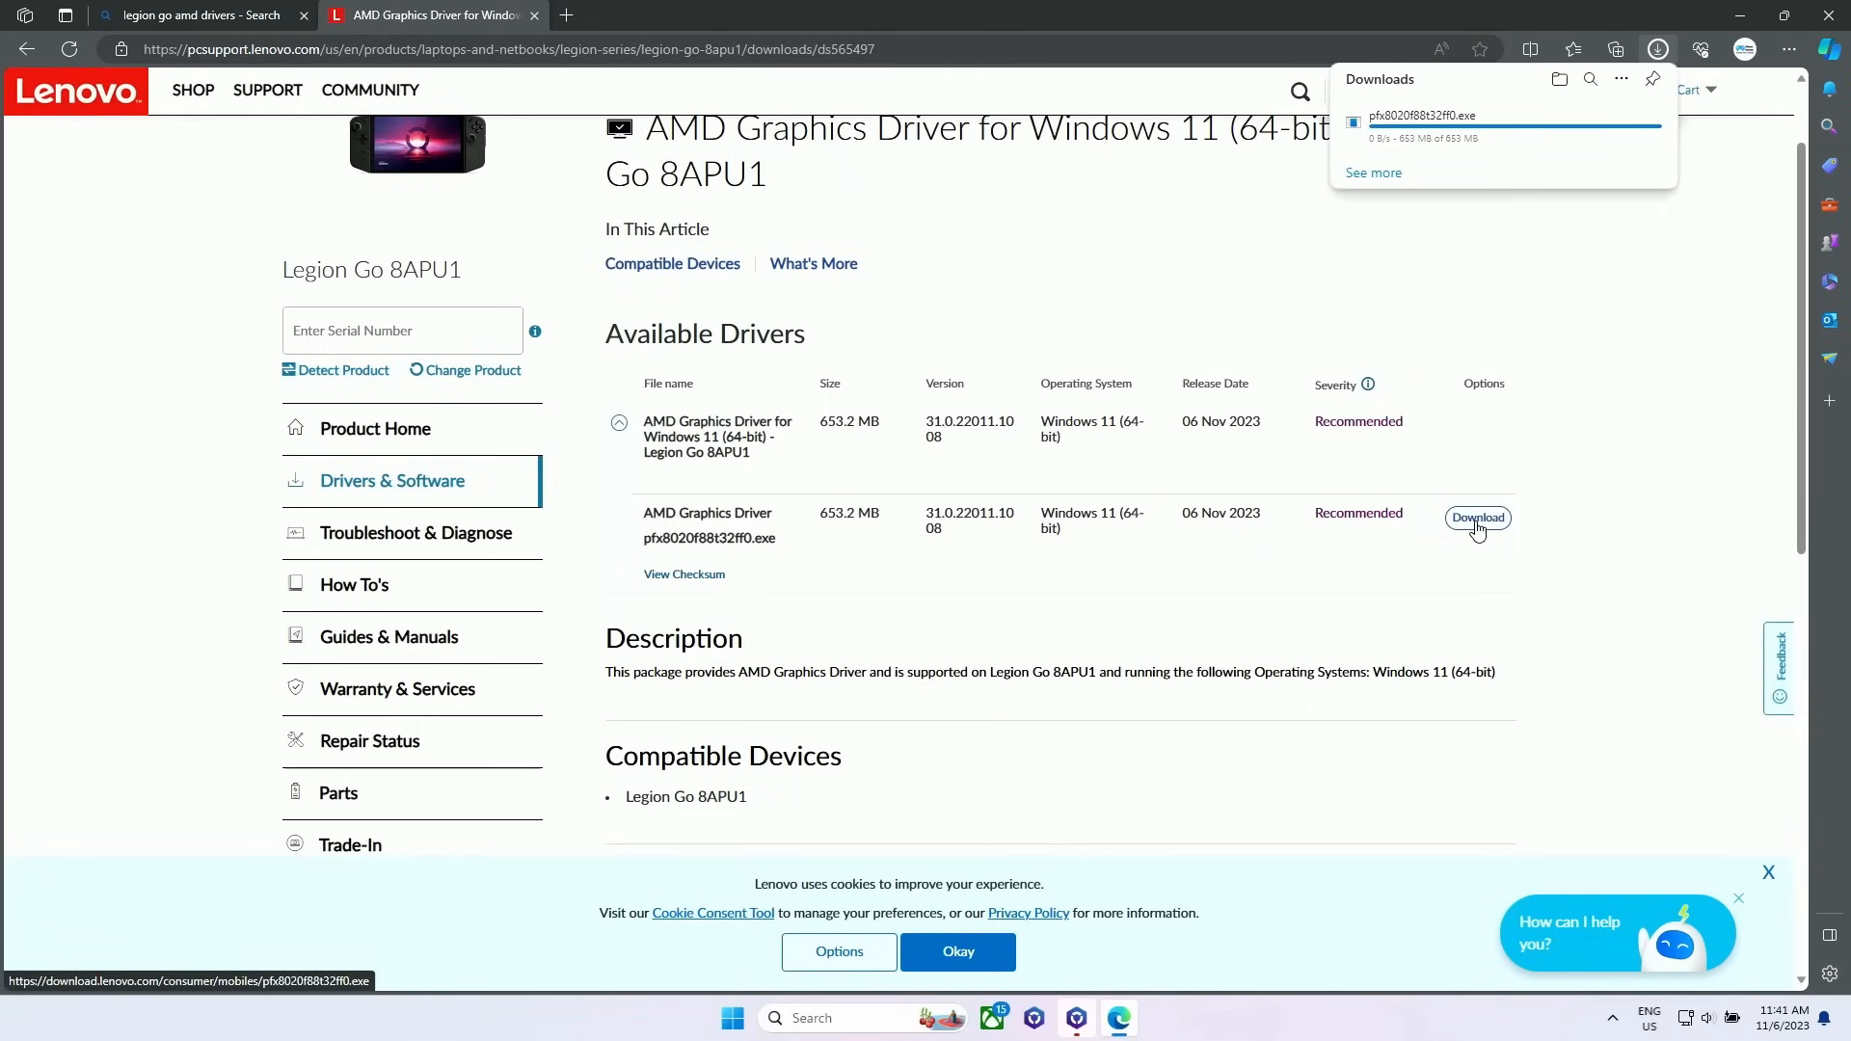
pyautogui.moveTo(1472, 531)
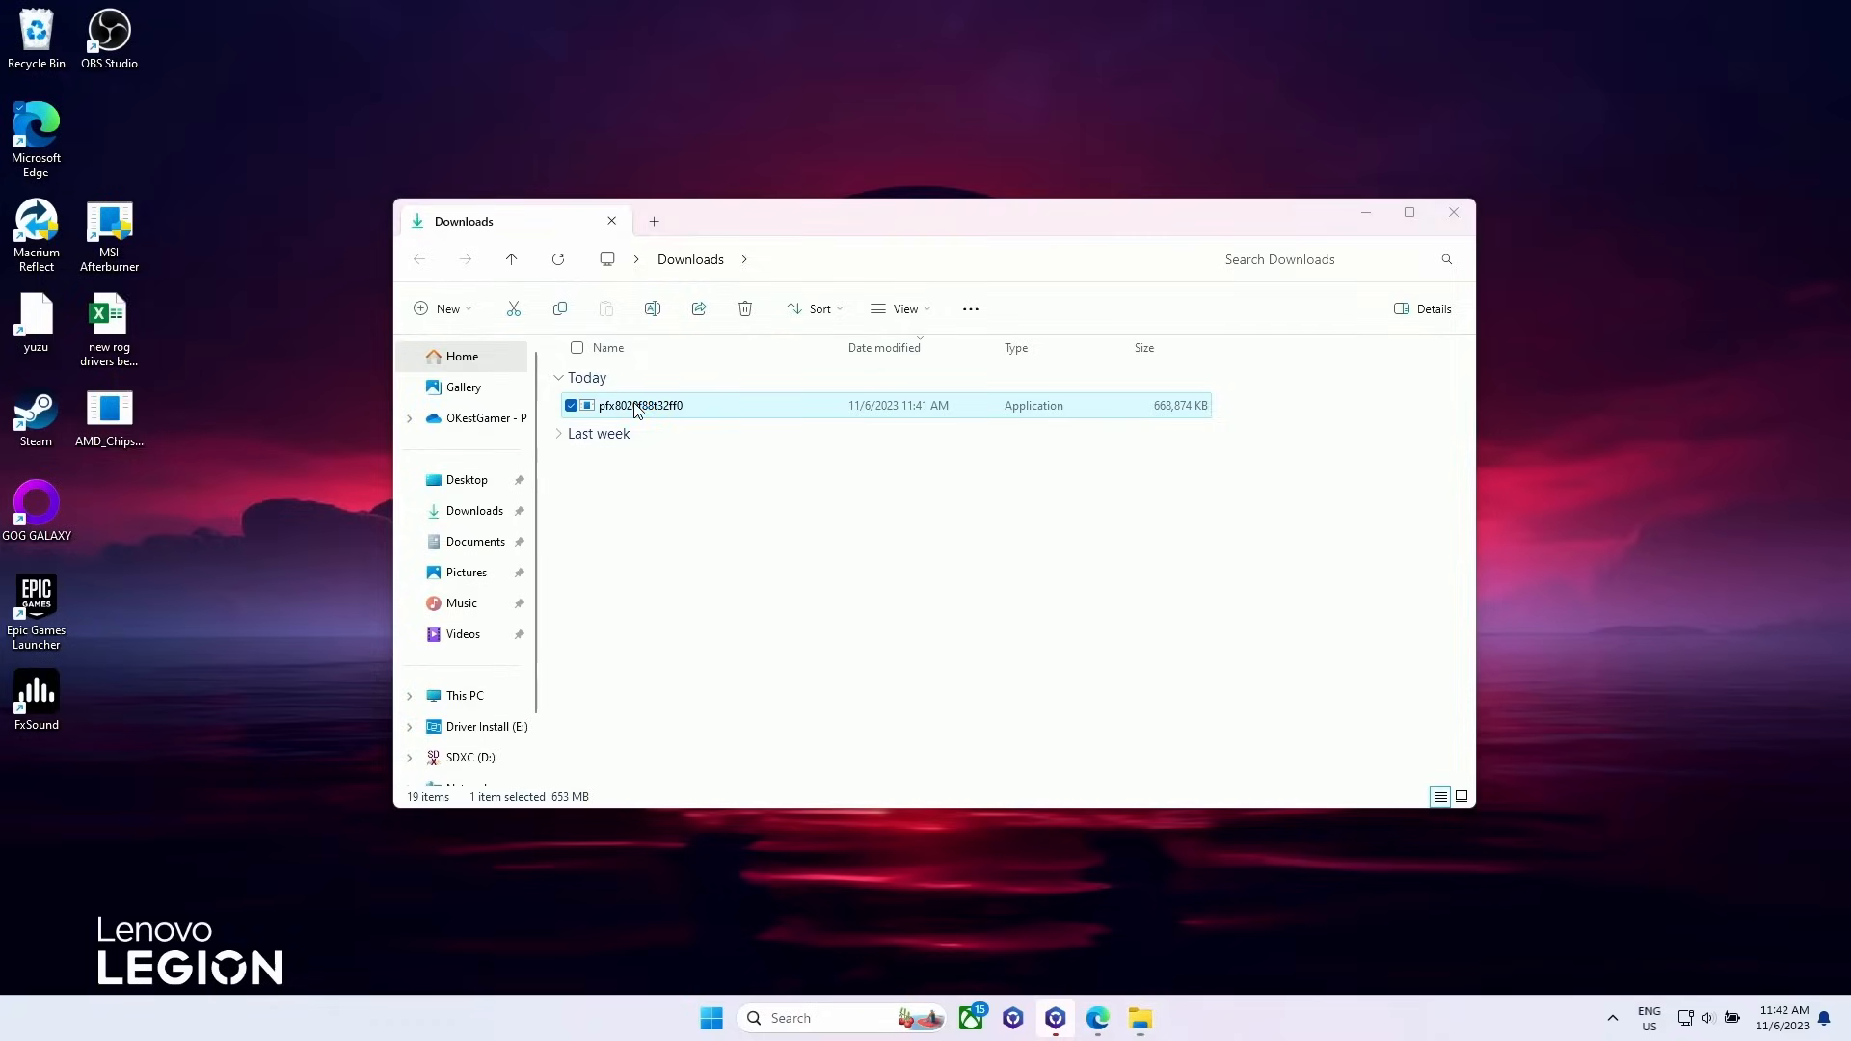
# Step: Launch the downloaded AMD_gfx Setup, allow changes, keep English and choose Install
pyautogui.doubleClick(639, 405)
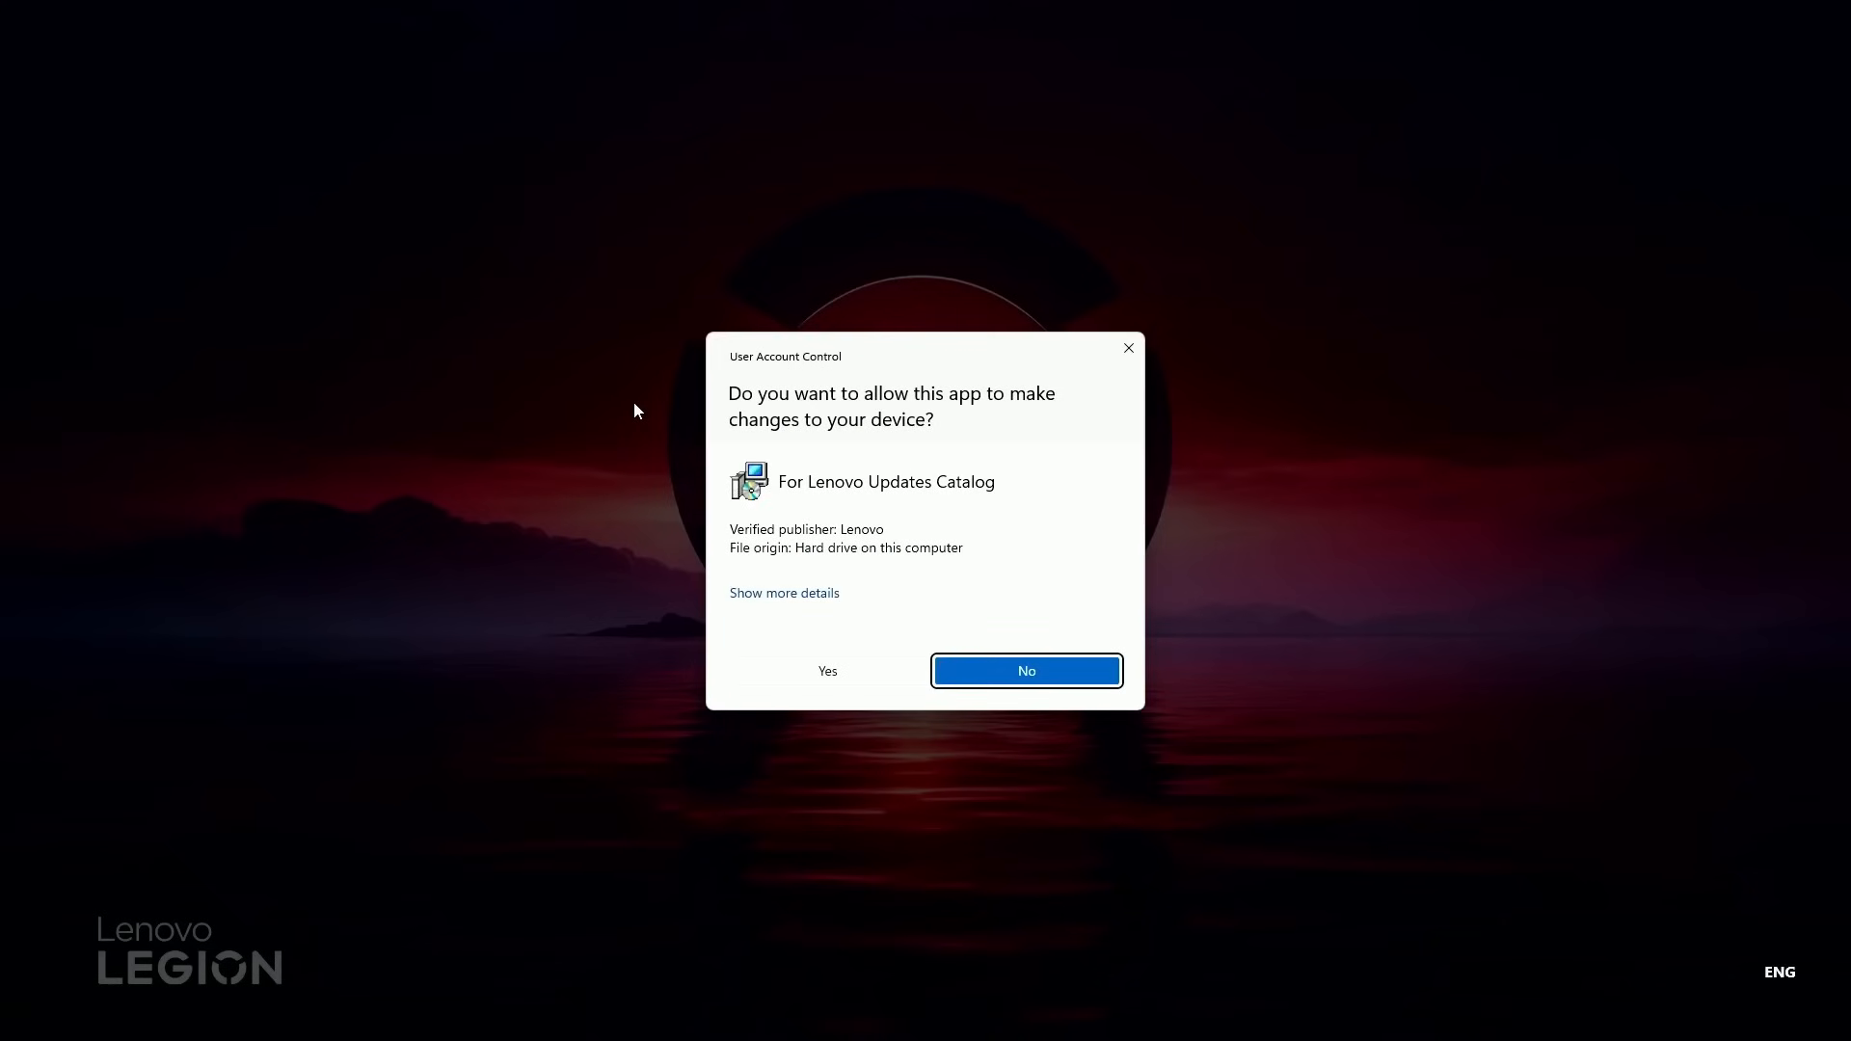
pyautogui.moveTo(867, 654)
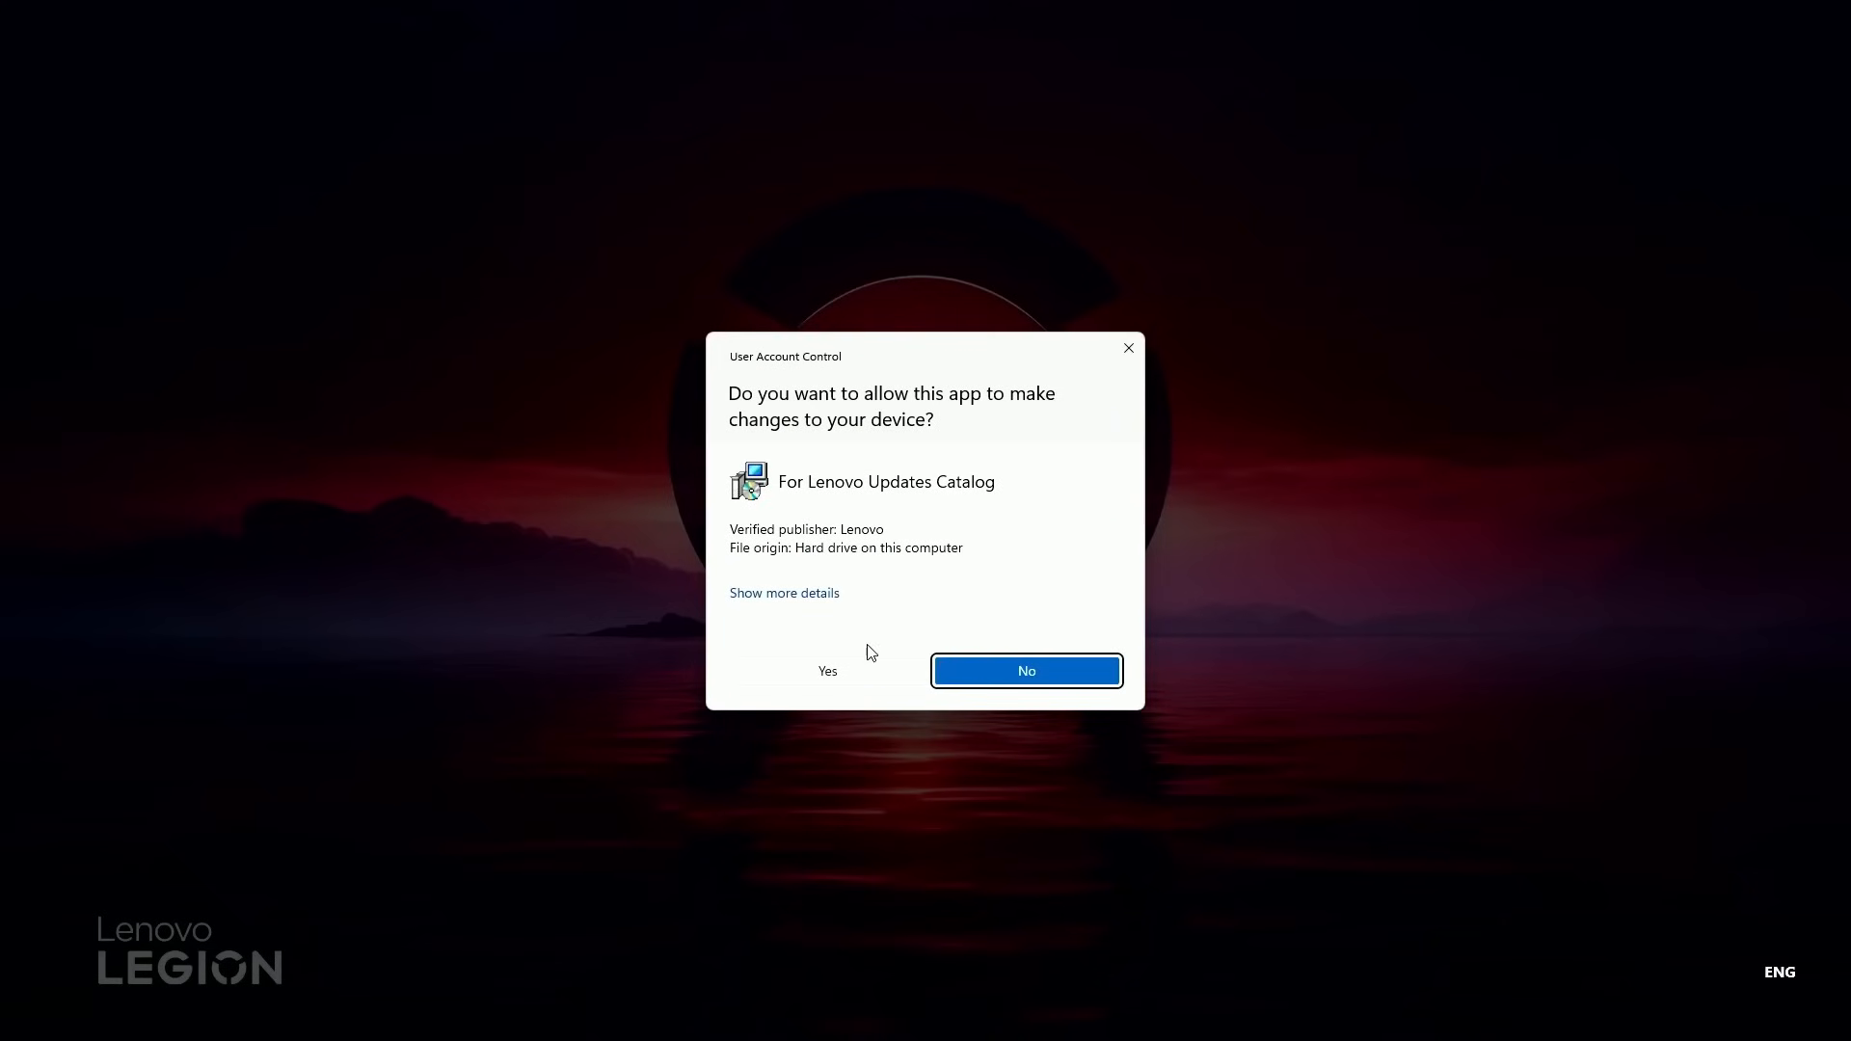
pyautogui.click(827, 671)
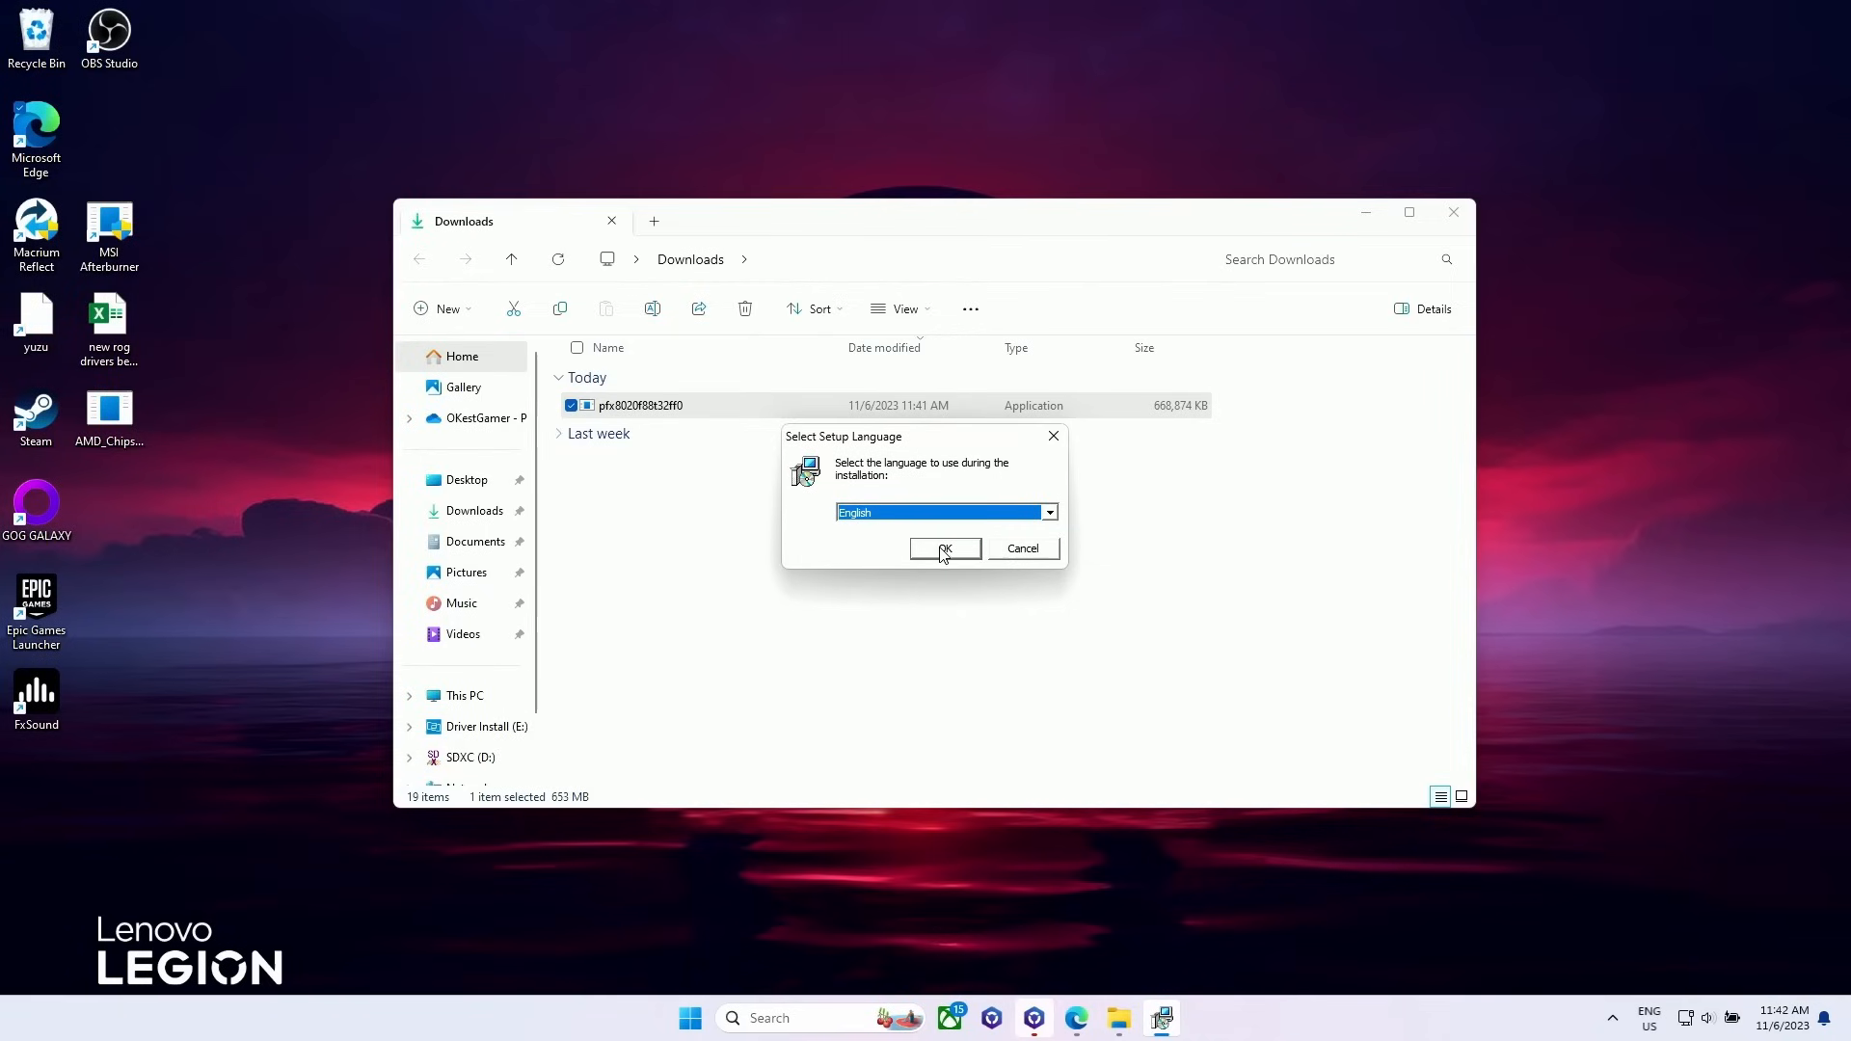
pyautogui.click(943, 549)
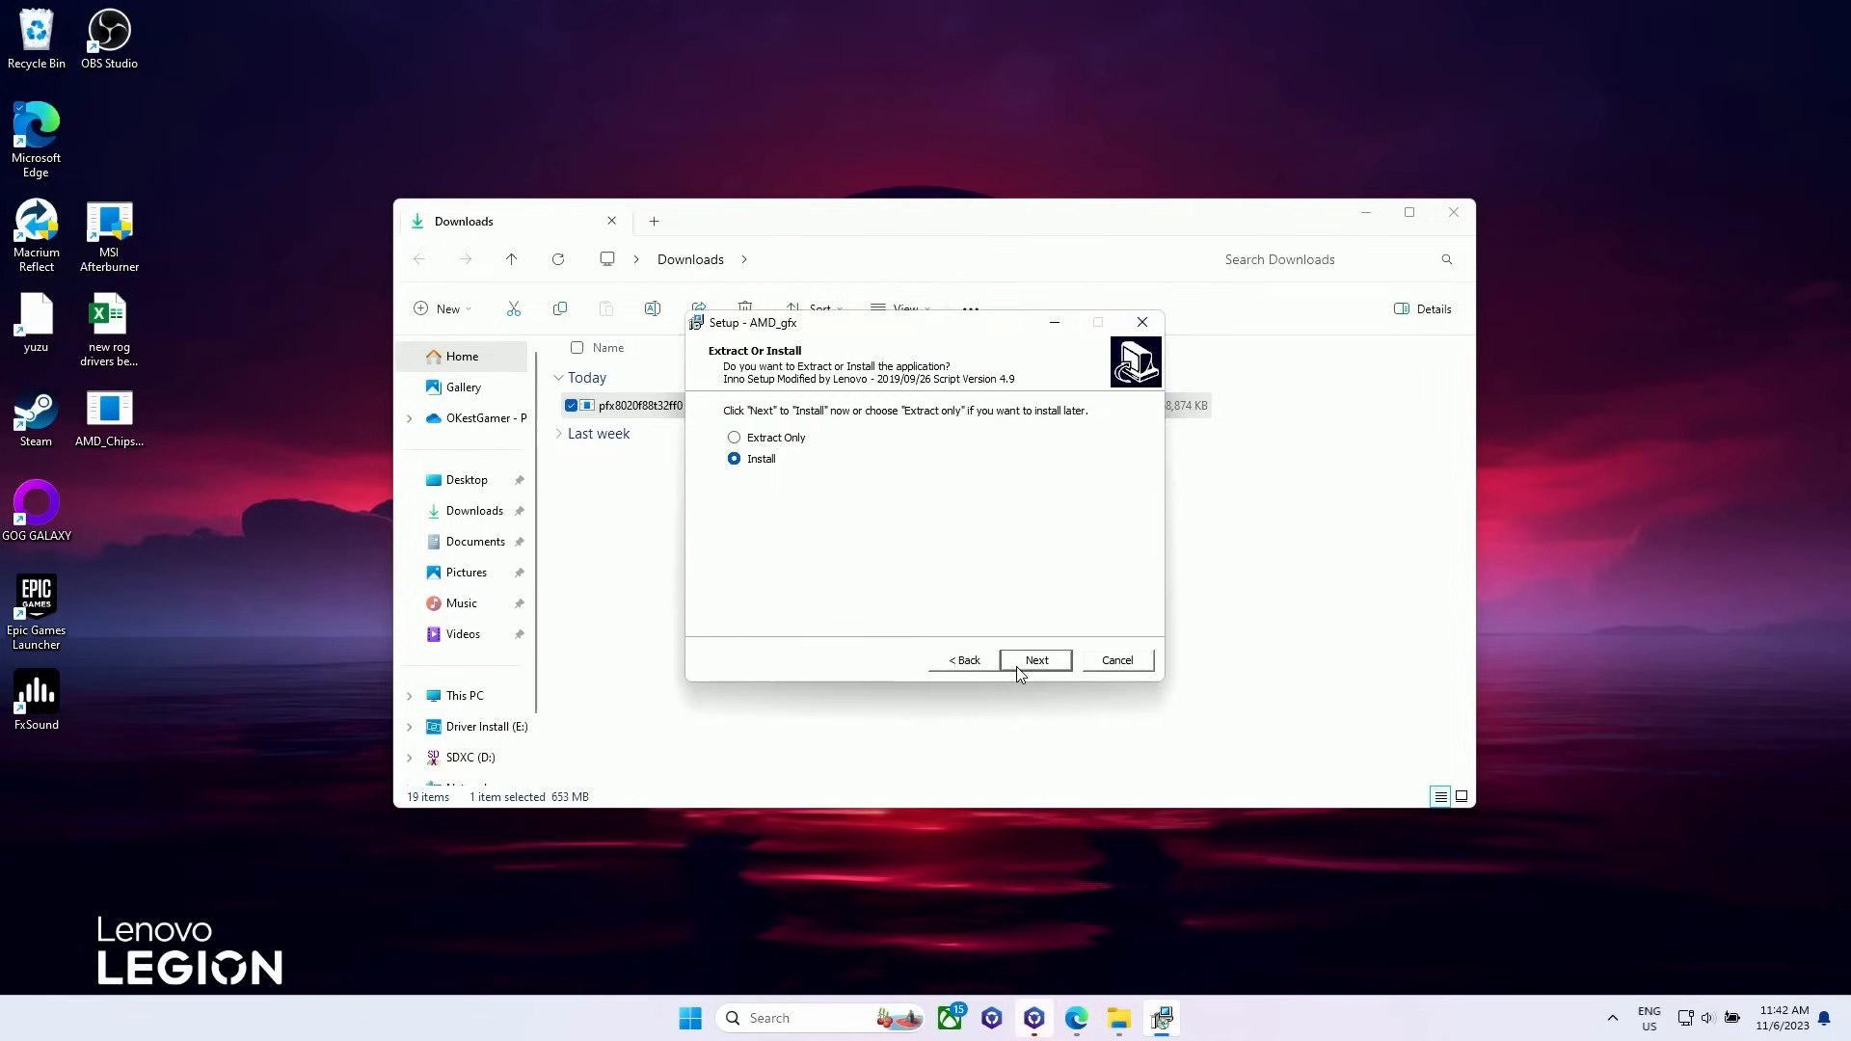
pyautogui.moveTo(1056, 686)
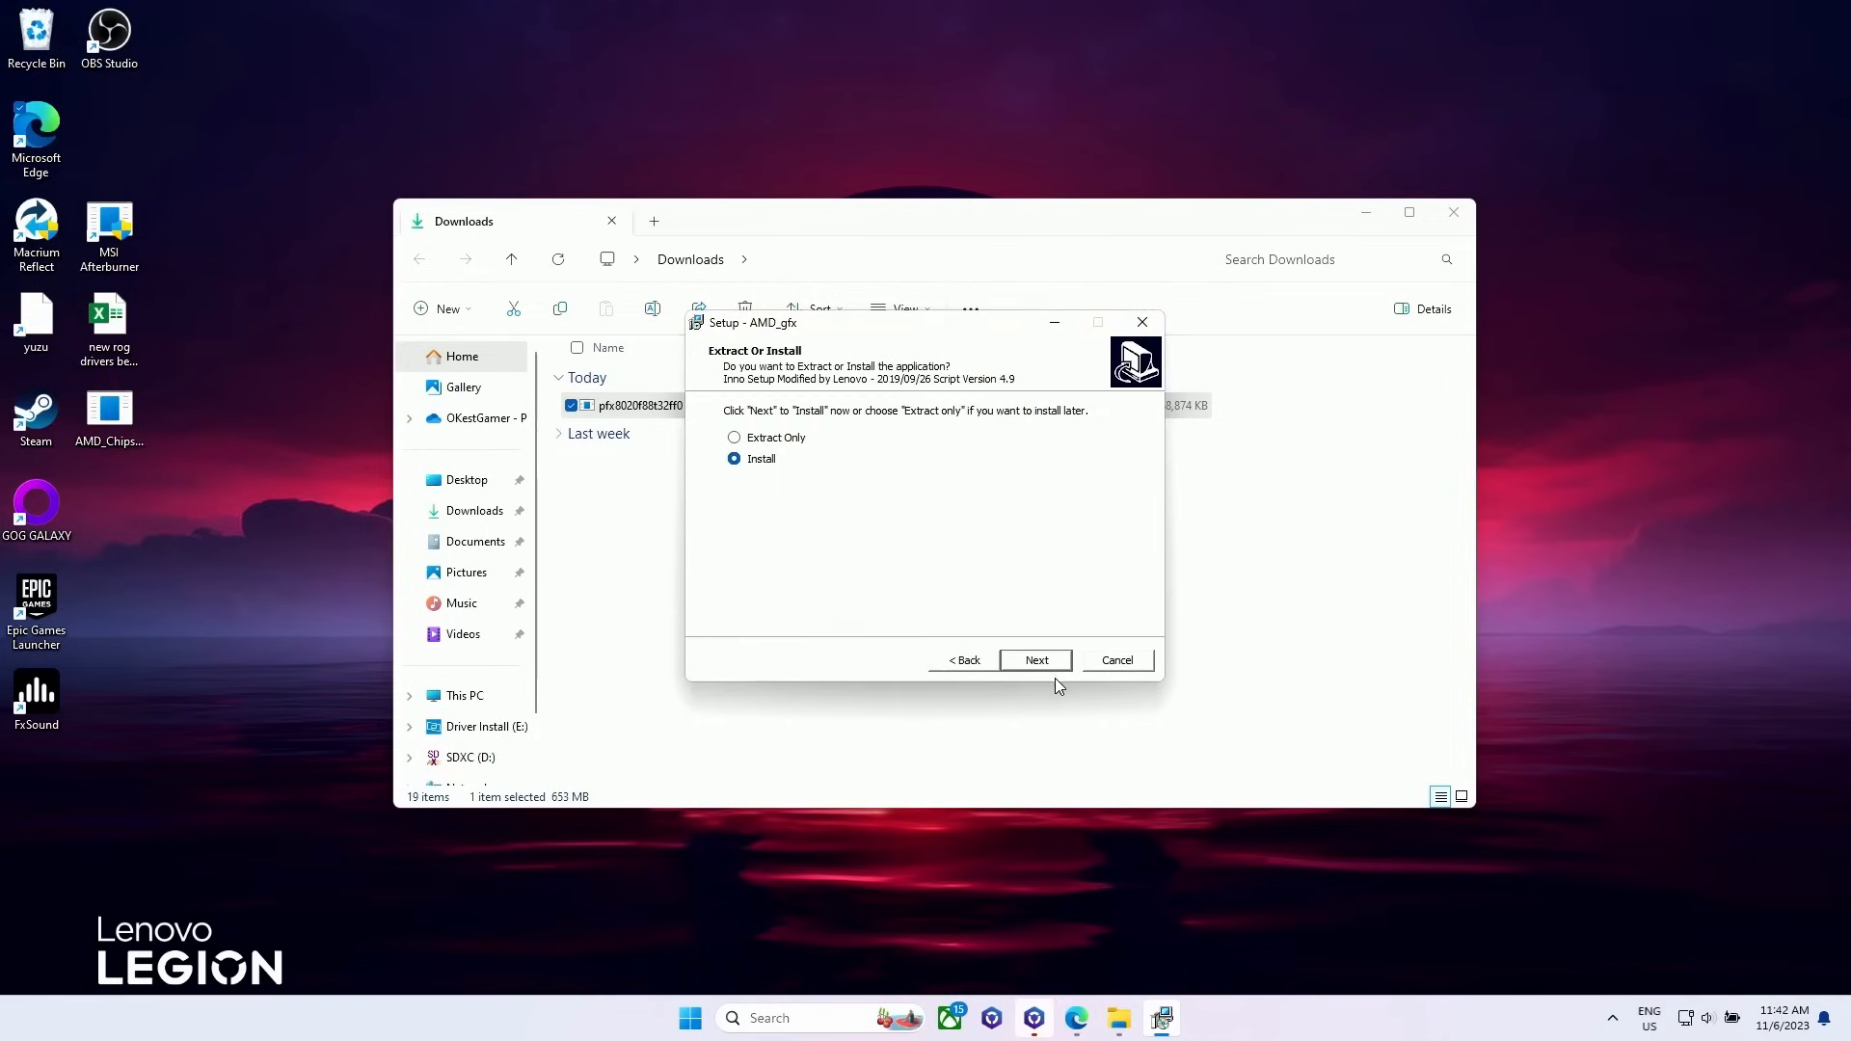
pyautogui.click(1034, 659)
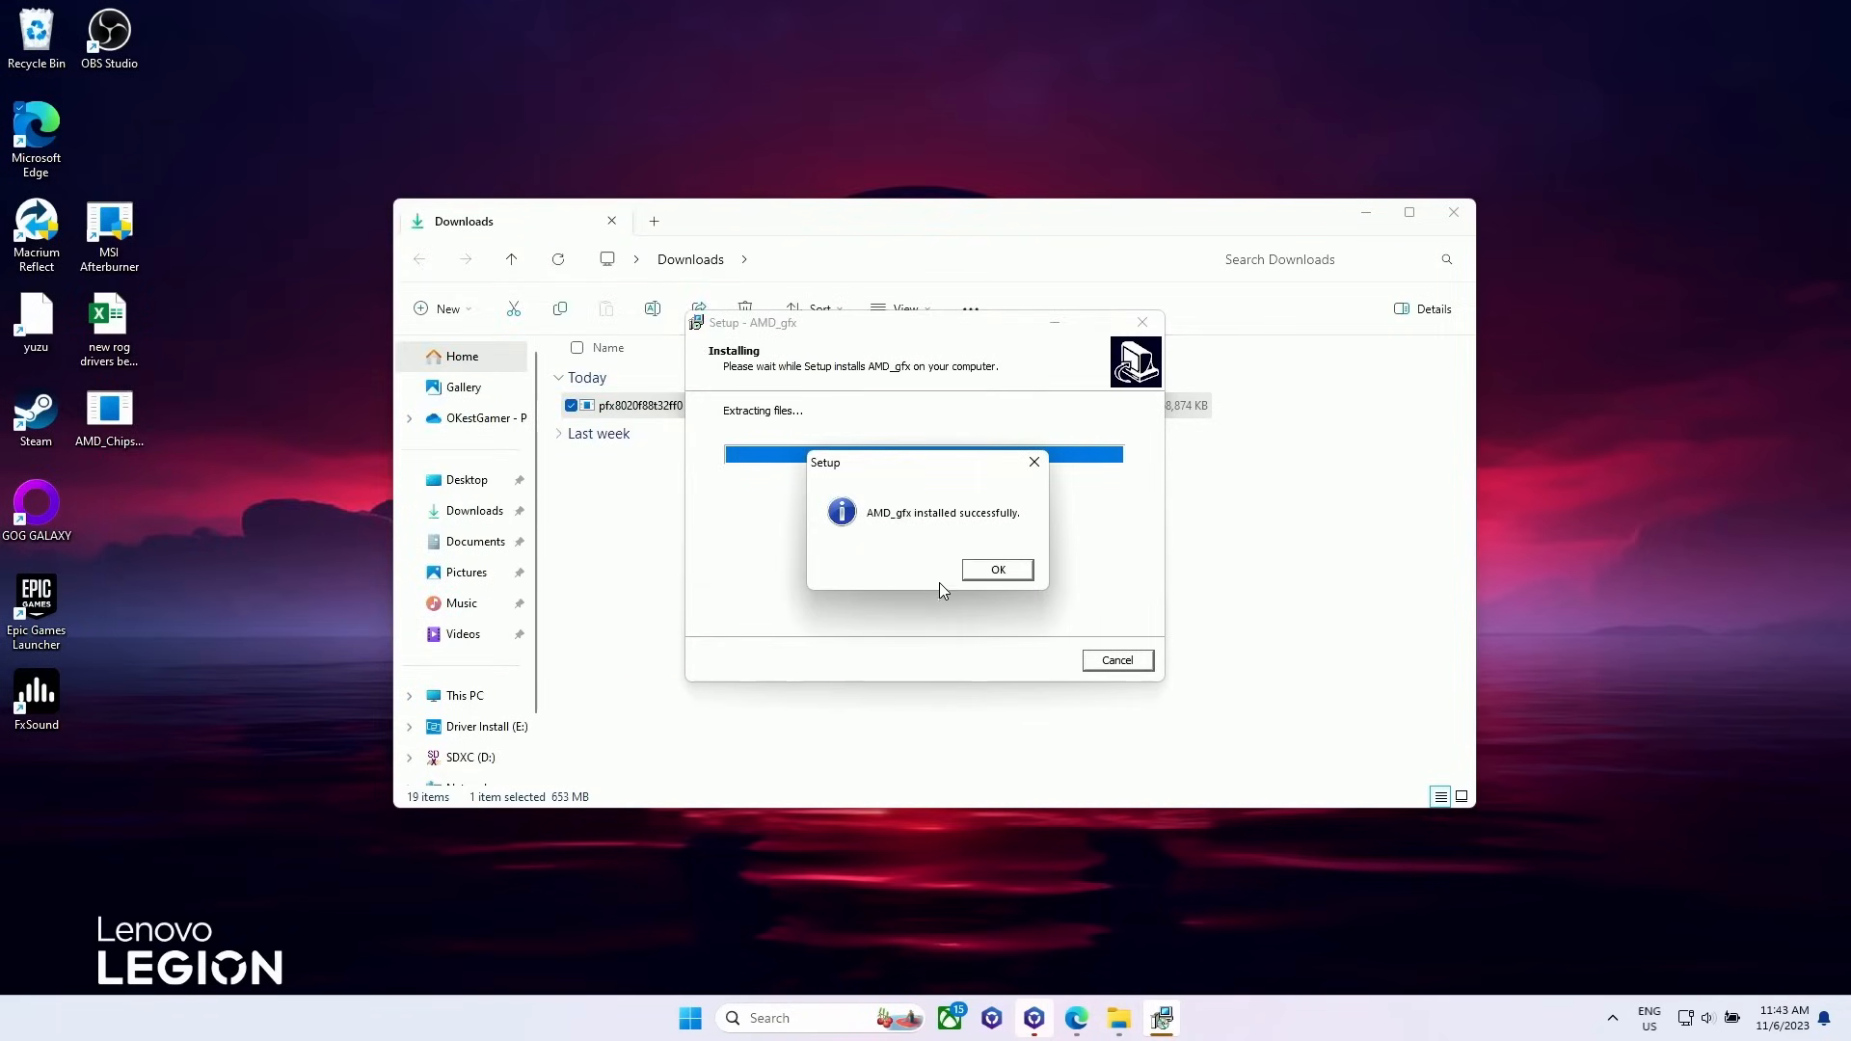
# Step: Finish the successful installation, close the wizard and view the AMD software home page
pyautogui.click(995, 569)
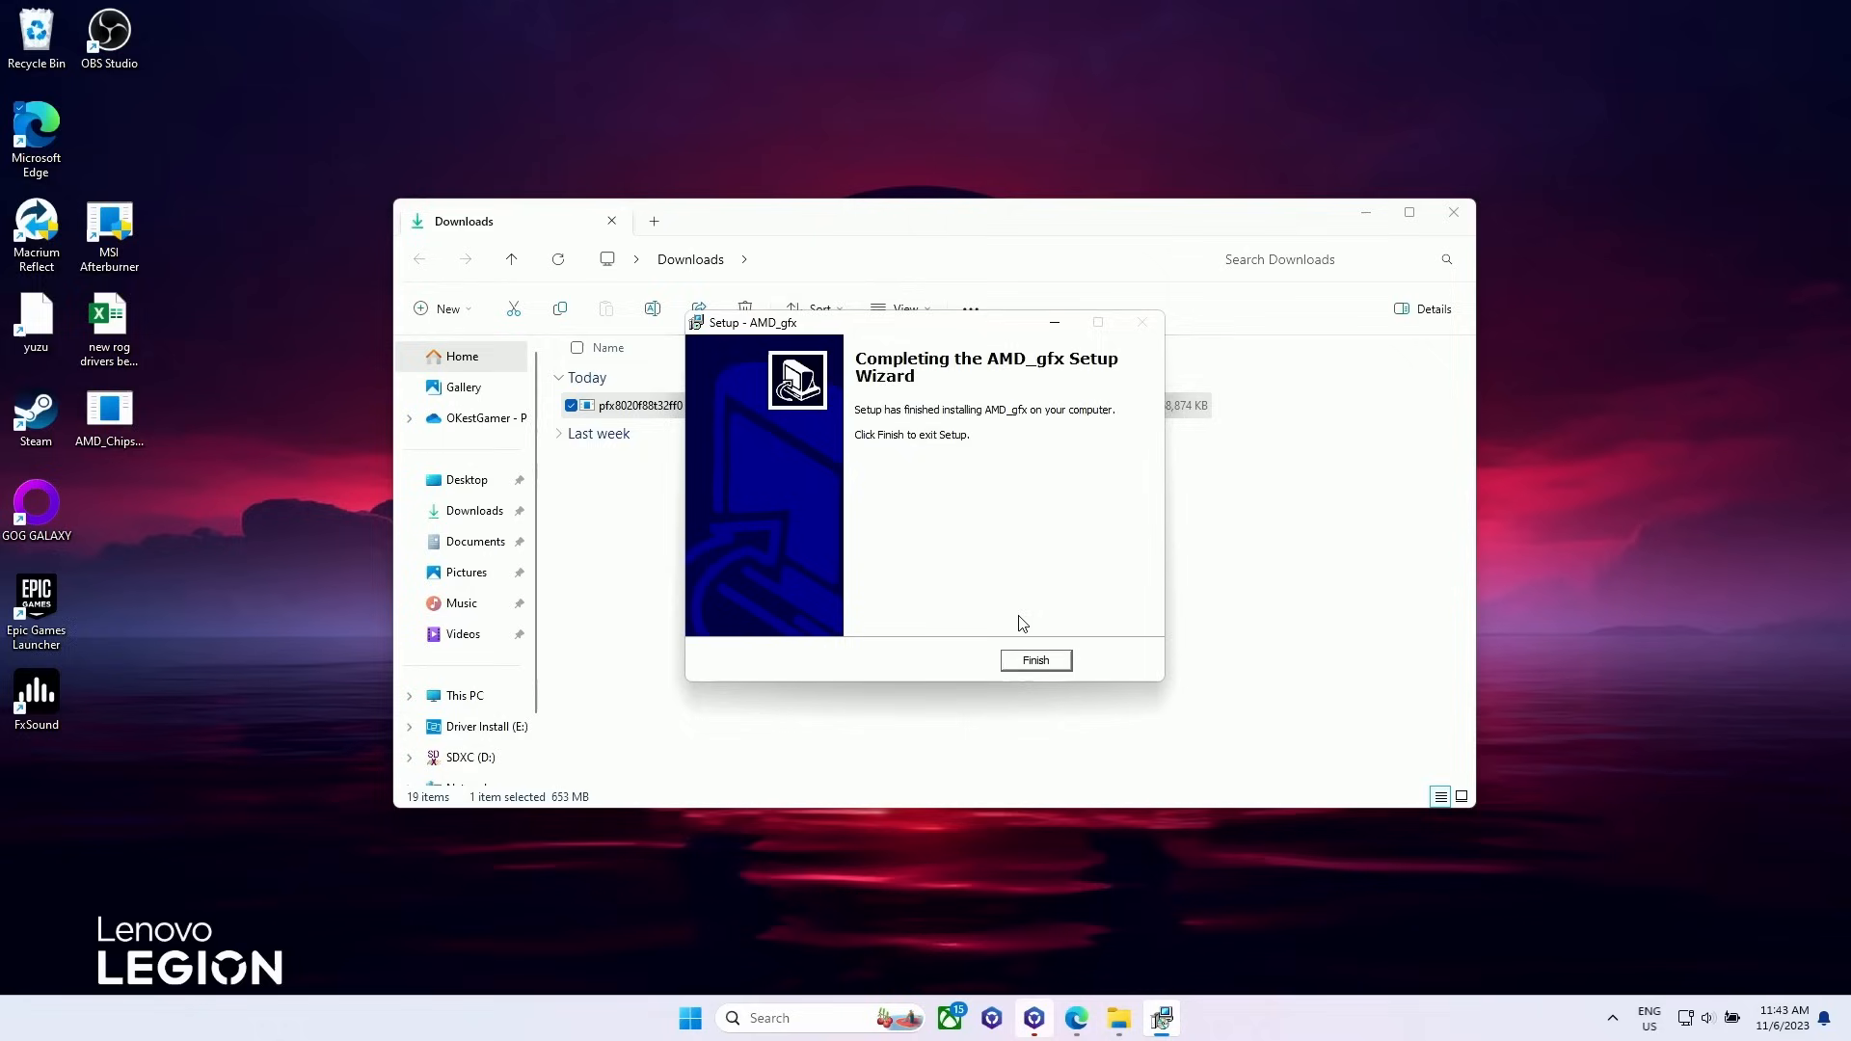
pyautogui.click(1034, 660)
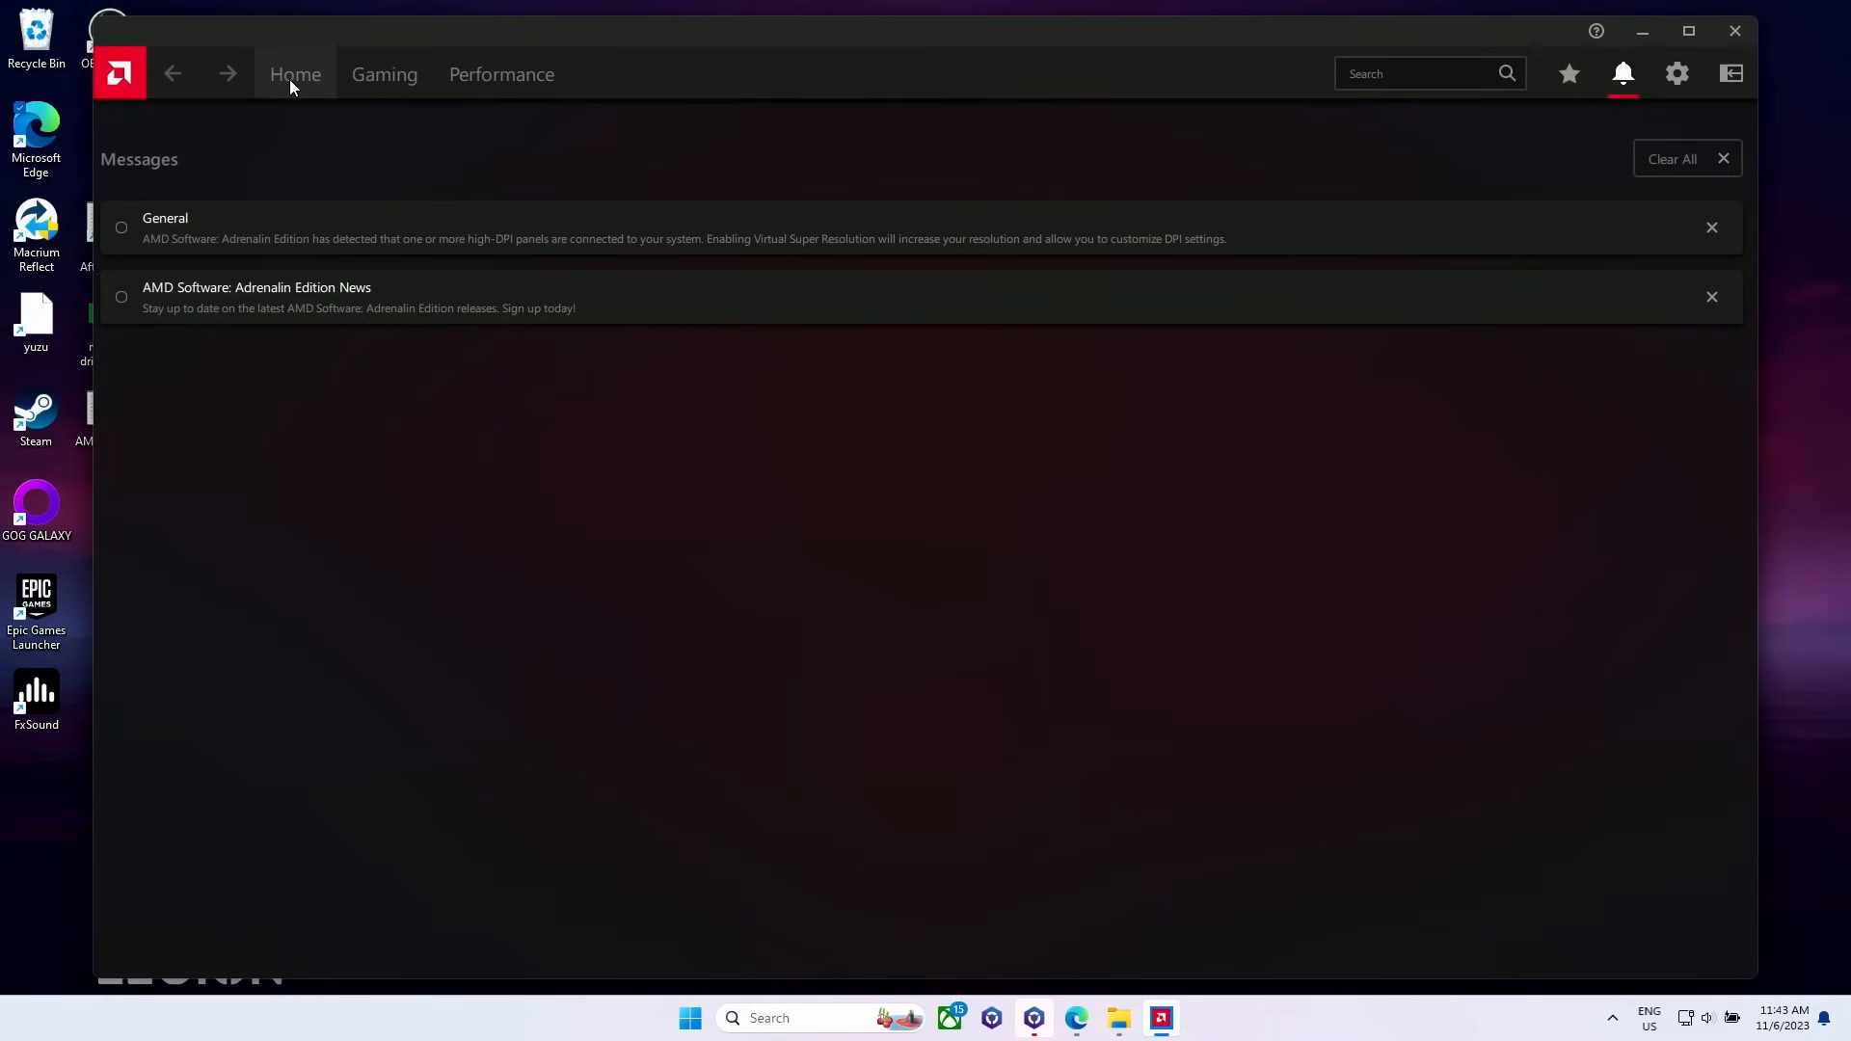
pyautogui.click(295, 73)
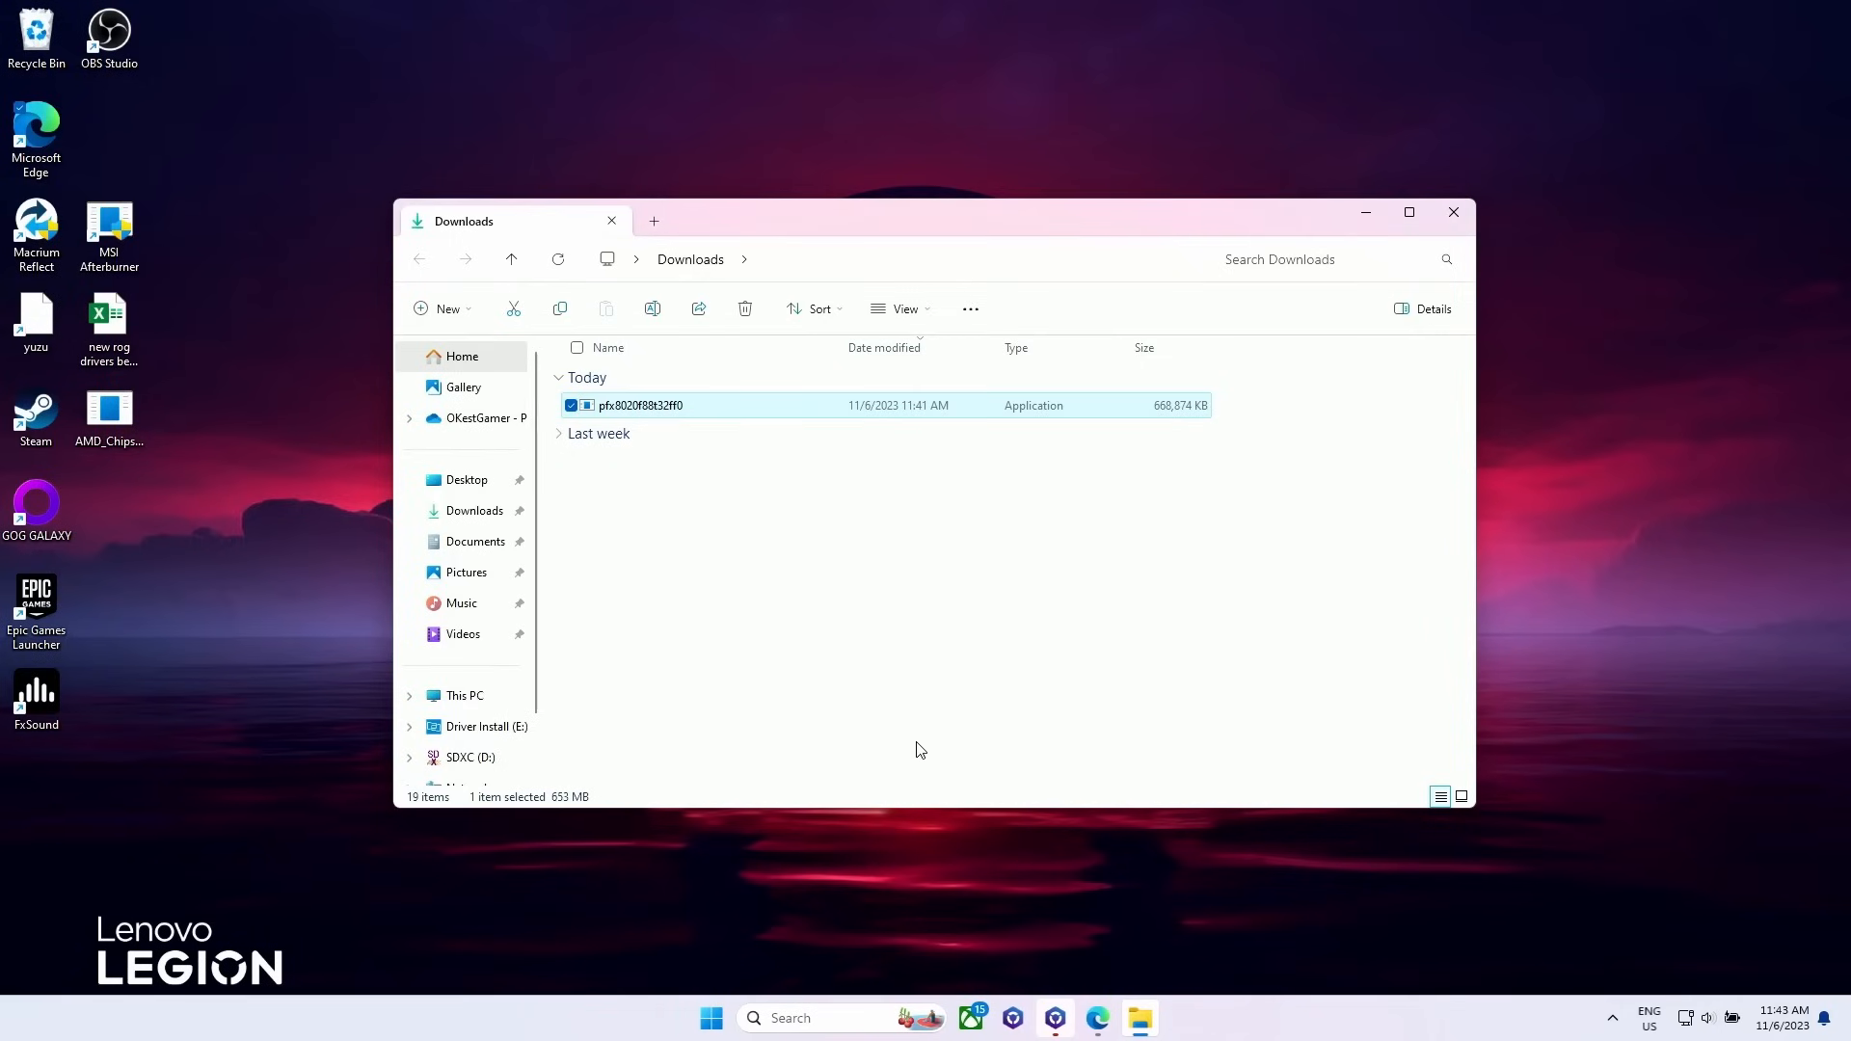
pyautogui.click(709, 1018)
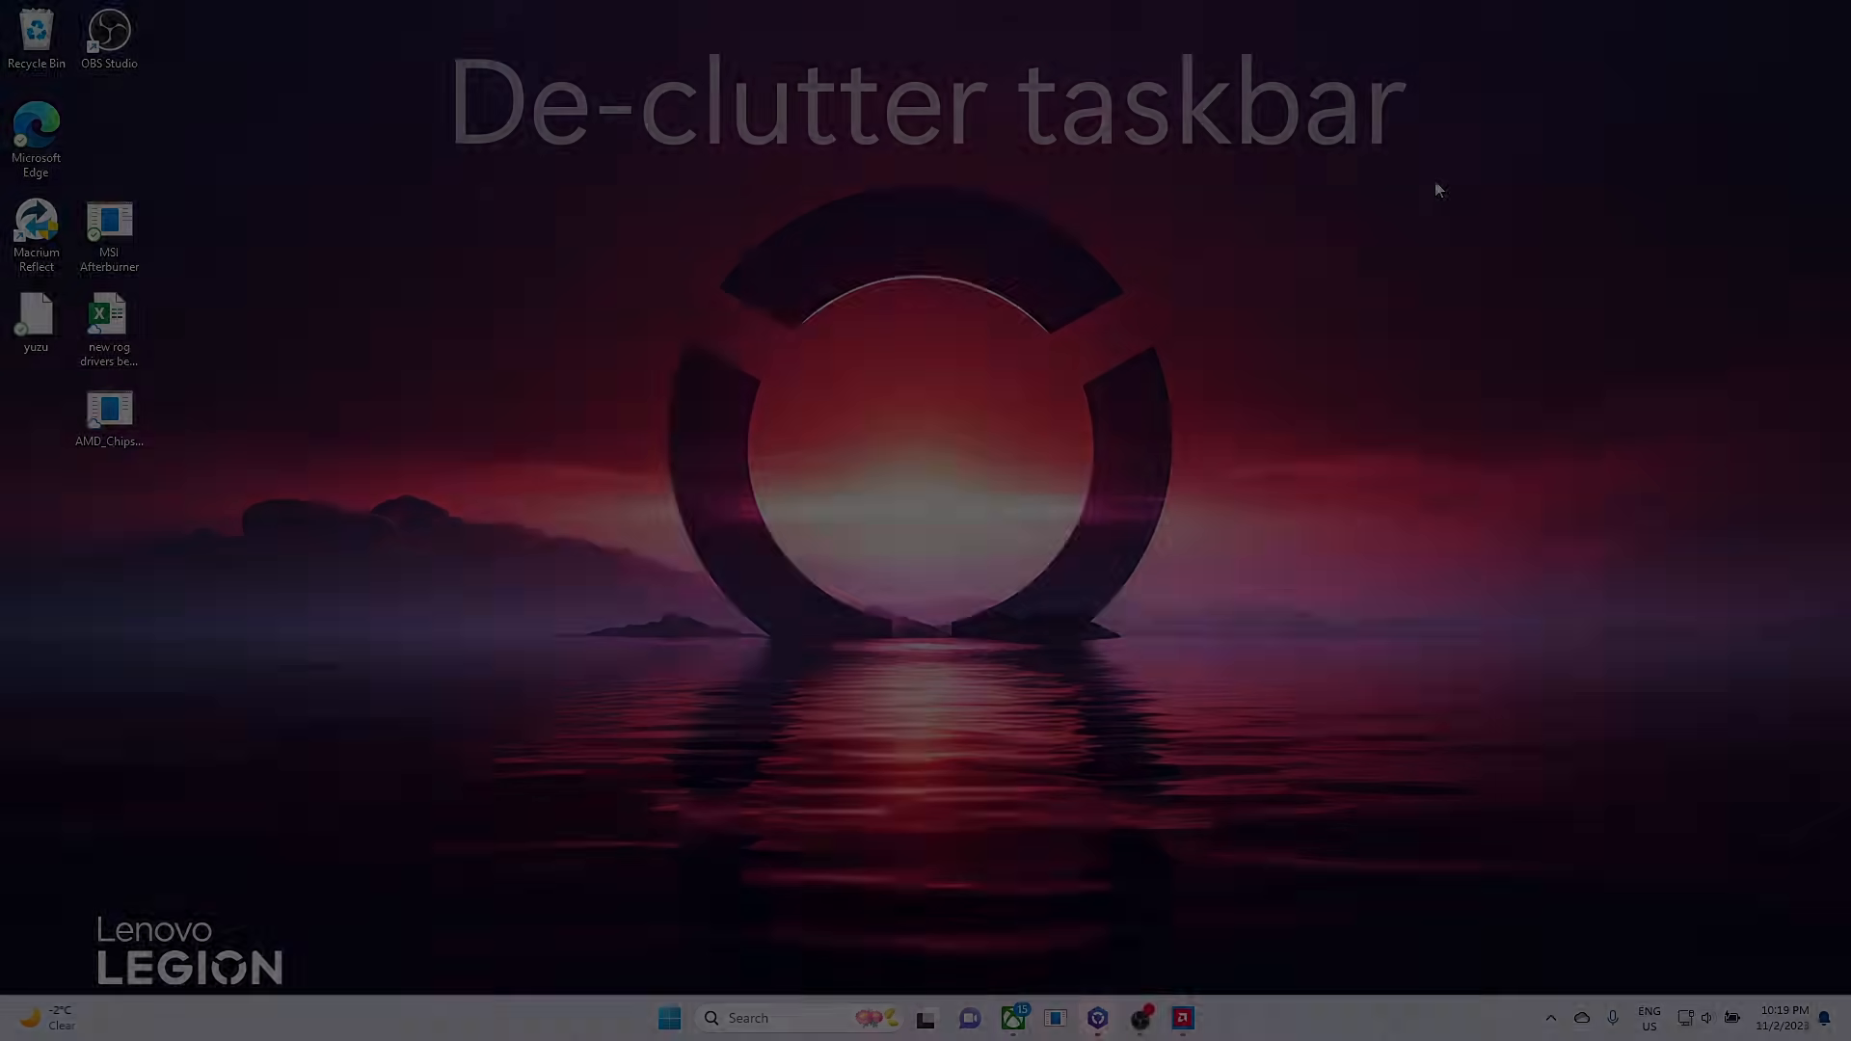
# Step: From Taskbar settings, switch off Task view and Widgets, then close Settings
pyautogui.rightClick(1350, 1010)
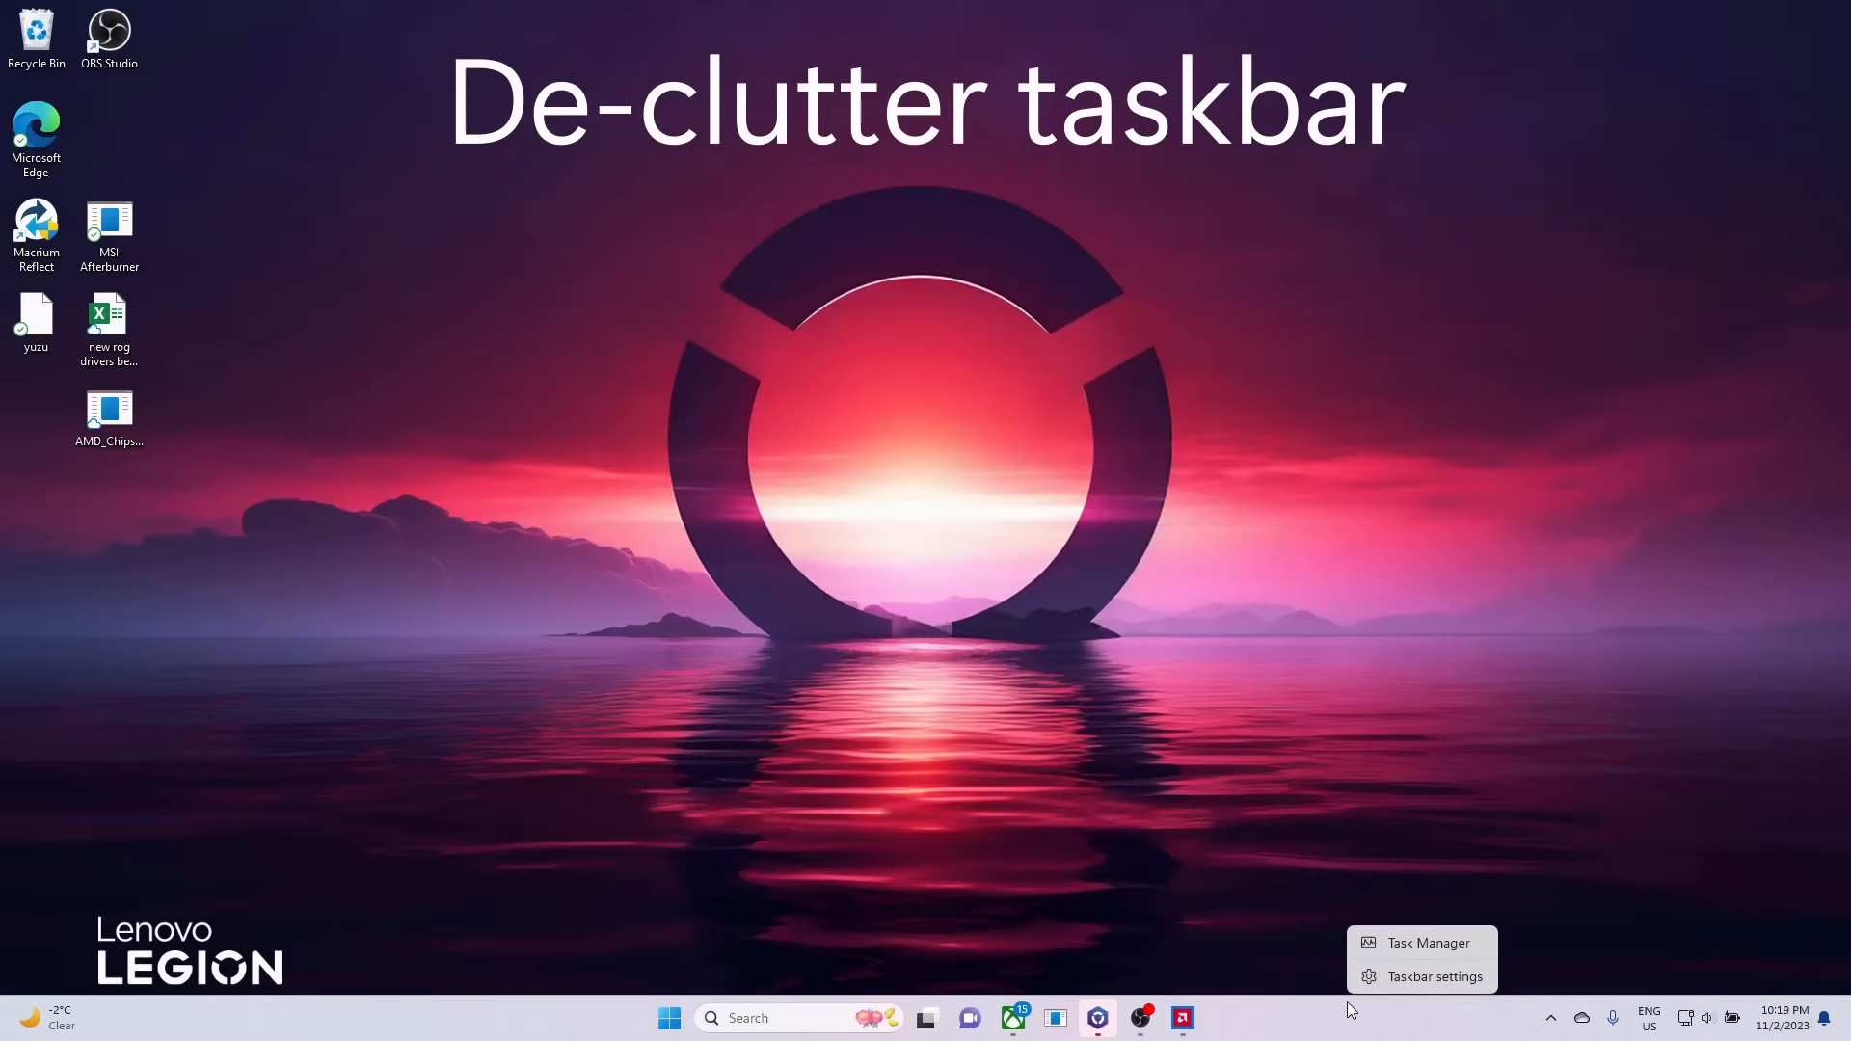
pyautogui.click(1431, 975)
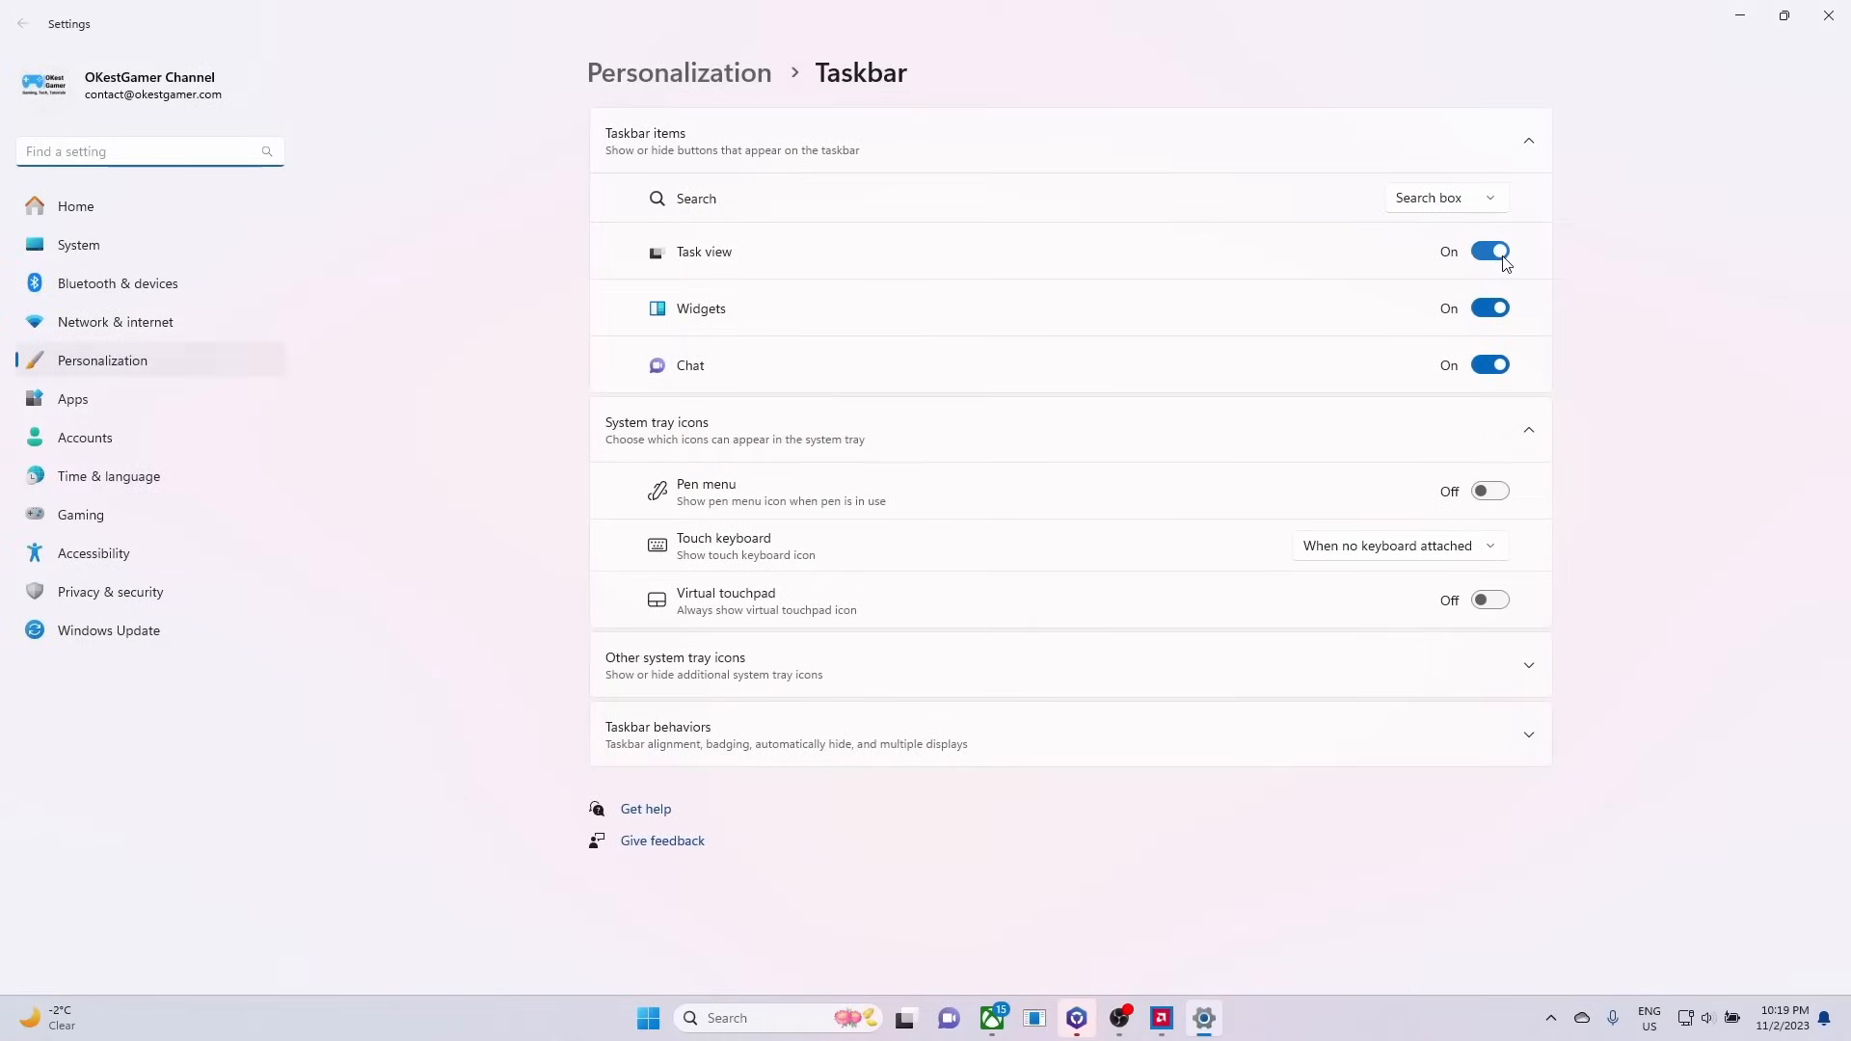
pyautogui.click(1491, 309)
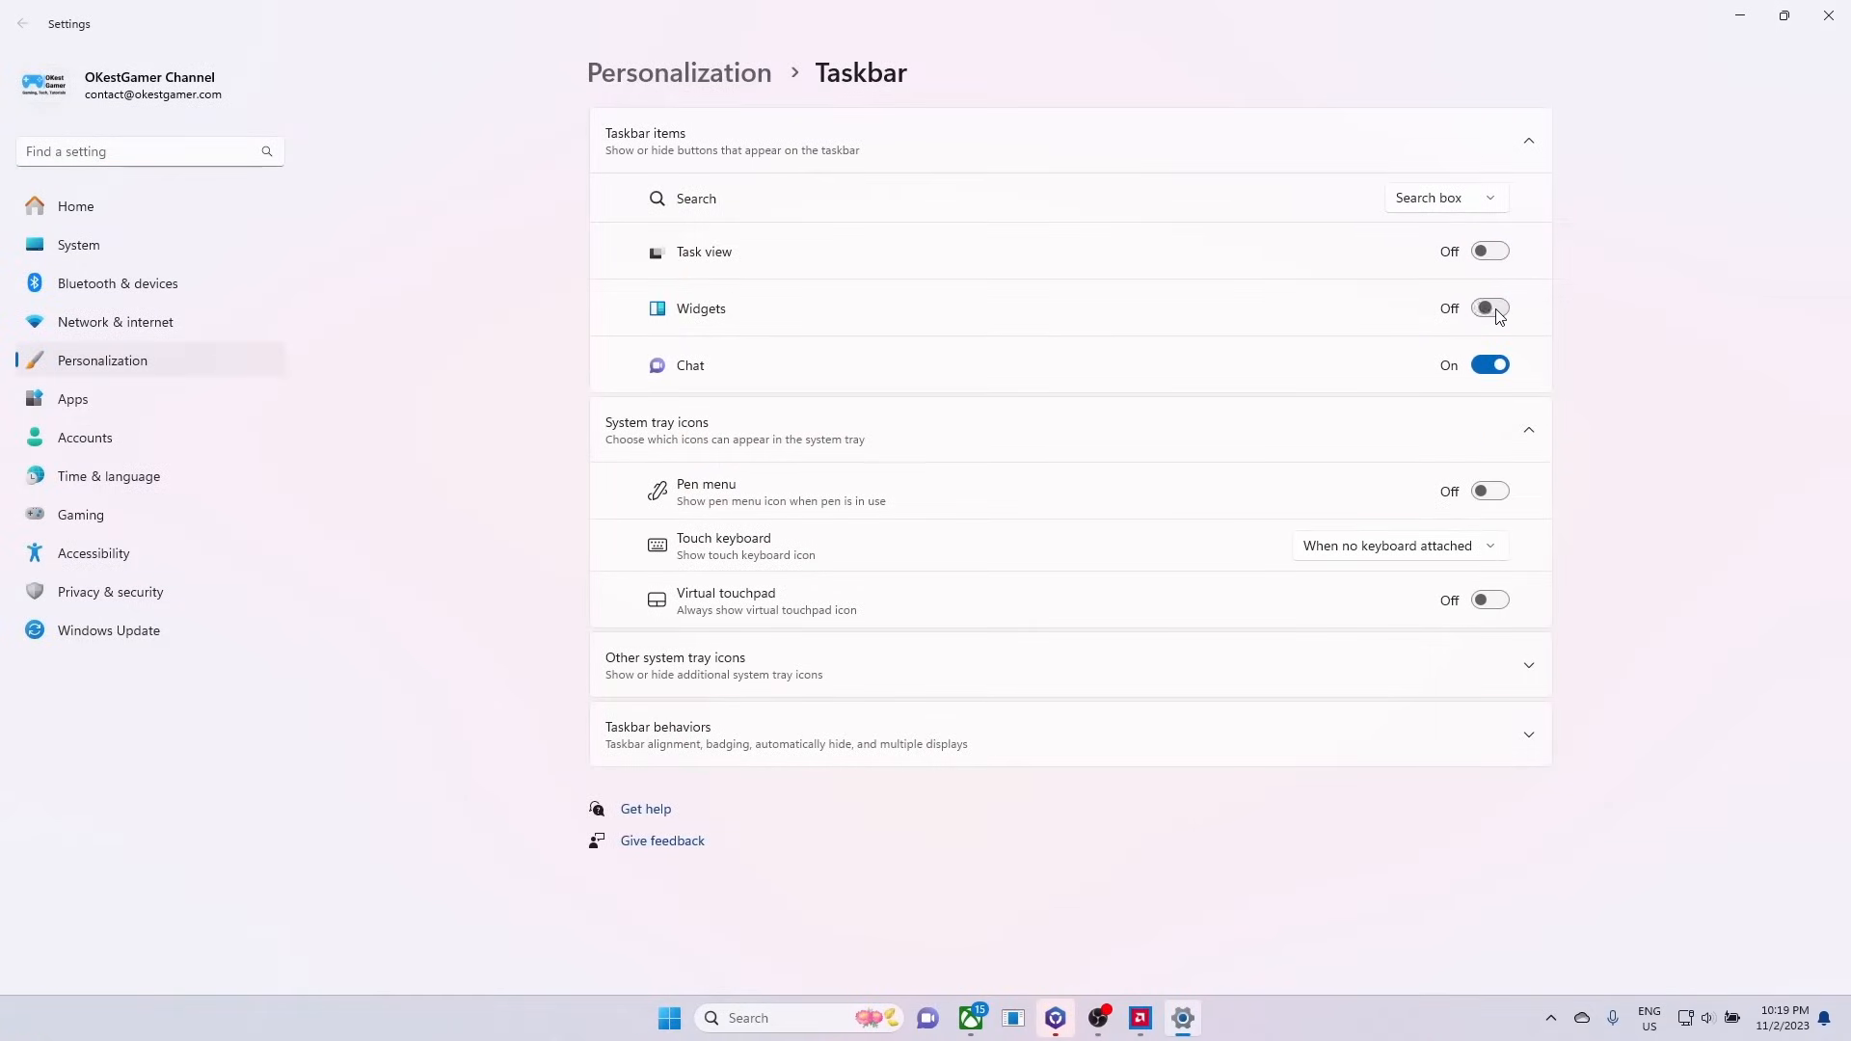
pyautogui.click(1490, 364)
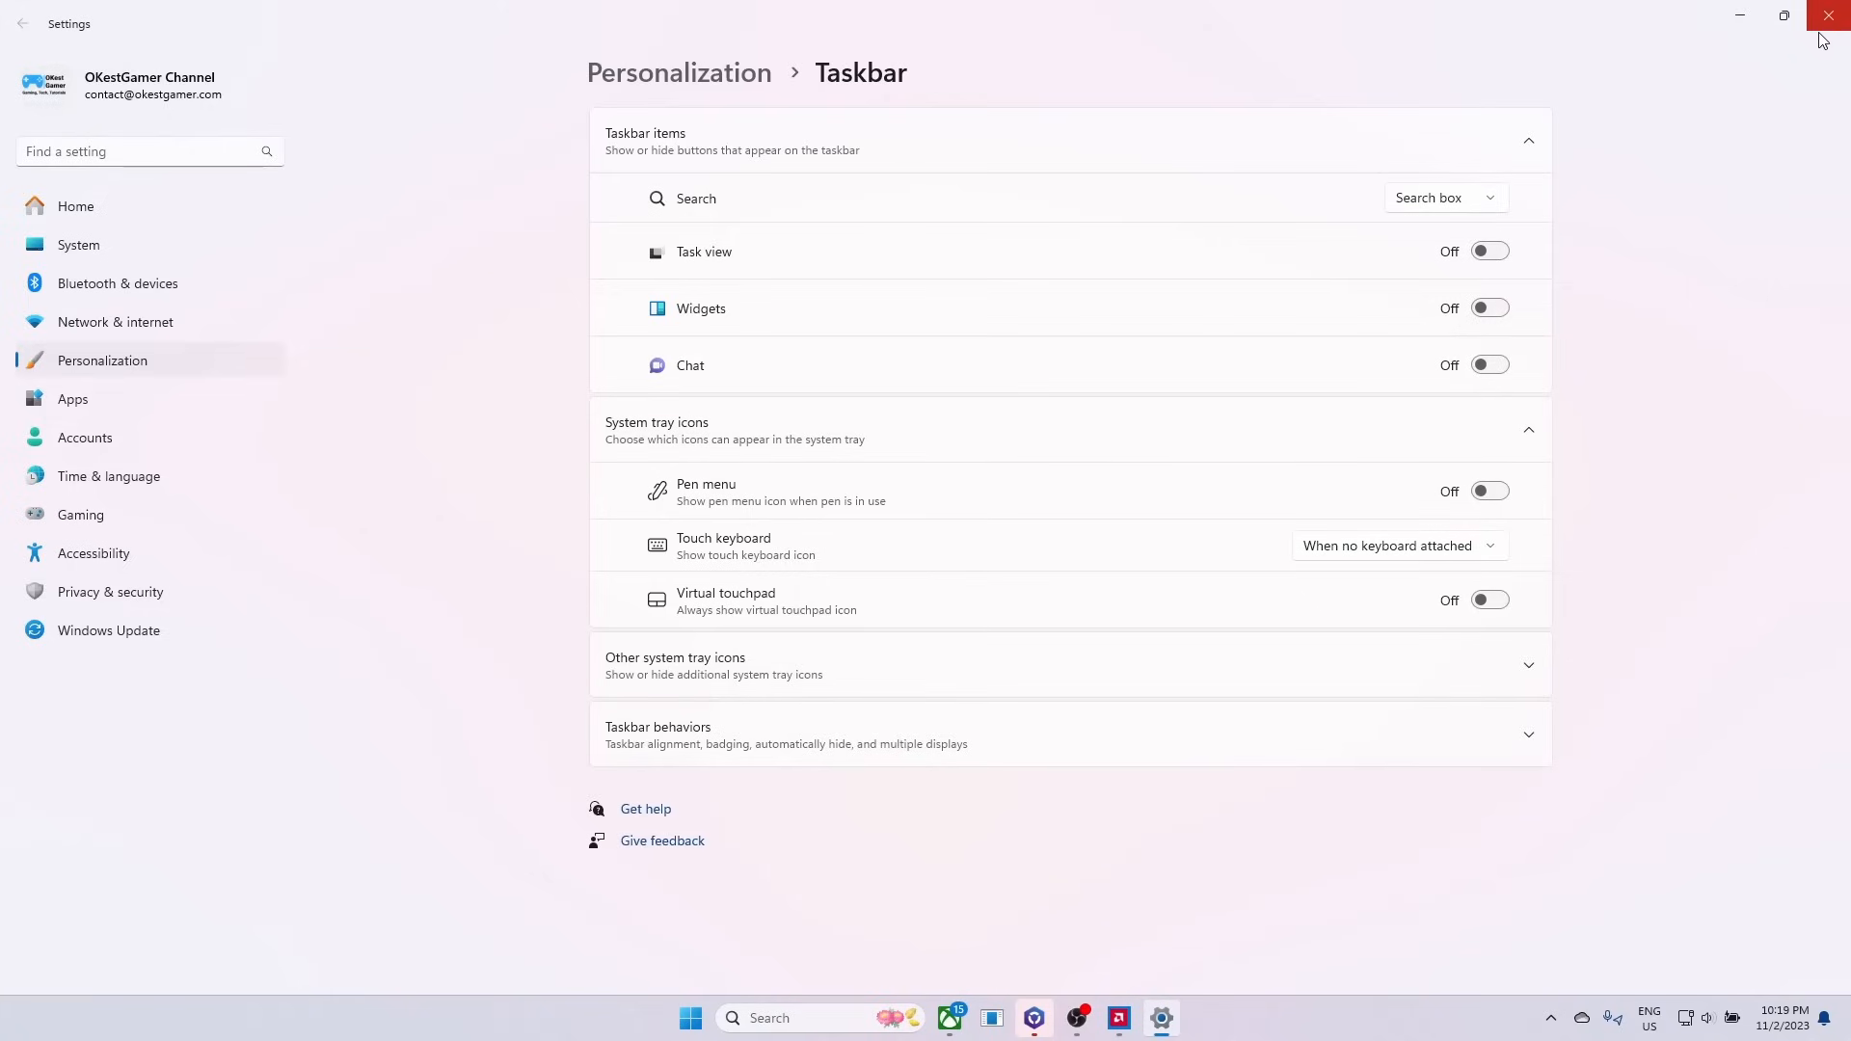
pyautogui.click(1829, 16)
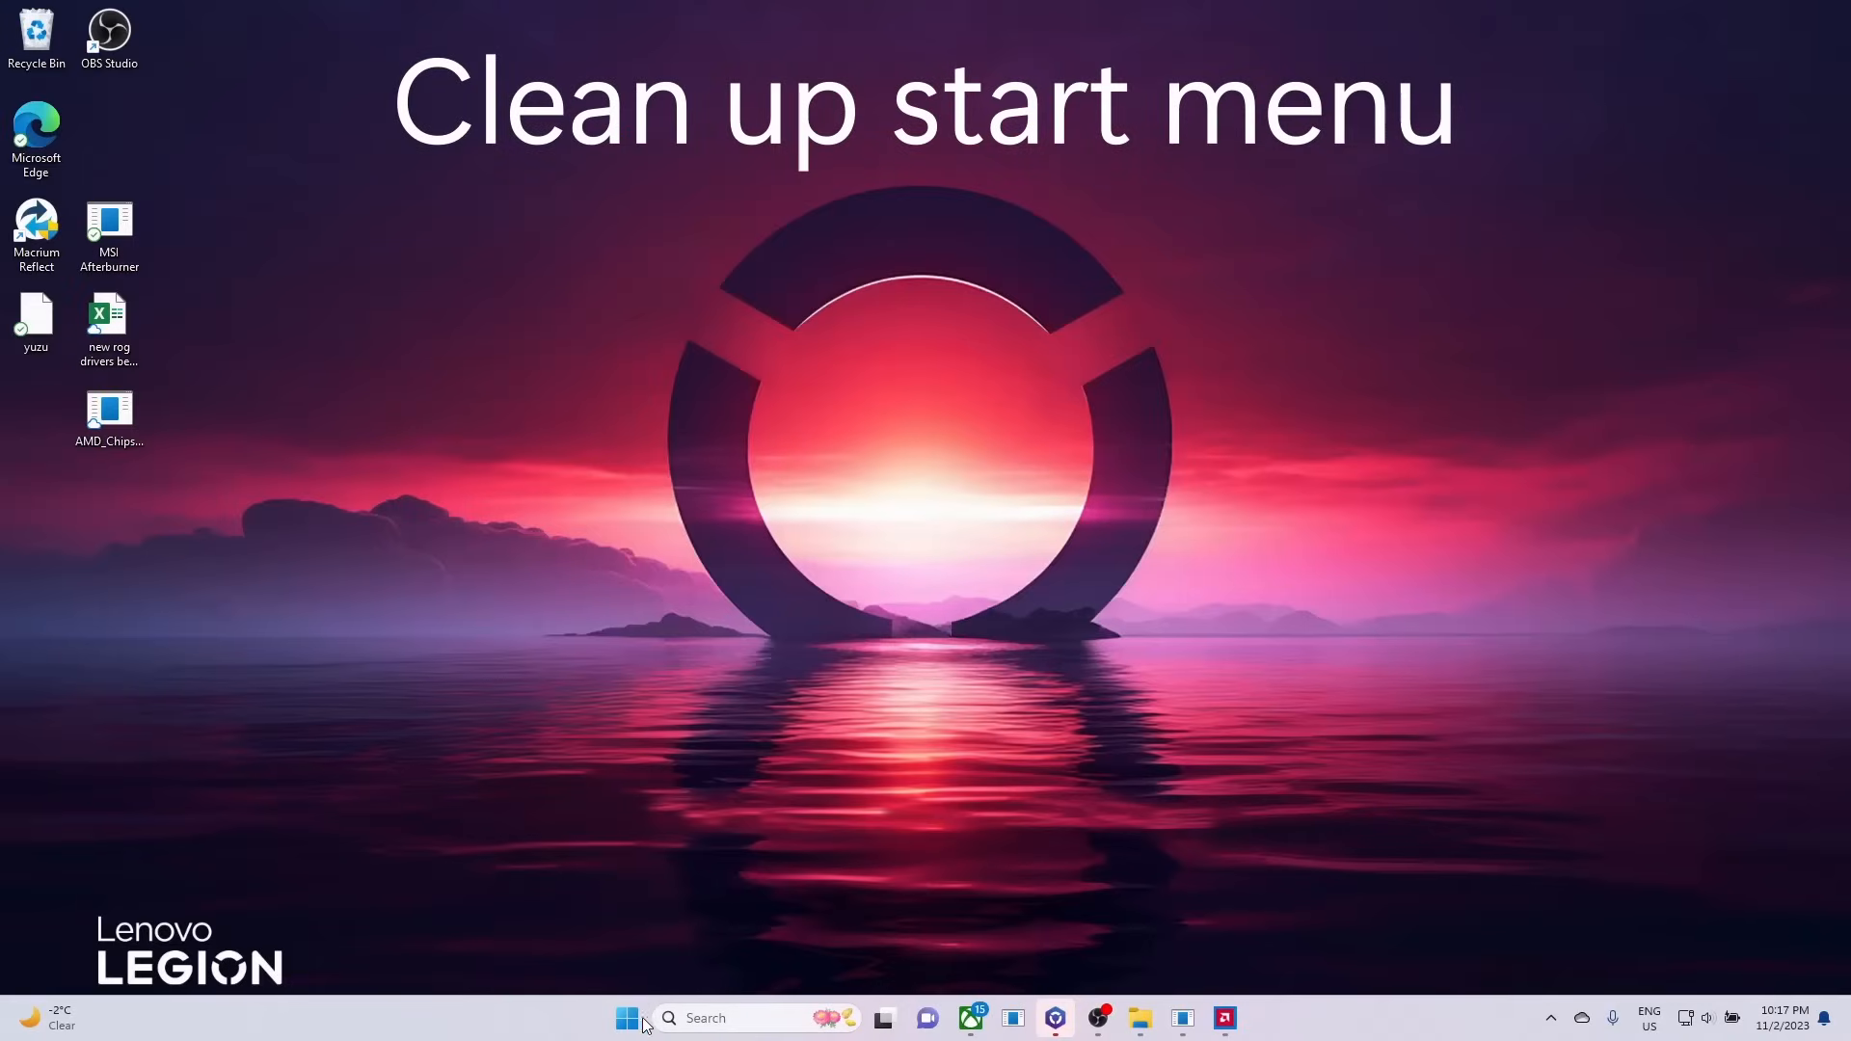
# Step: Uninstall LinkedIn from the Start menu's pinned apps and confirm its removal
pyautogui.click(627, 1018)
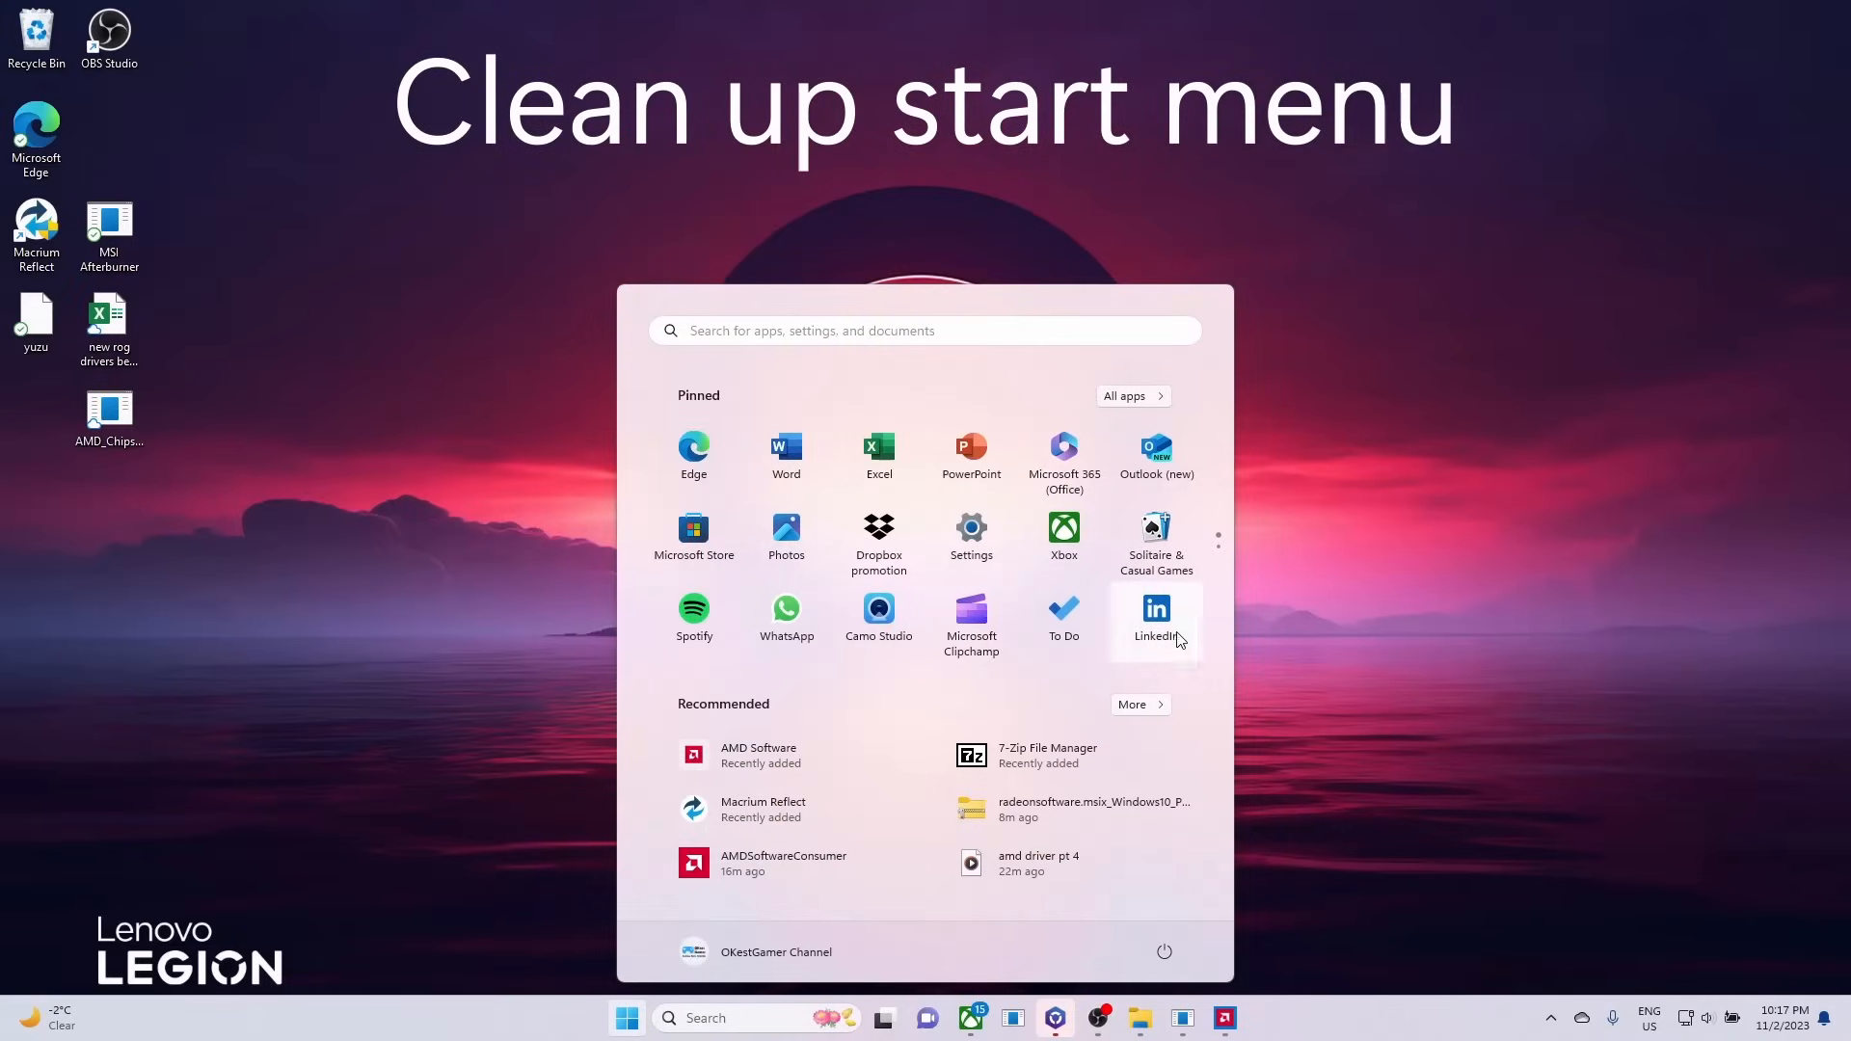
pyautogui.rightClick(1155, 611)
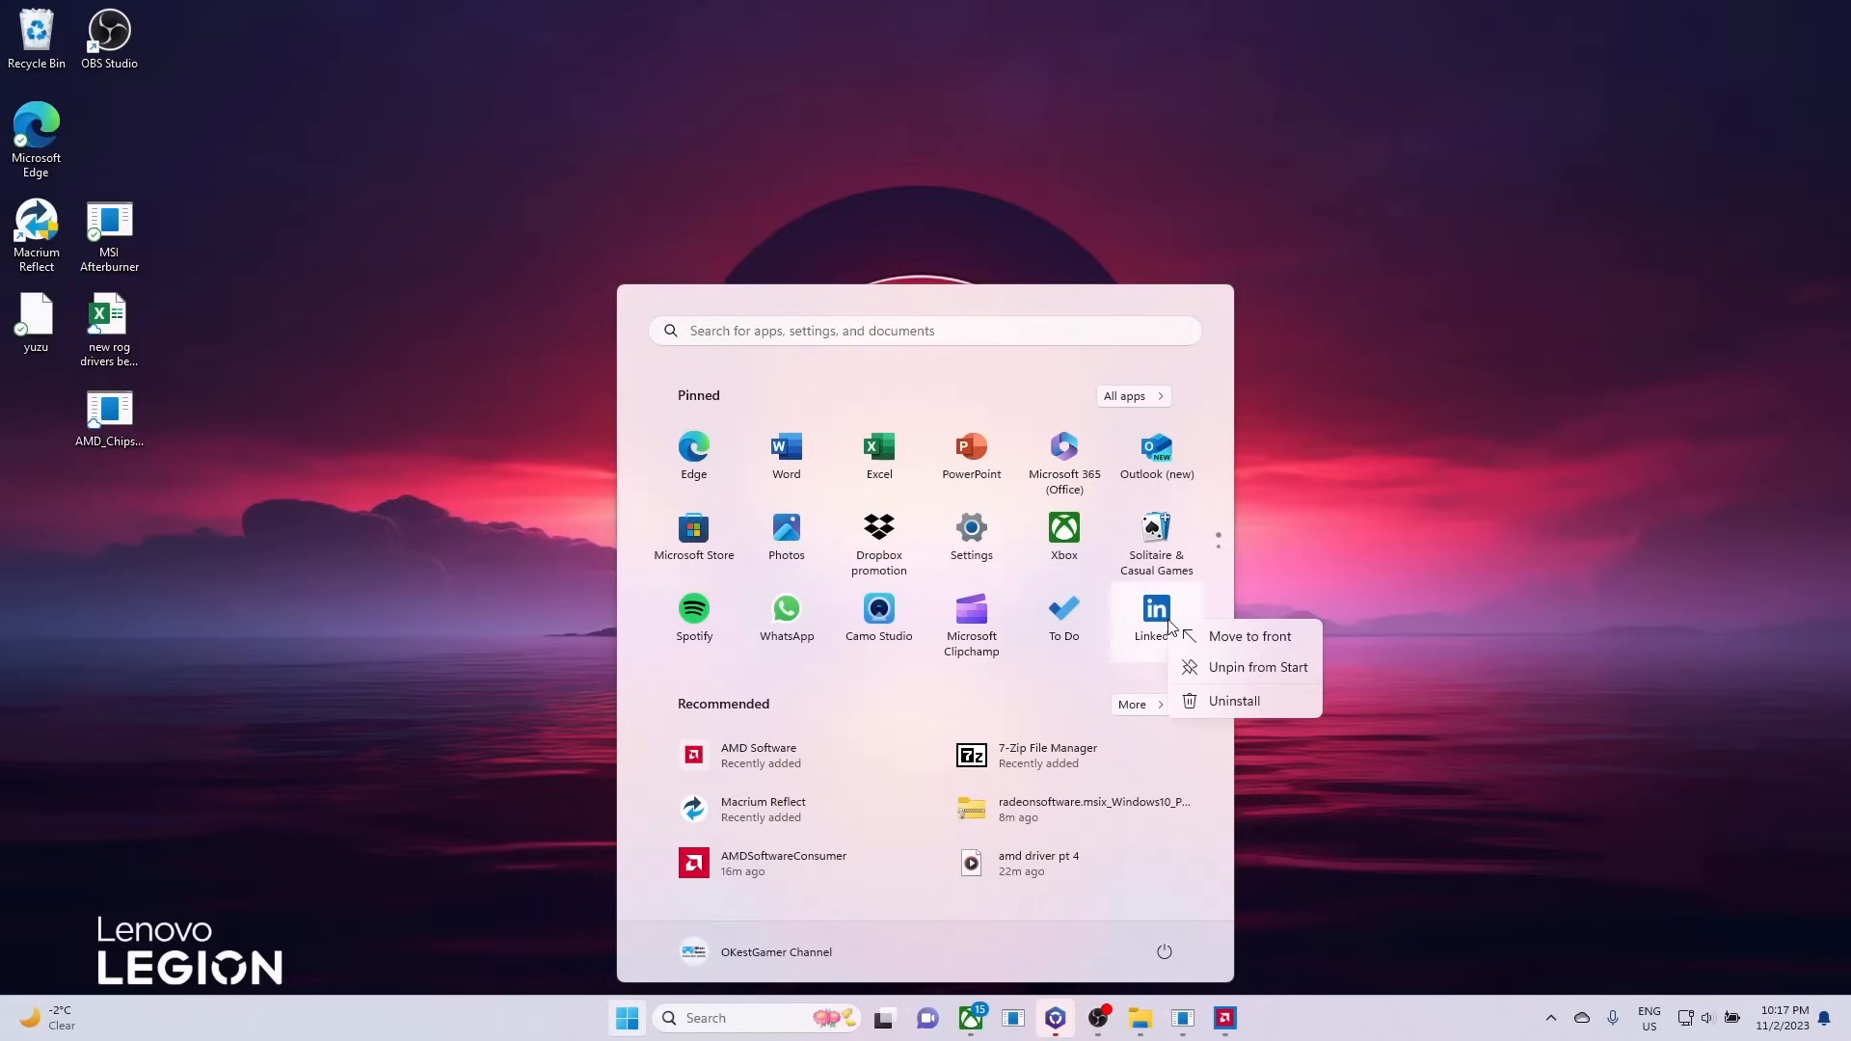
pyautogui.click(1232, 700)
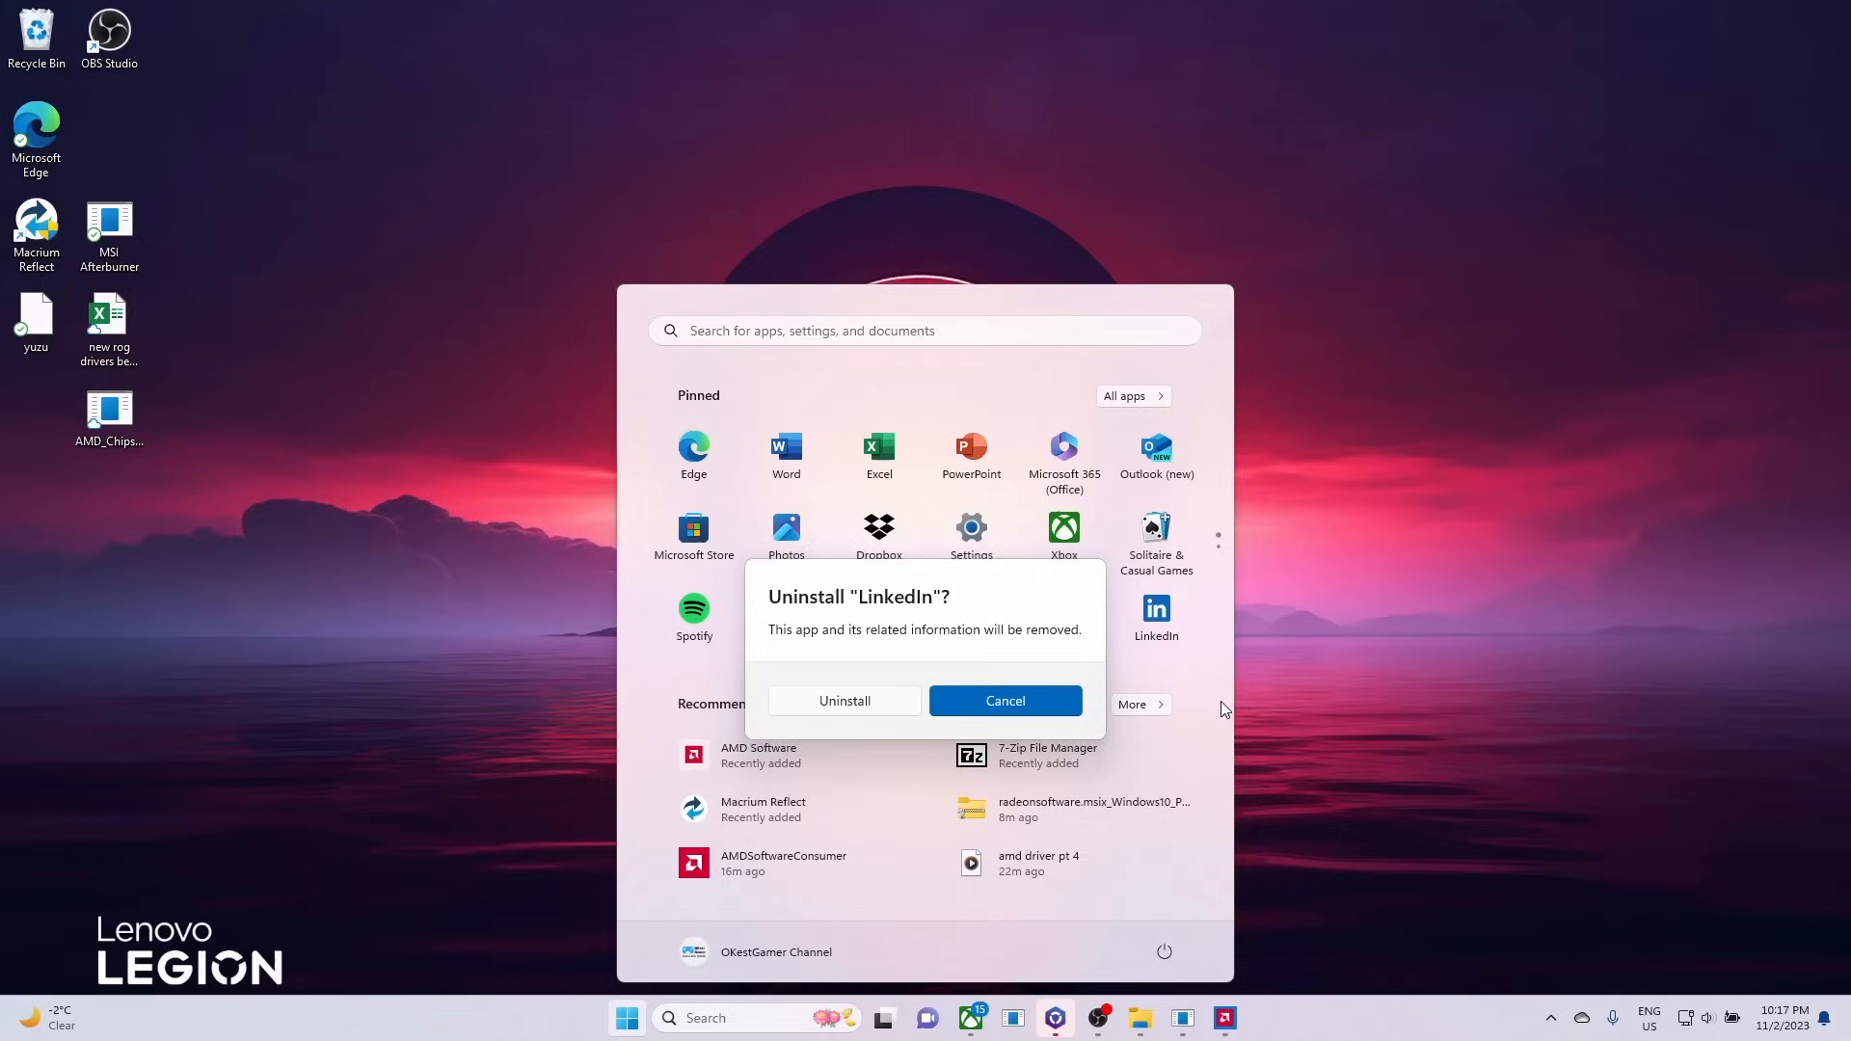
pyautogui.click(843, 700)
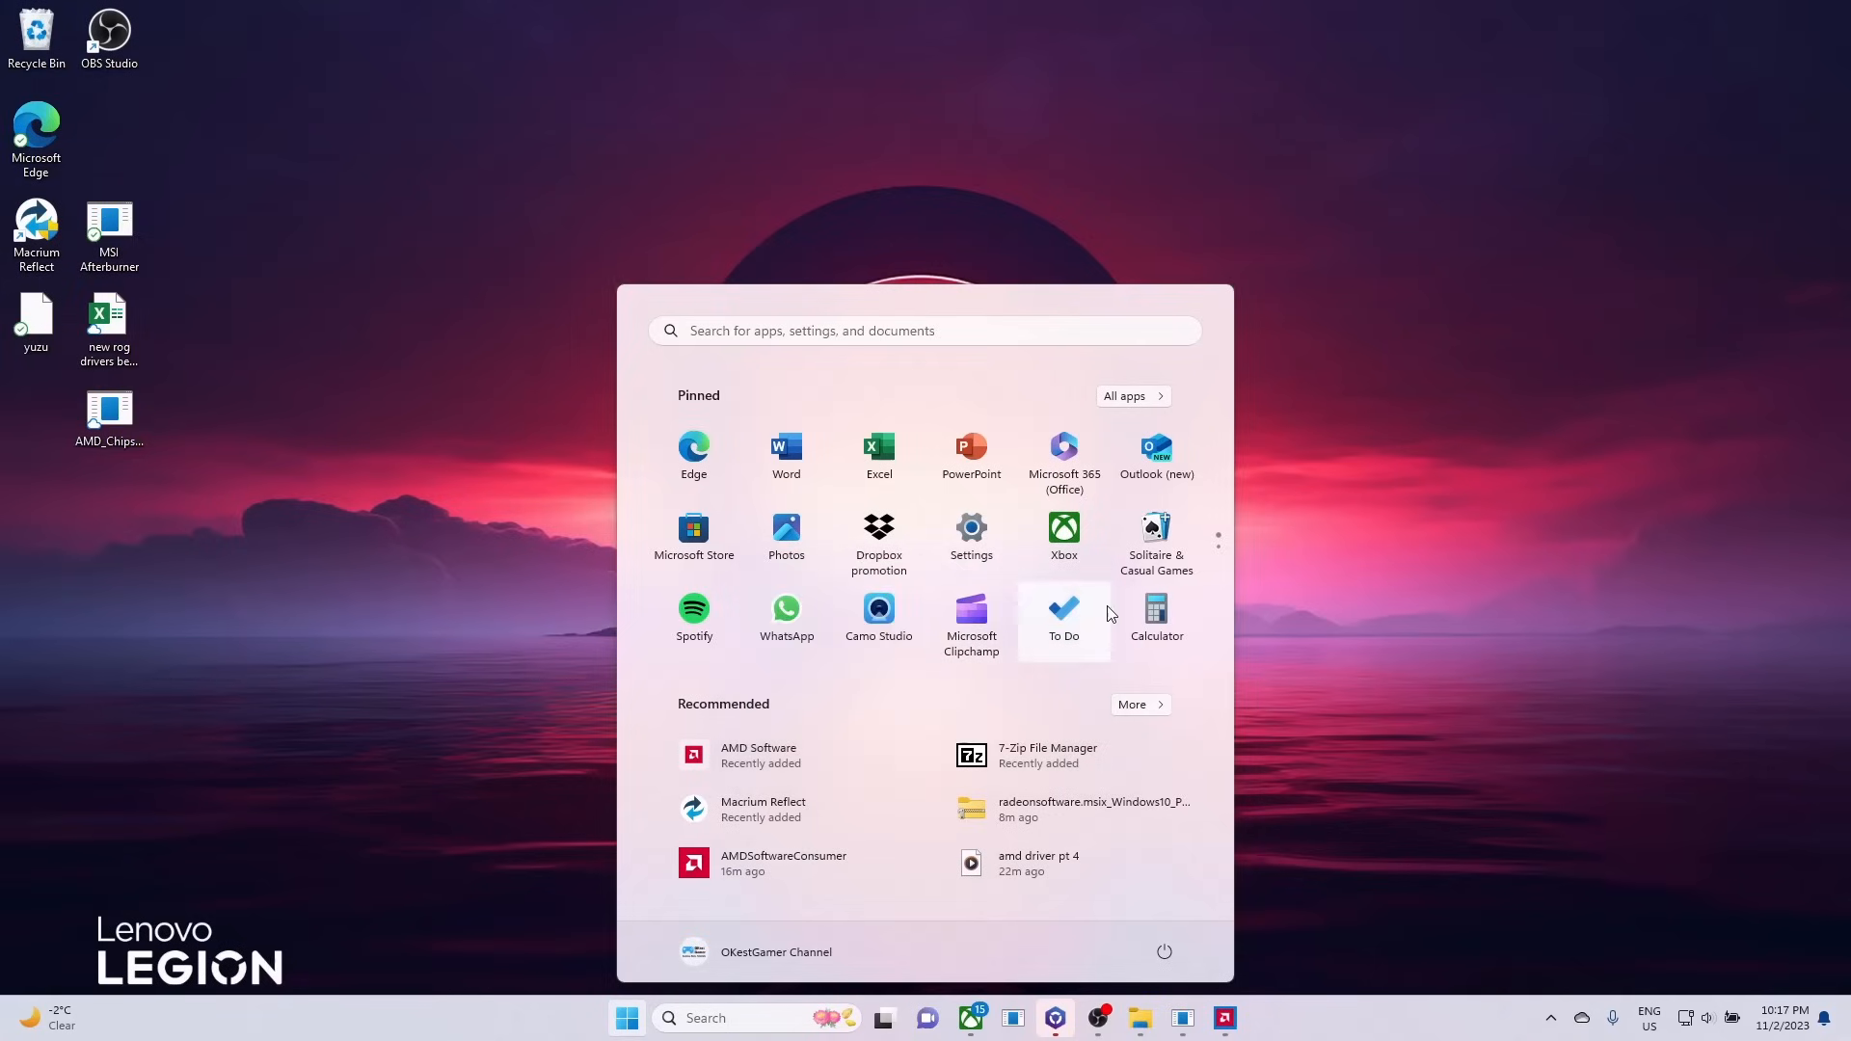
# Step: Unpin To Do and Clipchamp, leaving Edge, Store, Settings, Xbox, Notepad and File Explorer pinned
pyautogui.rightClick(1063, 613)
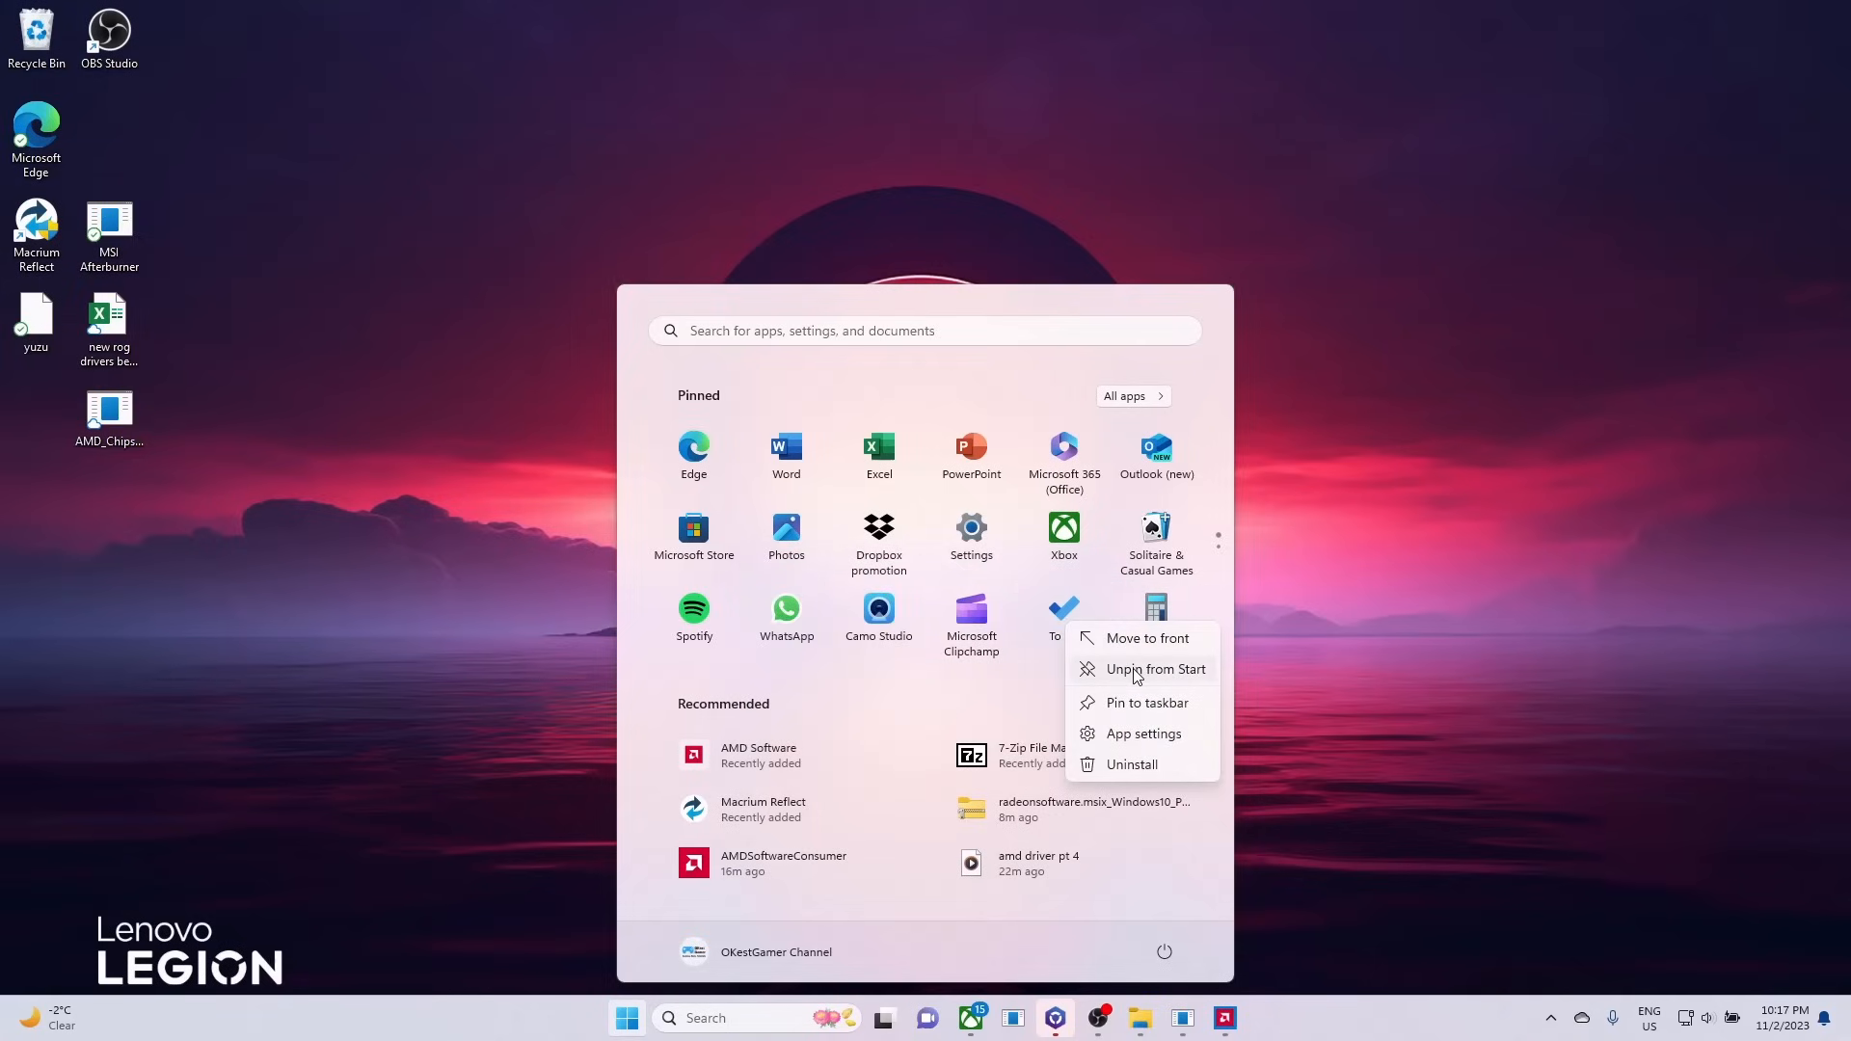
pyautogui.click(1155, 669)
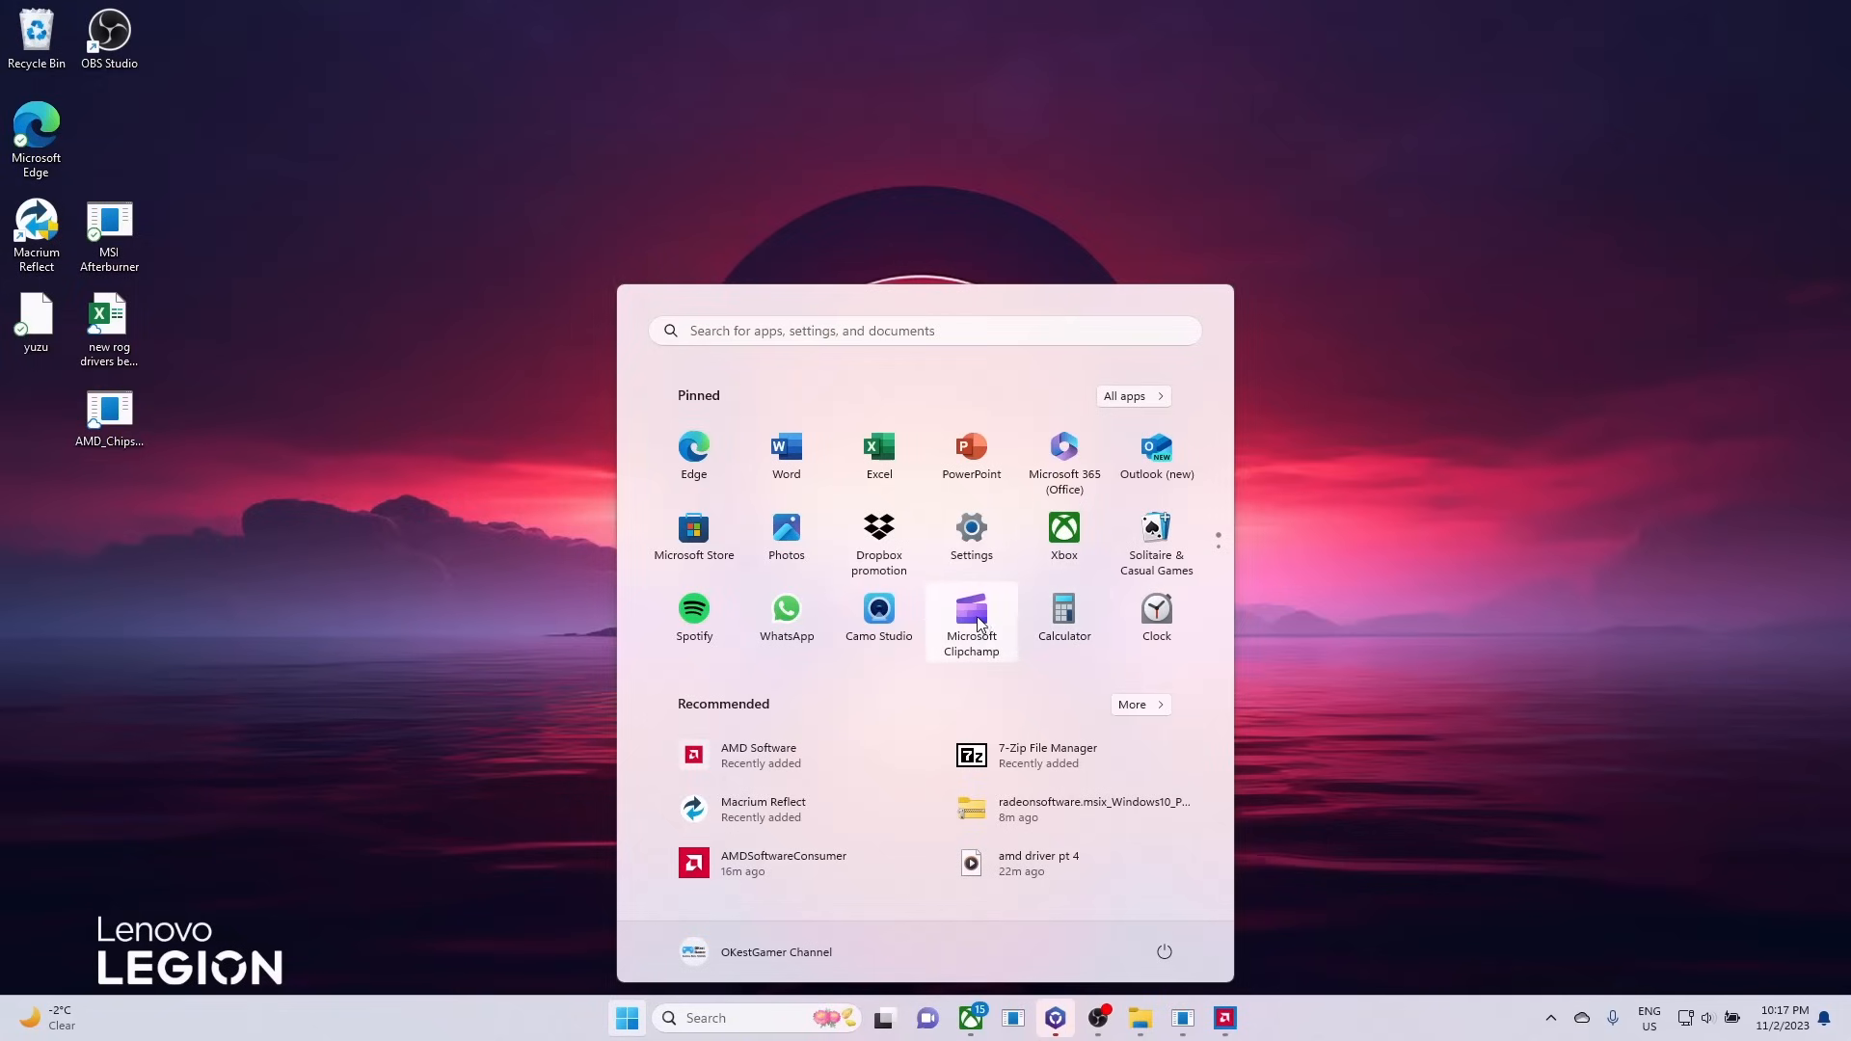
pyautogui.rightClick(970, 619)
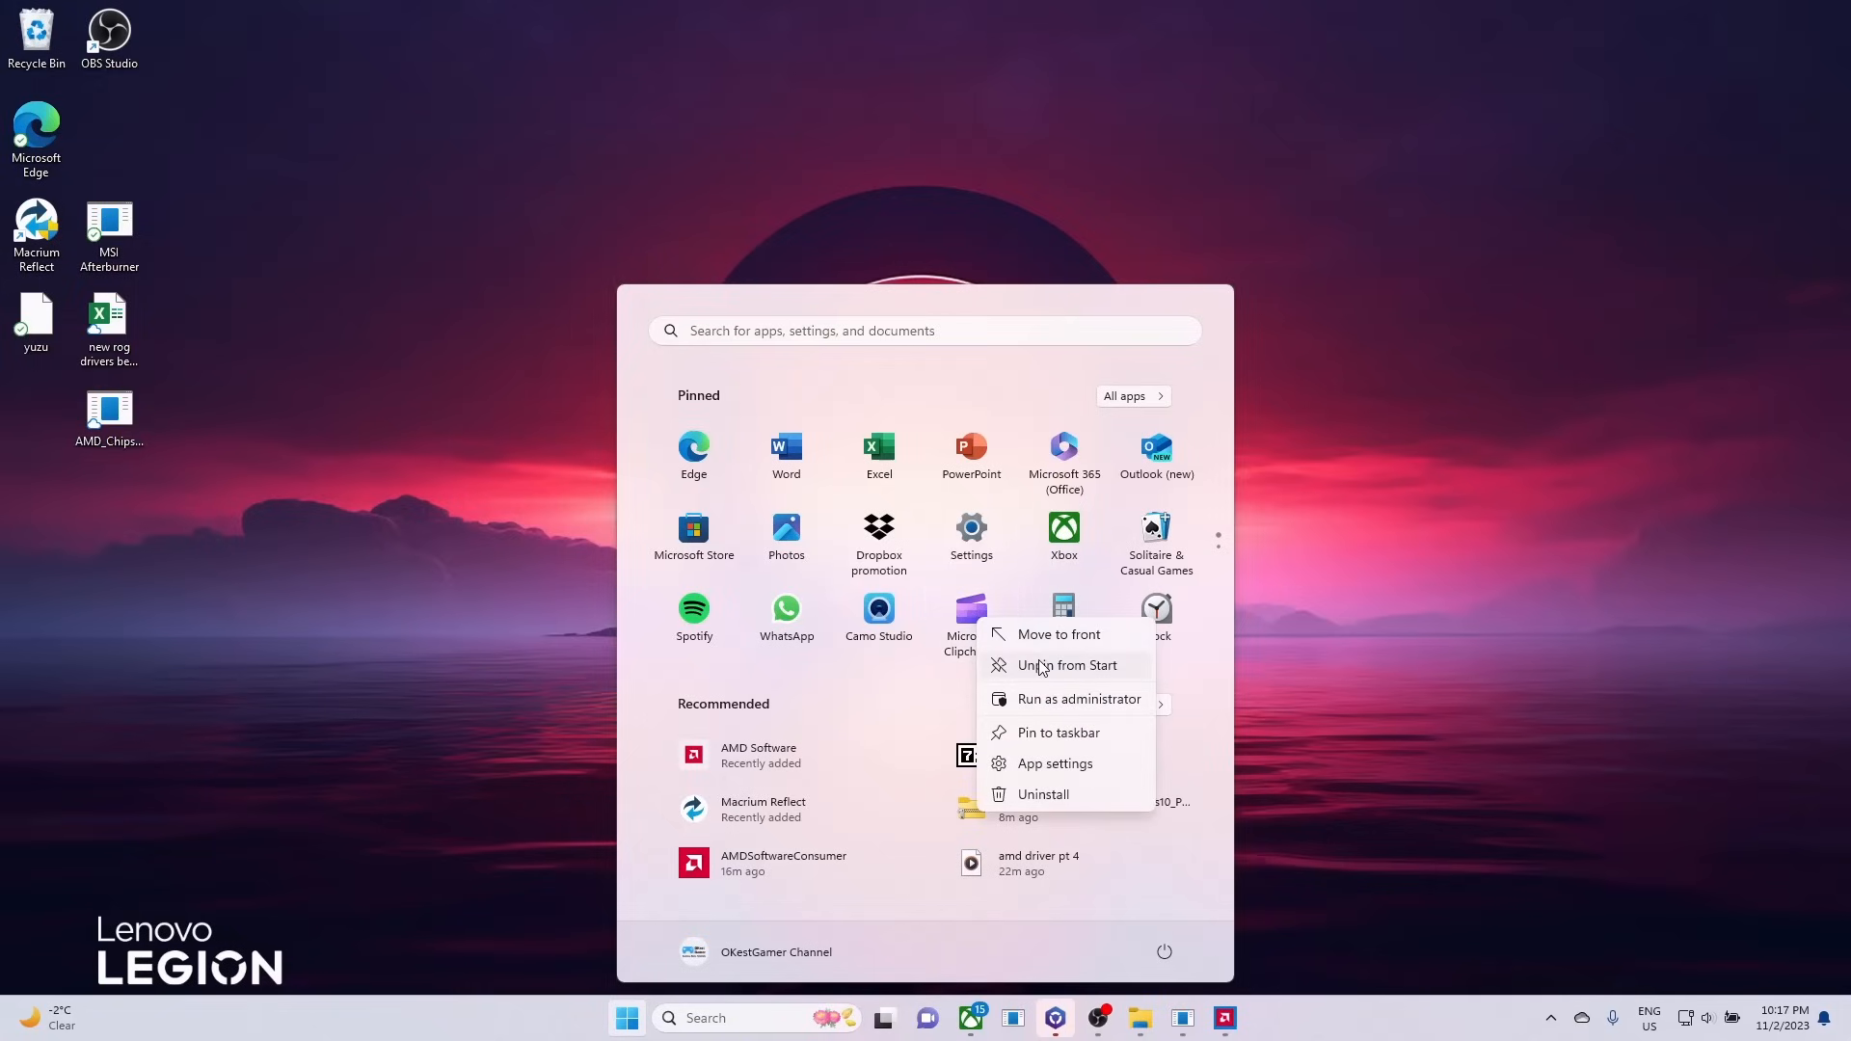
pyautogui.moveTo(1060, 698)
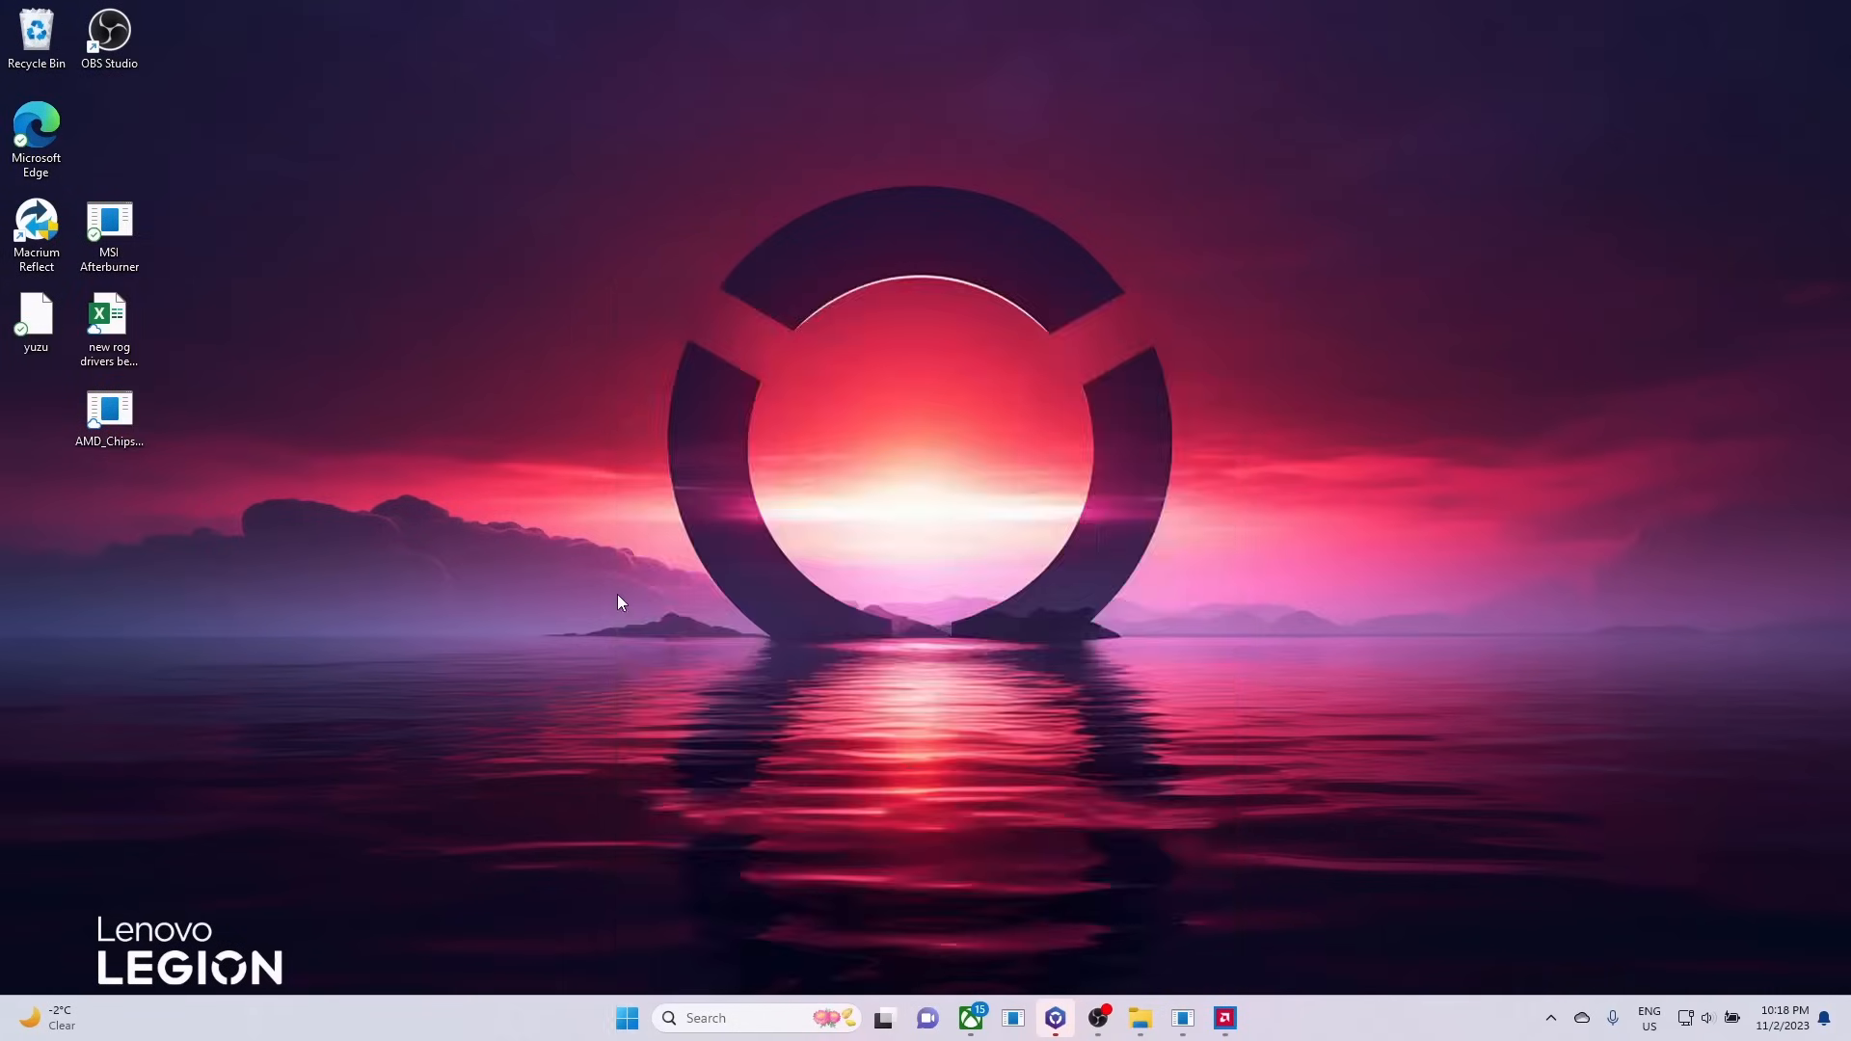
pyautogui.click(626, 1018)
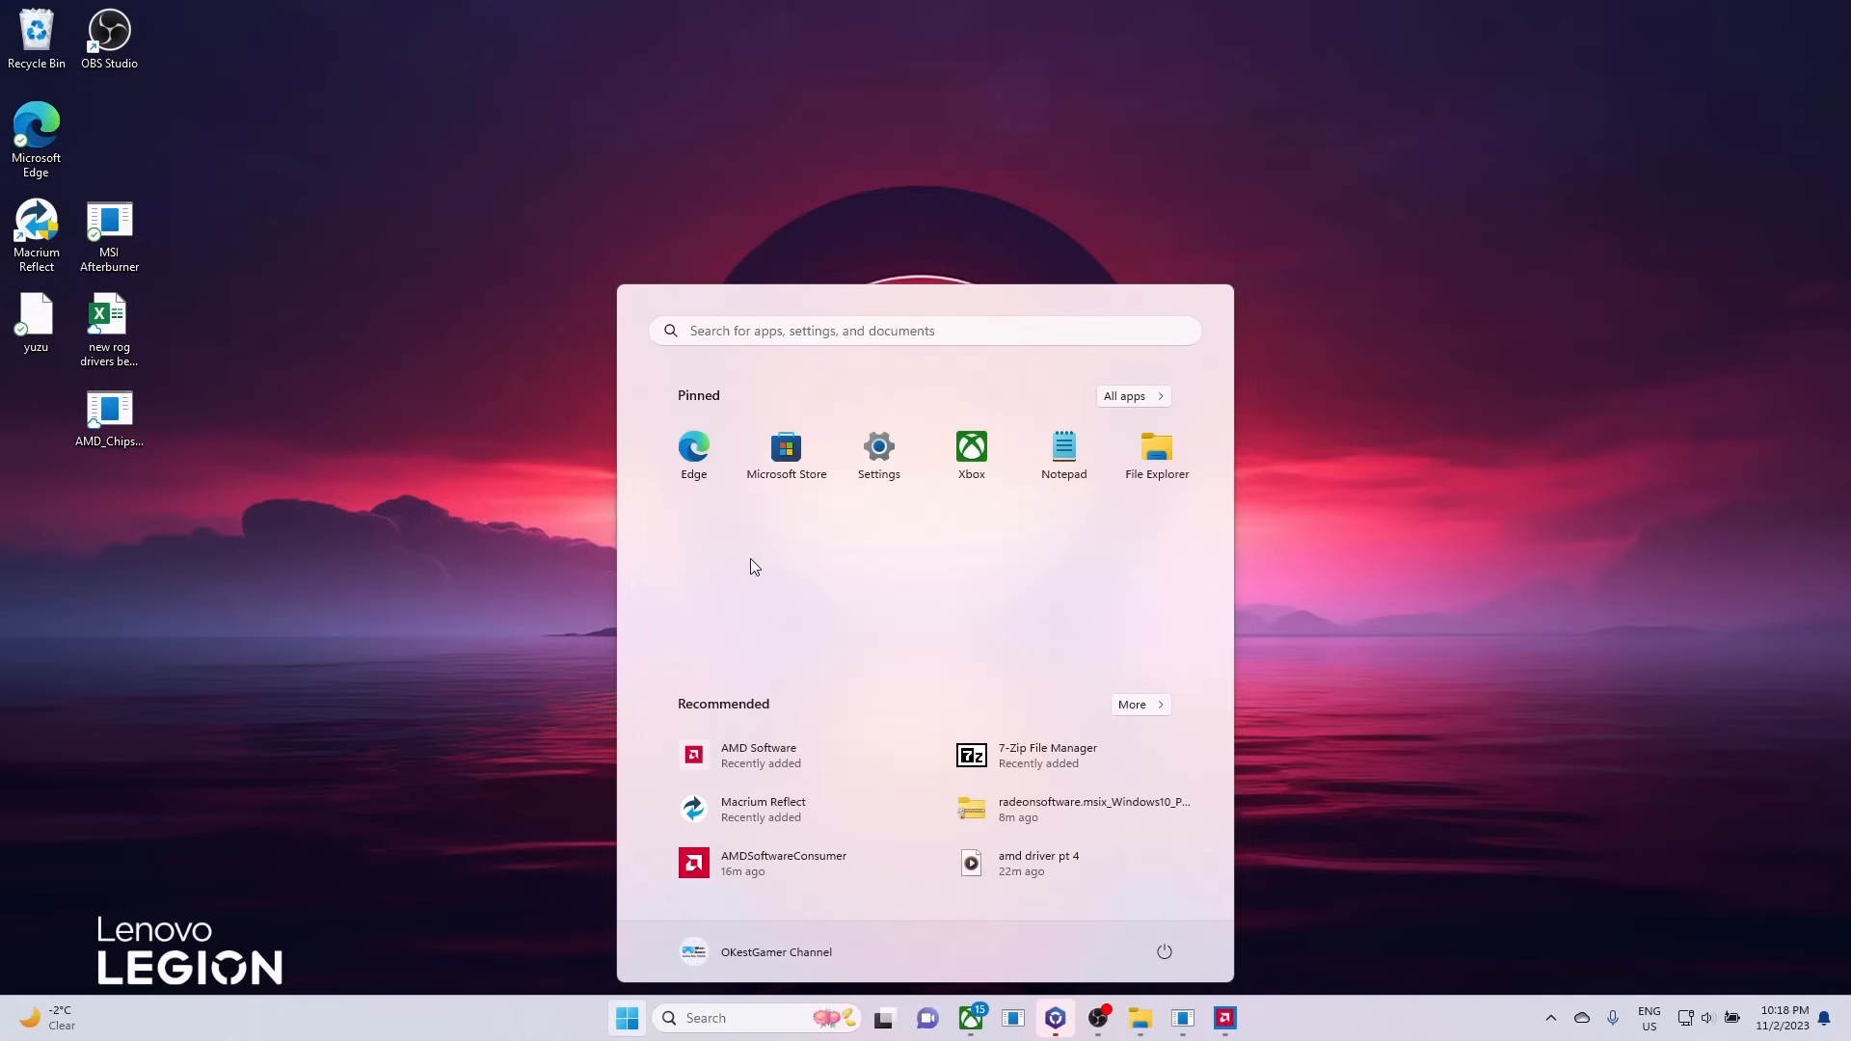
pyautogui.click(627, 1018)
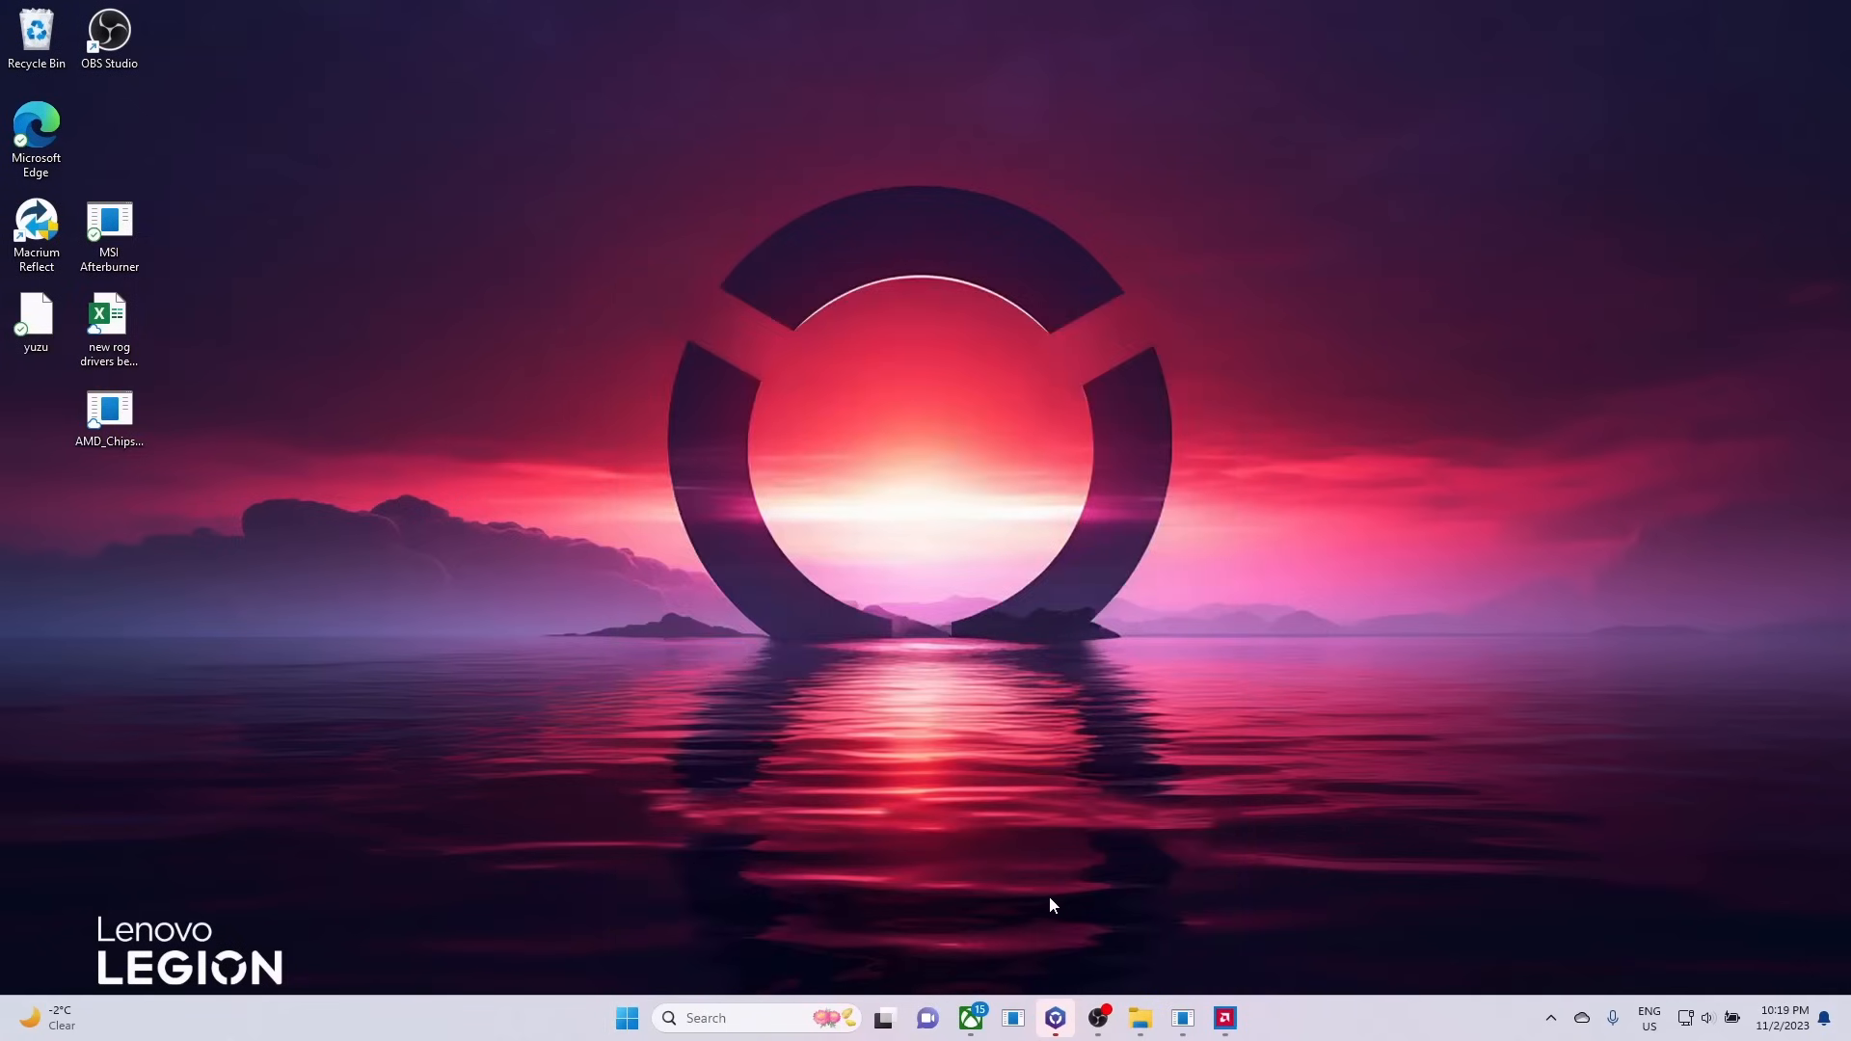
pyautogui.click(627, 1019)
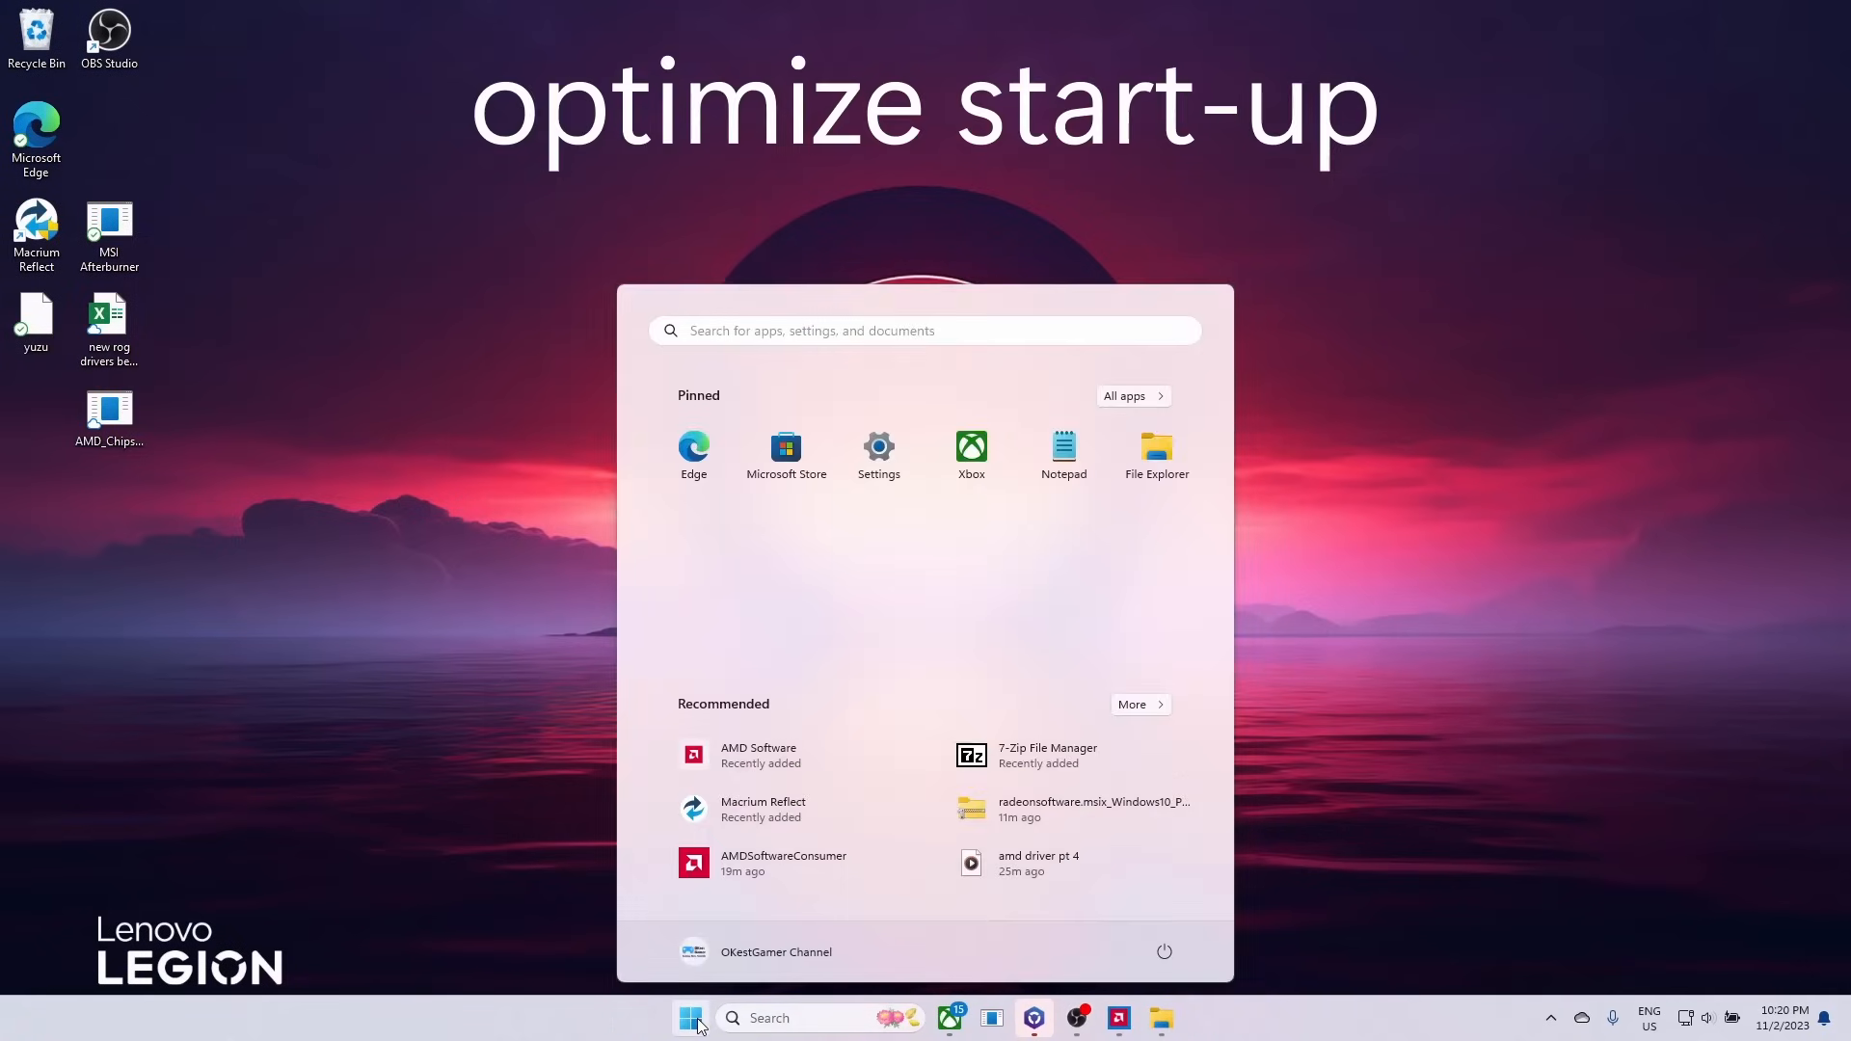
# Step: Find and show the Startup Apps page through Settings search
pyautogui.click(923, 330)
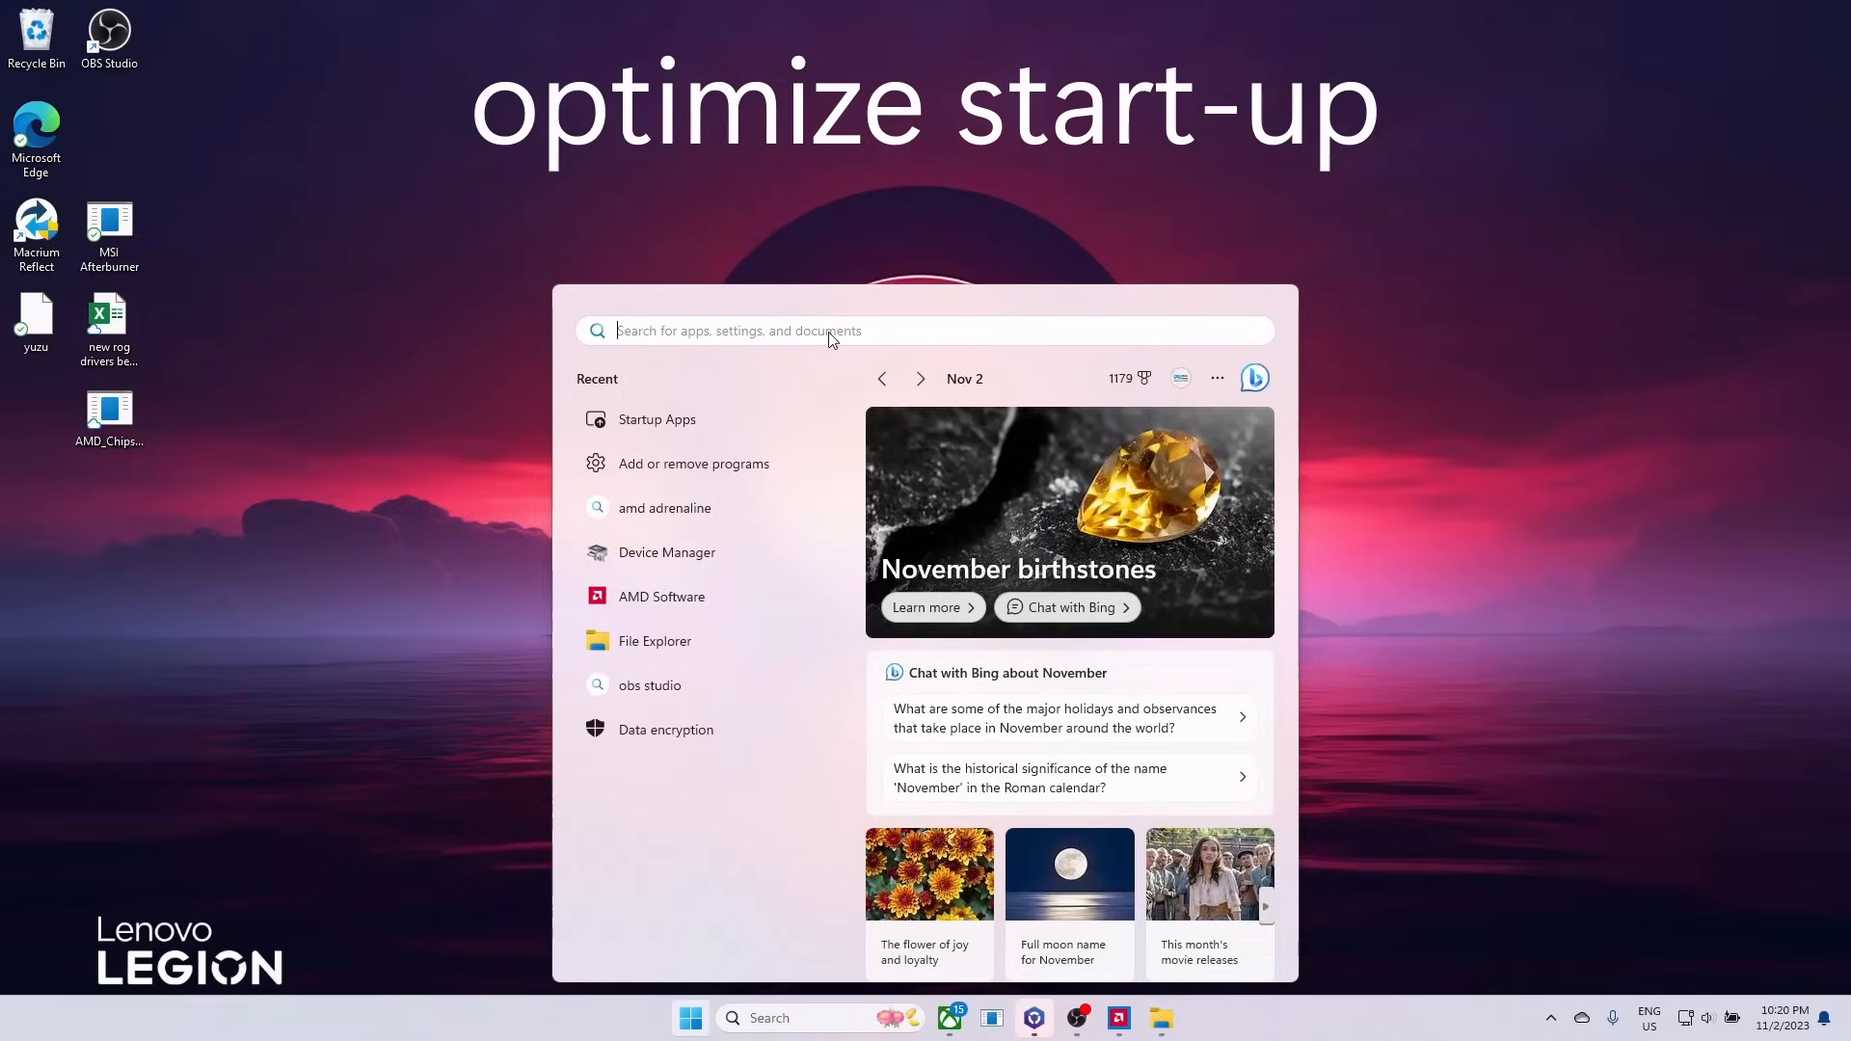
pyautogui.write('s')
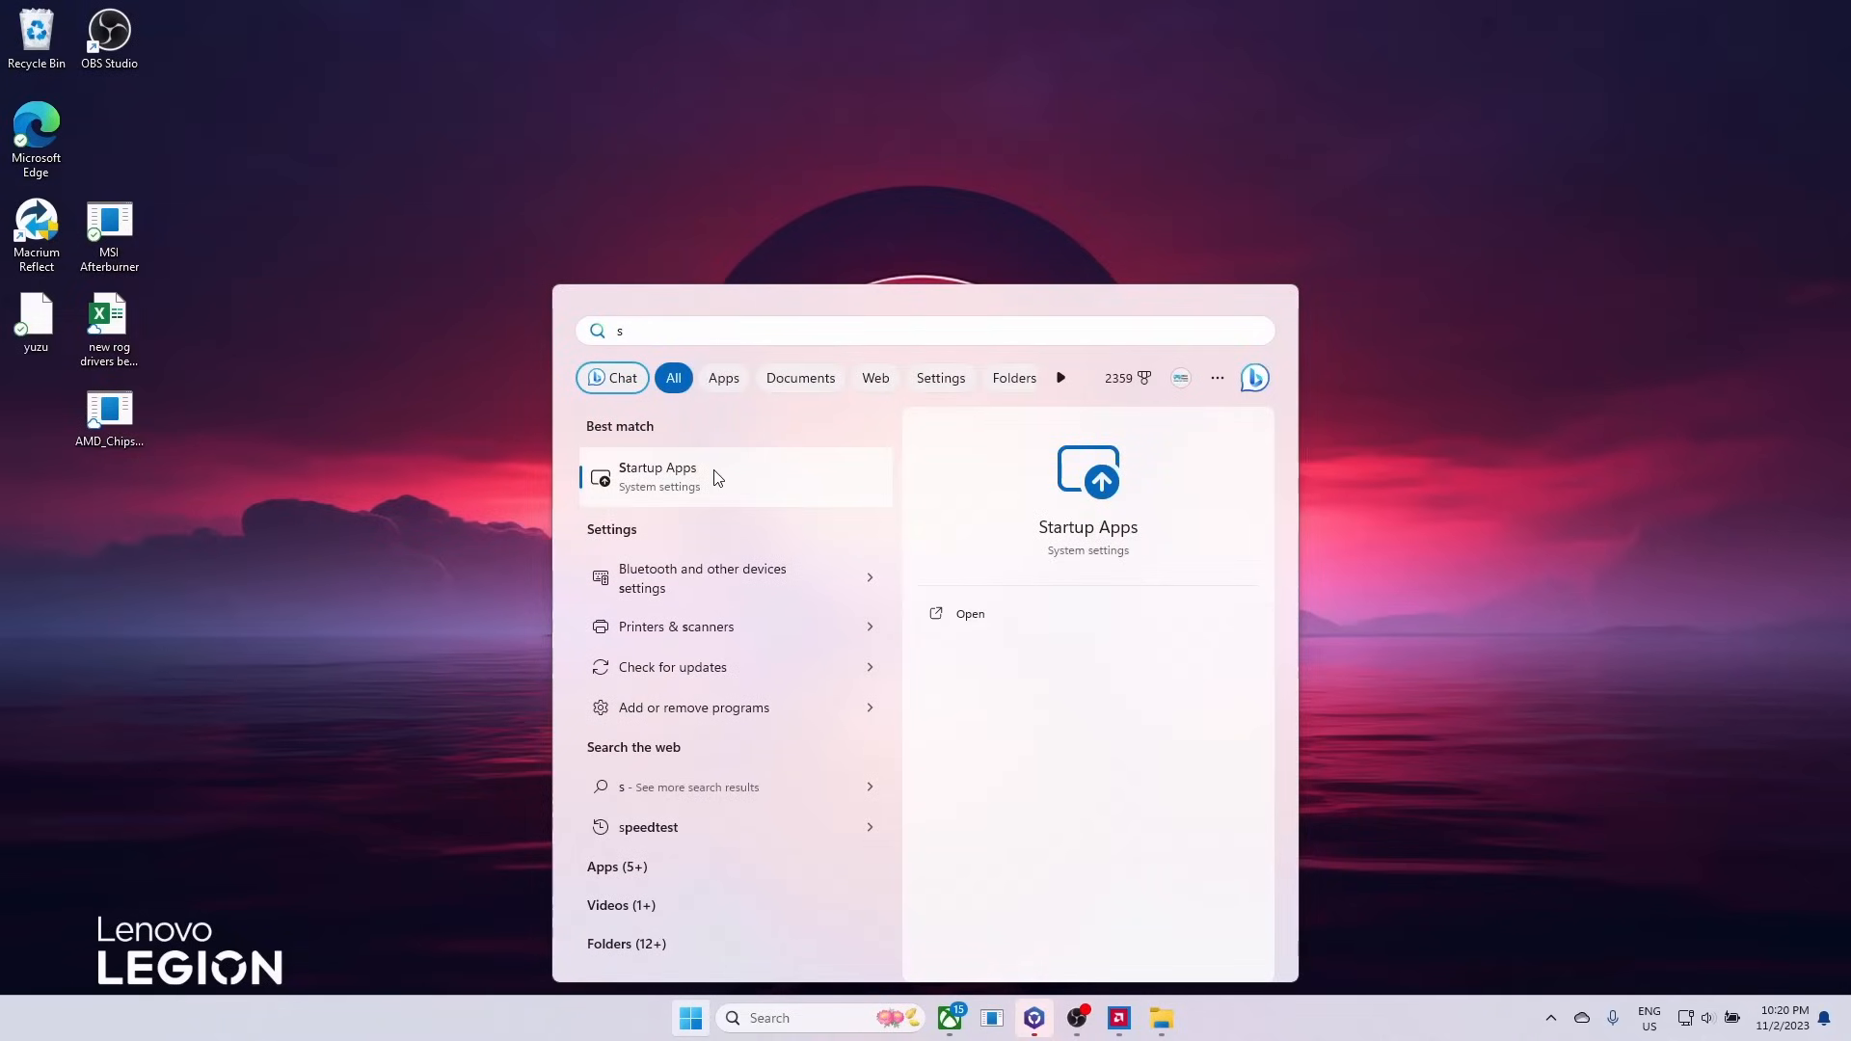
pyautogui.click(657, 476)
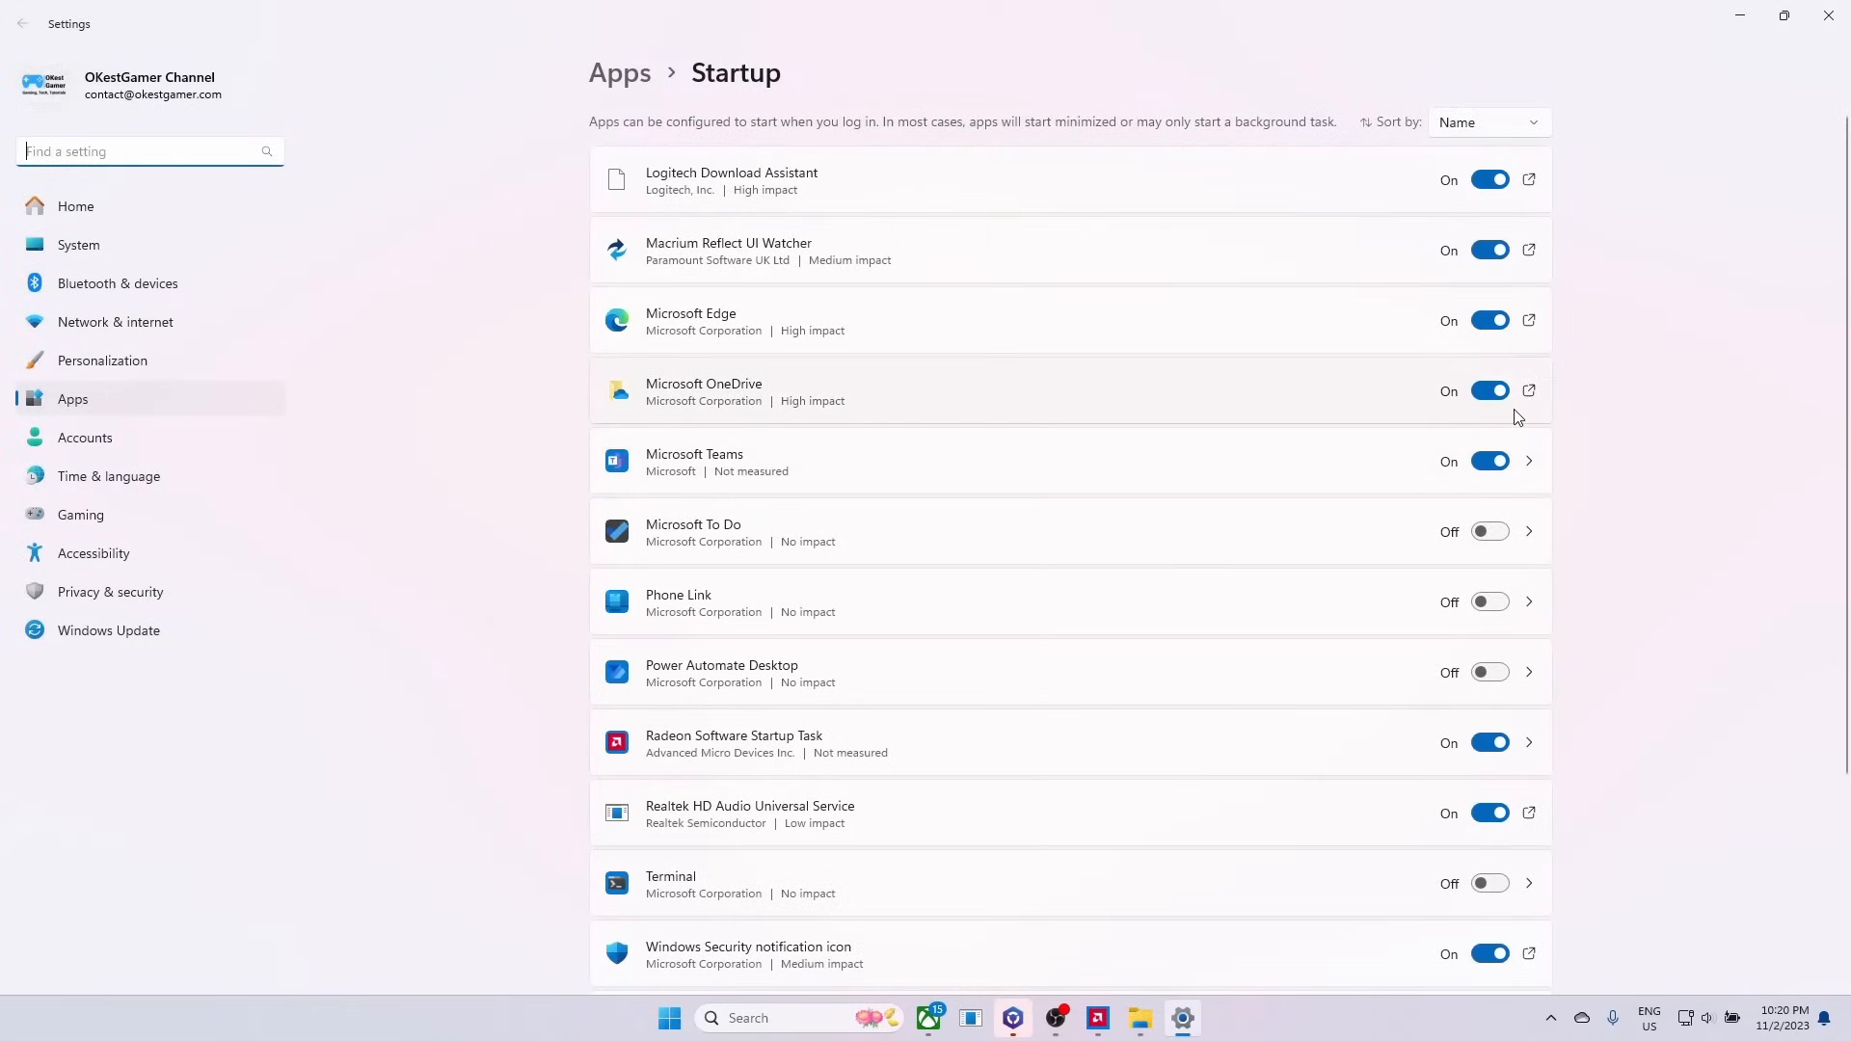
# Step: Stop Microsoft OneDrive and Teams from launching at login, reviewing the rest of the list
pyautogui.click(1488, 392)
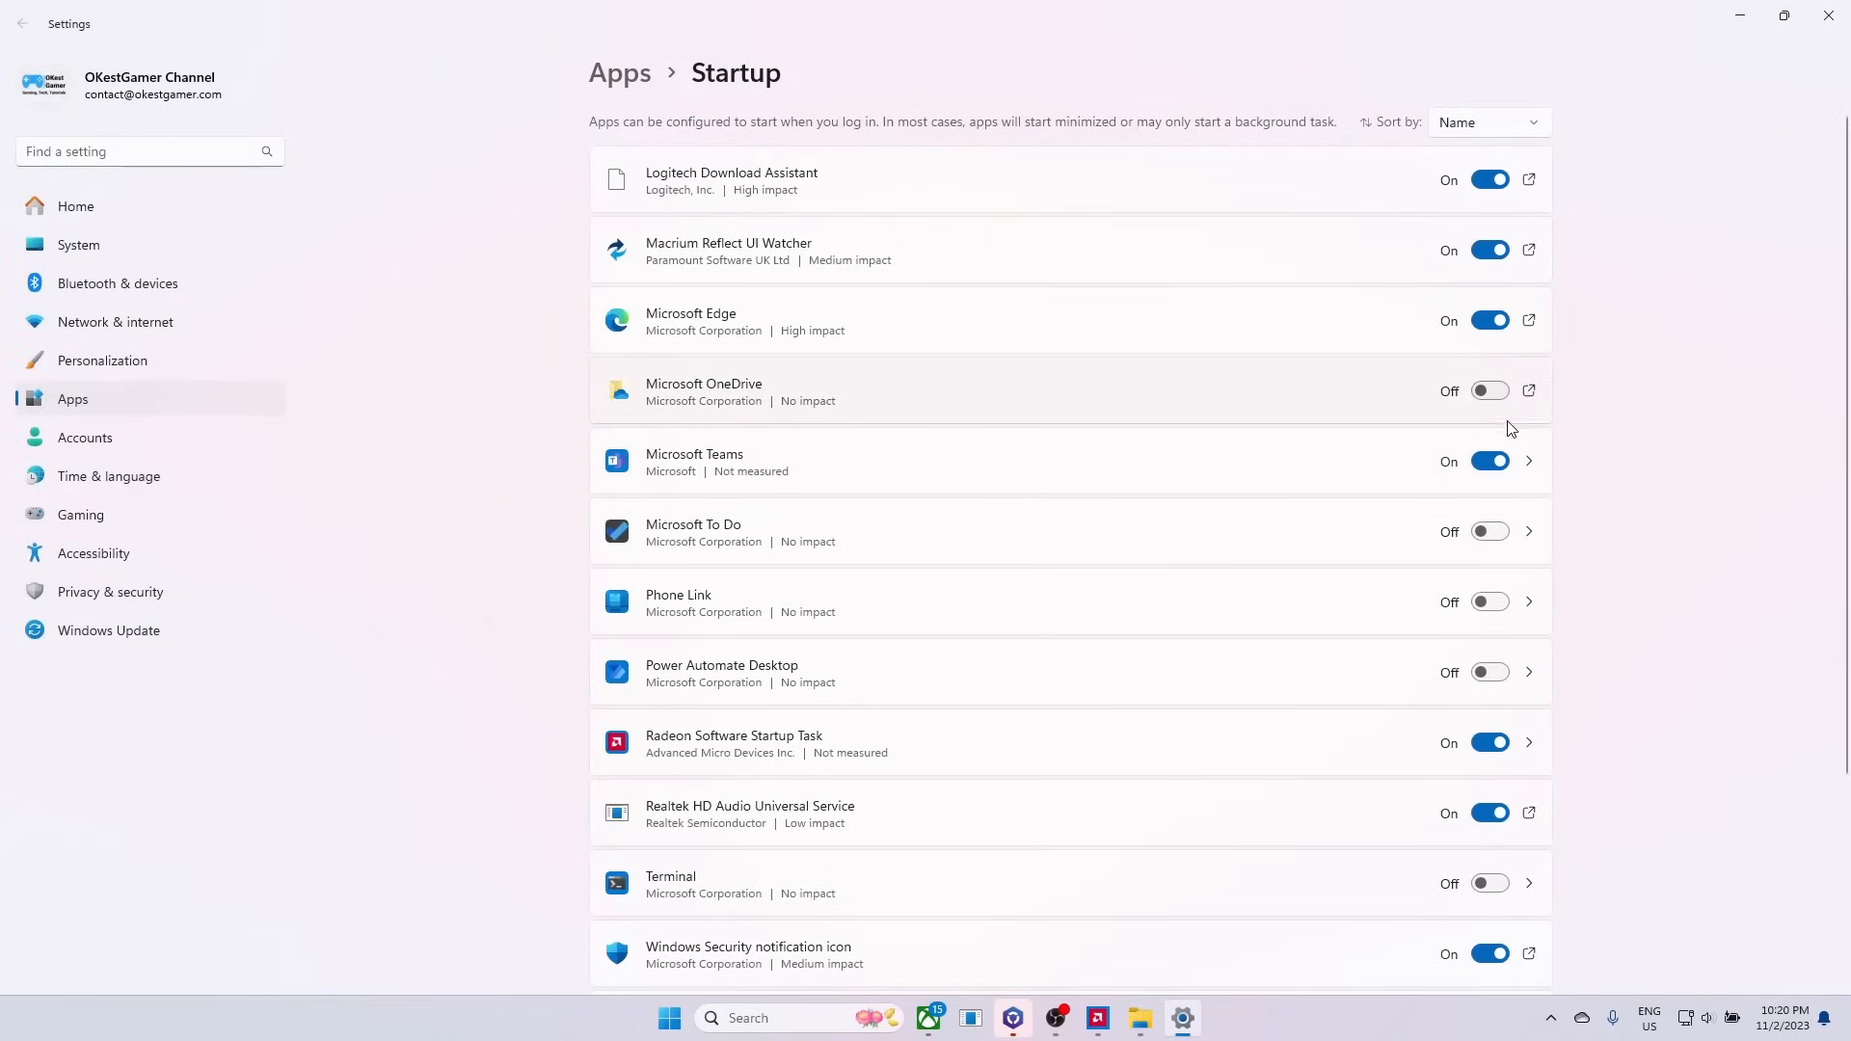
pyautogui.click(1488, 461)
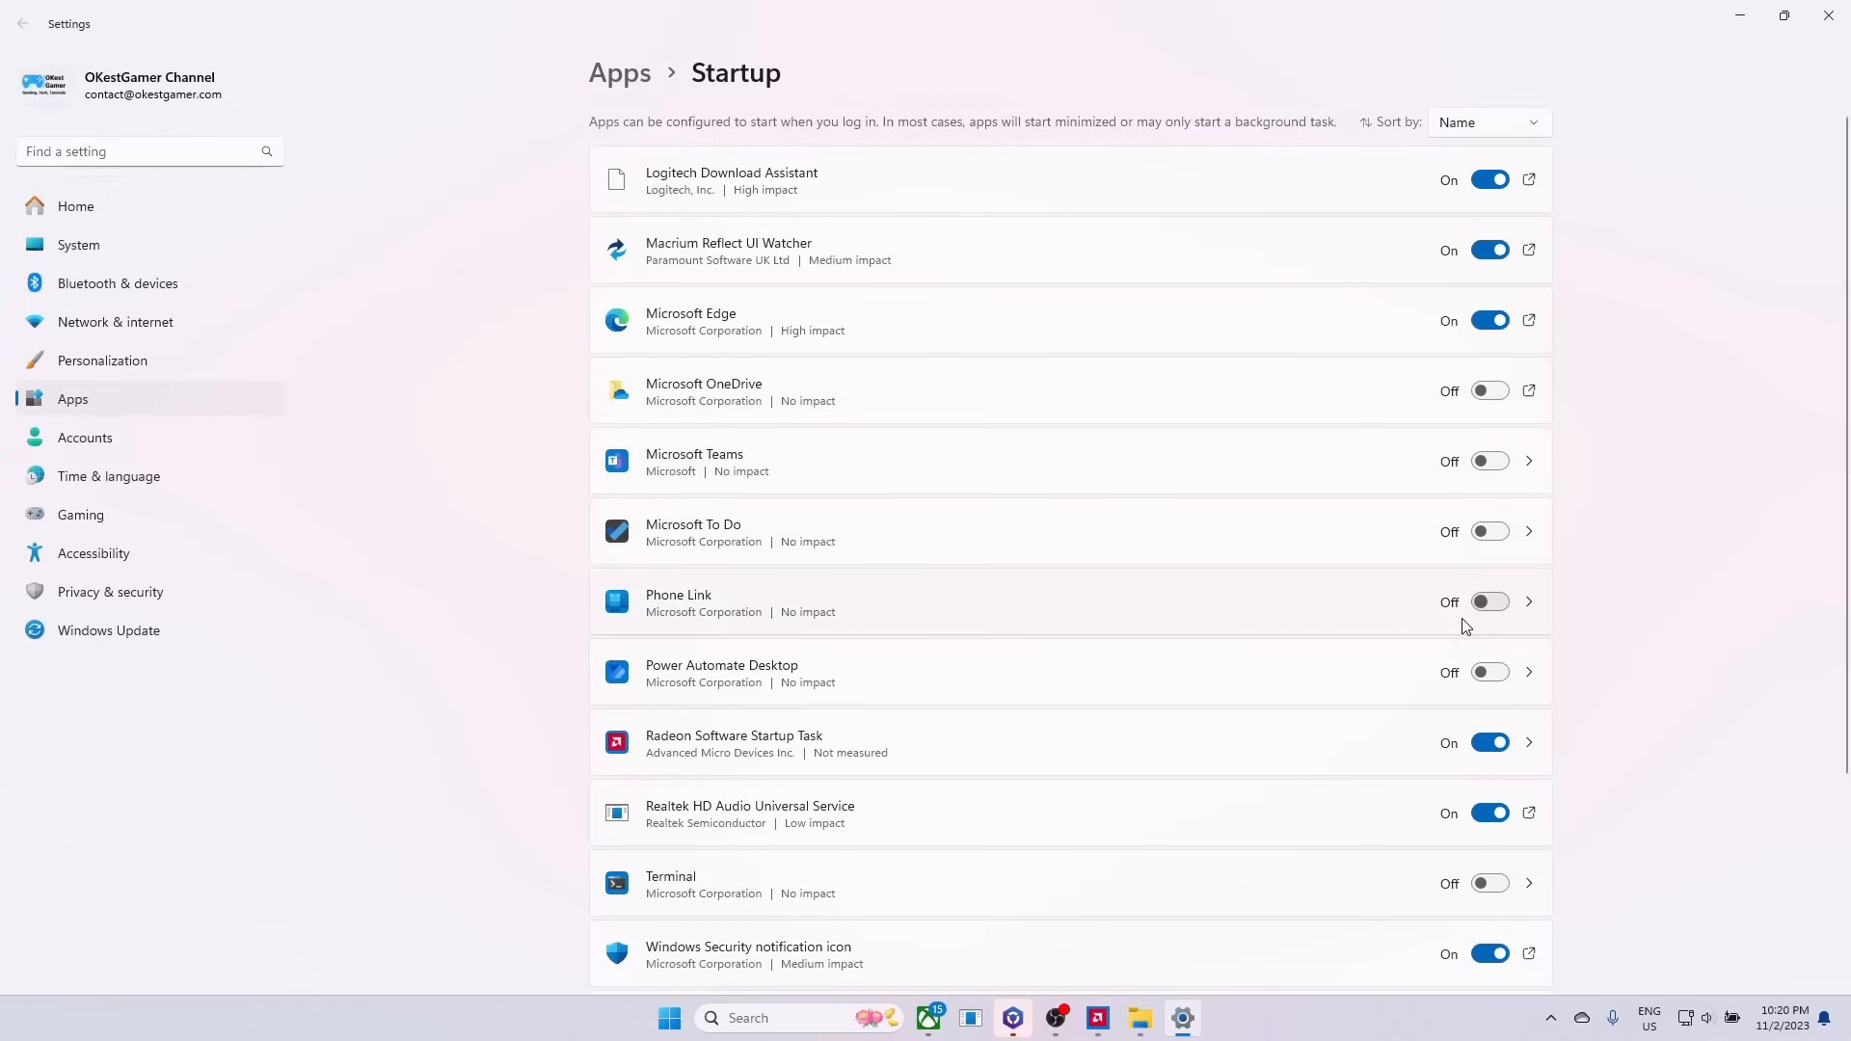
pyautogui.scroll(-3)
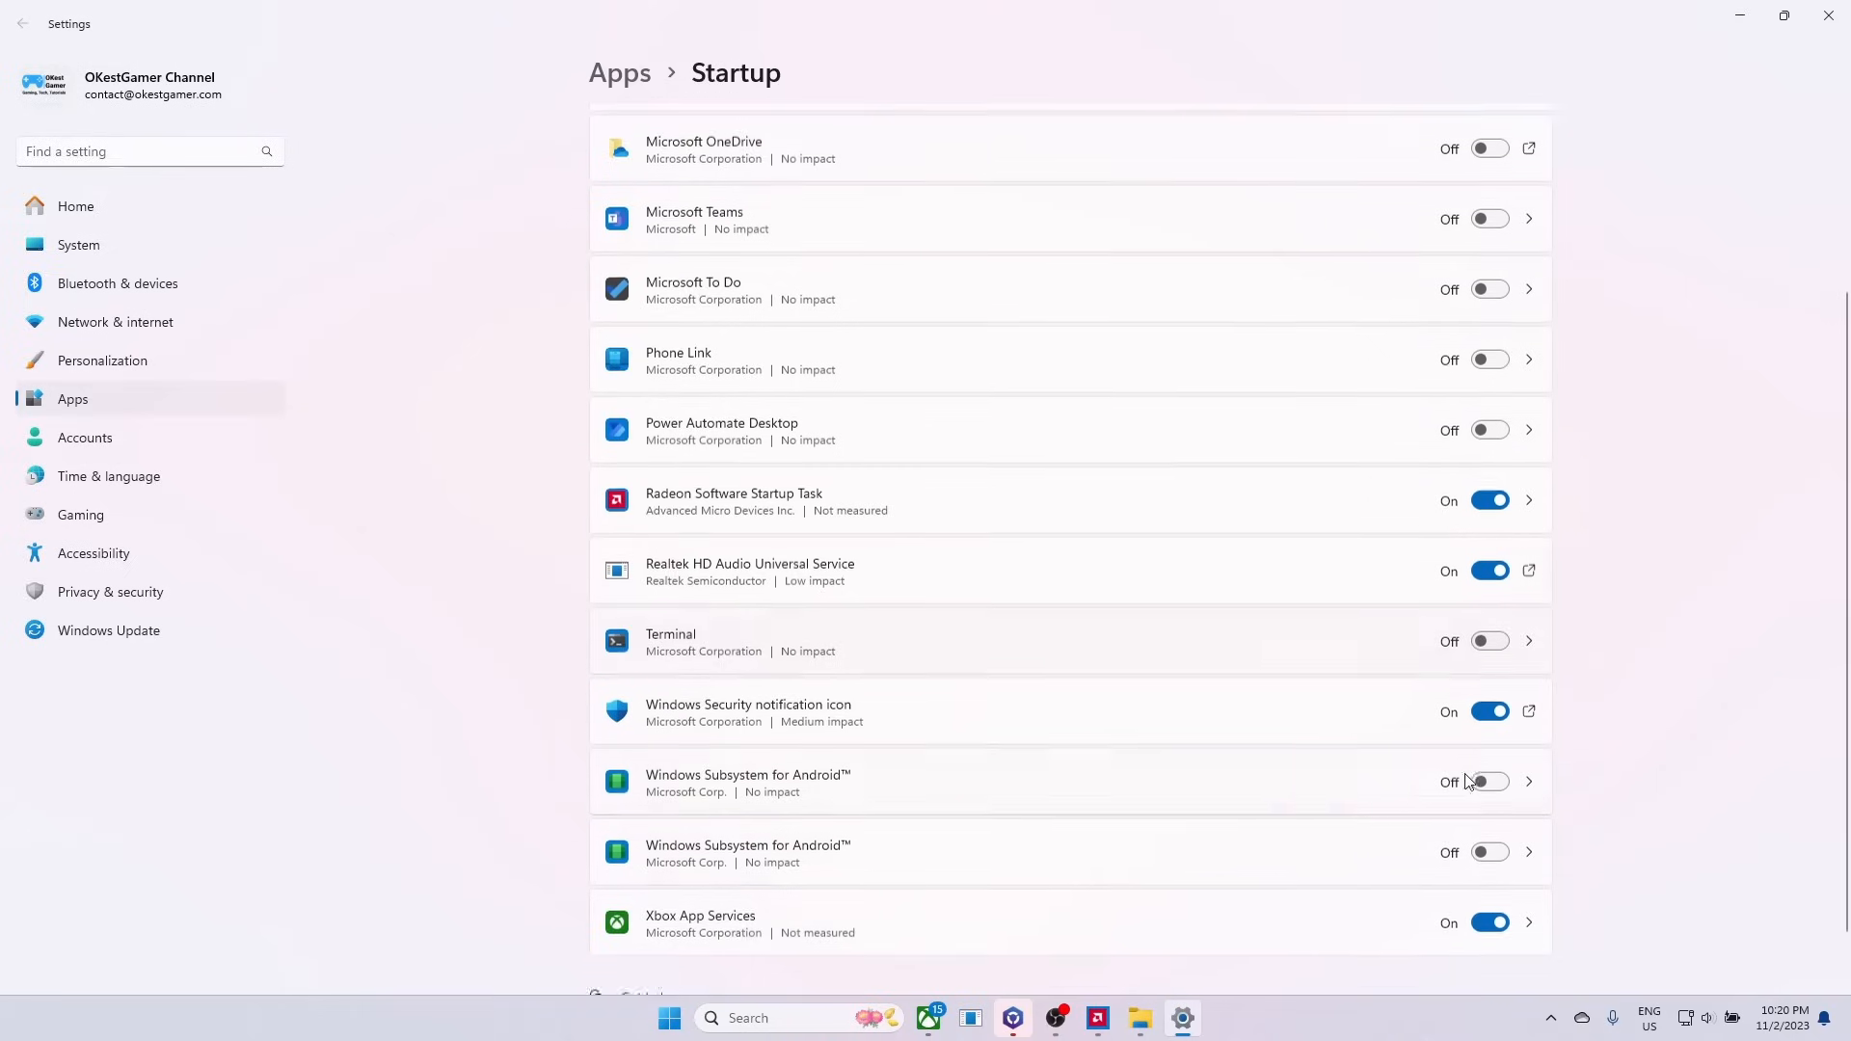
pyautogui.scroll(-3)
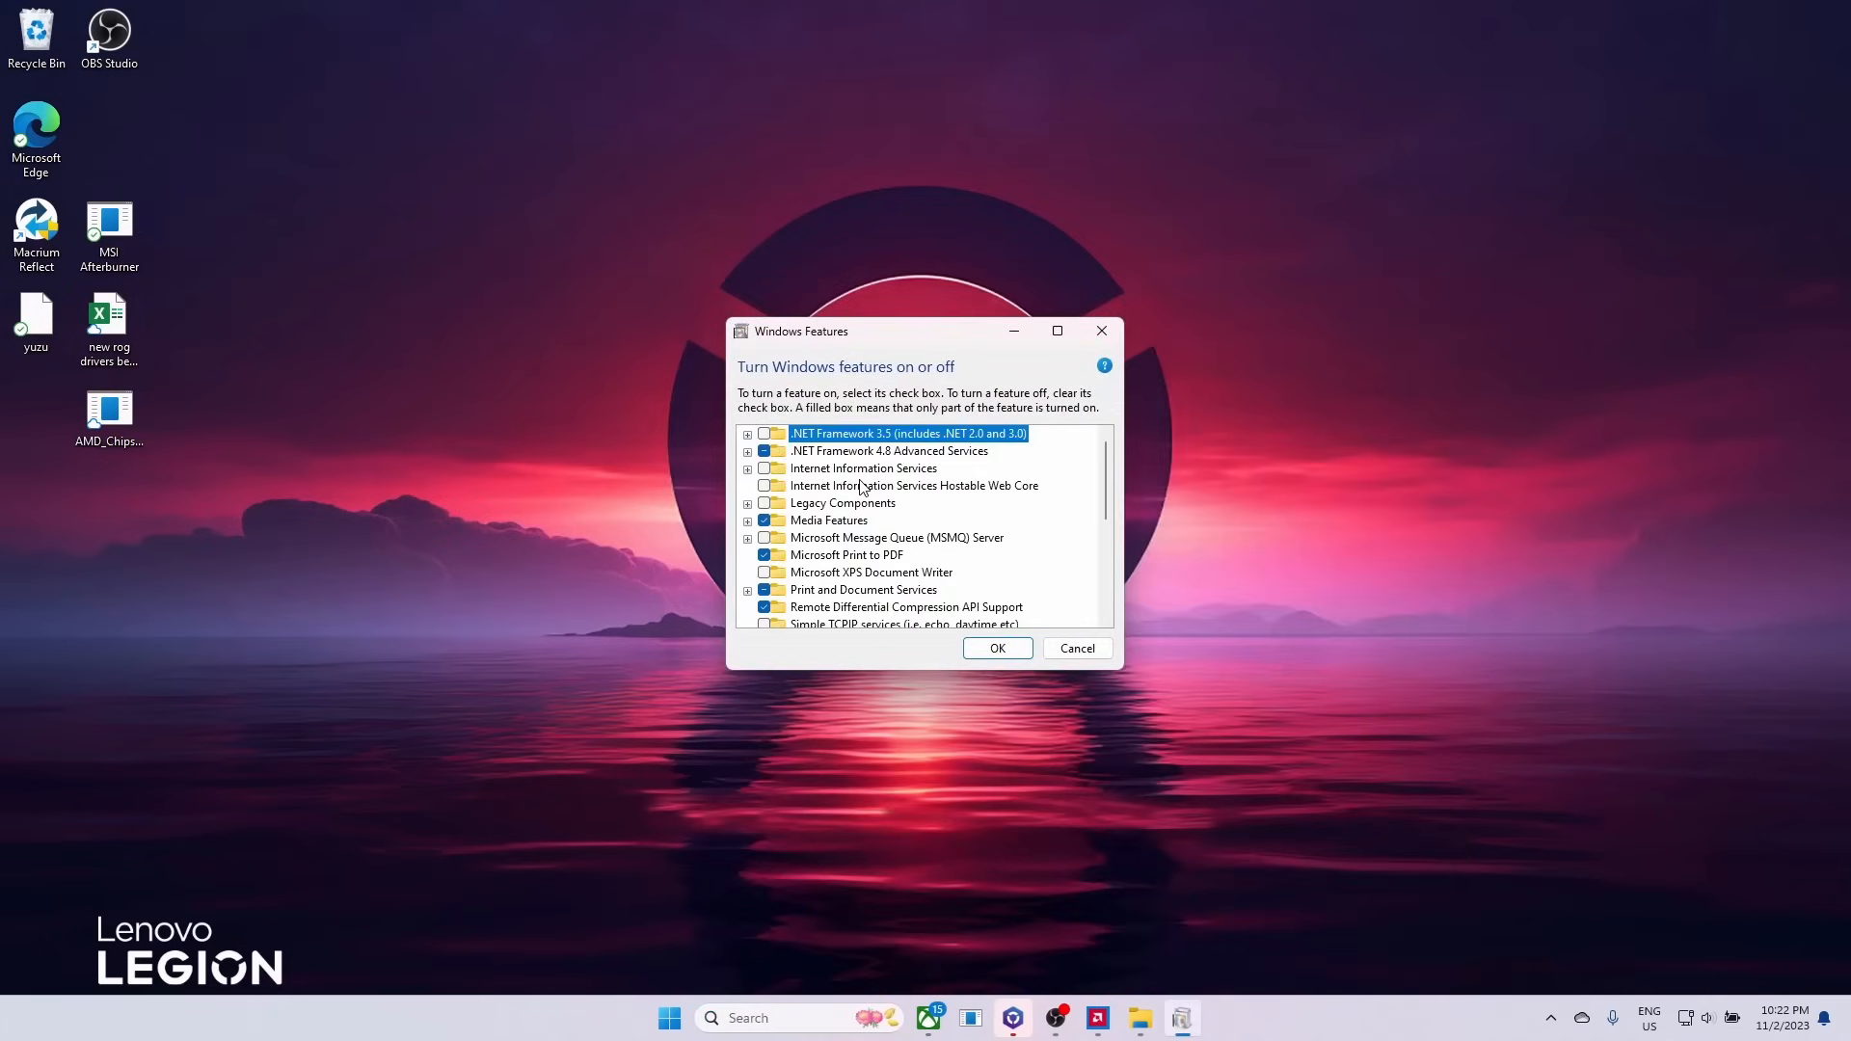
# Step: Apply the Virtual Machine Platform feature change and choose Don't restart
pyautogui.scroll(-3)
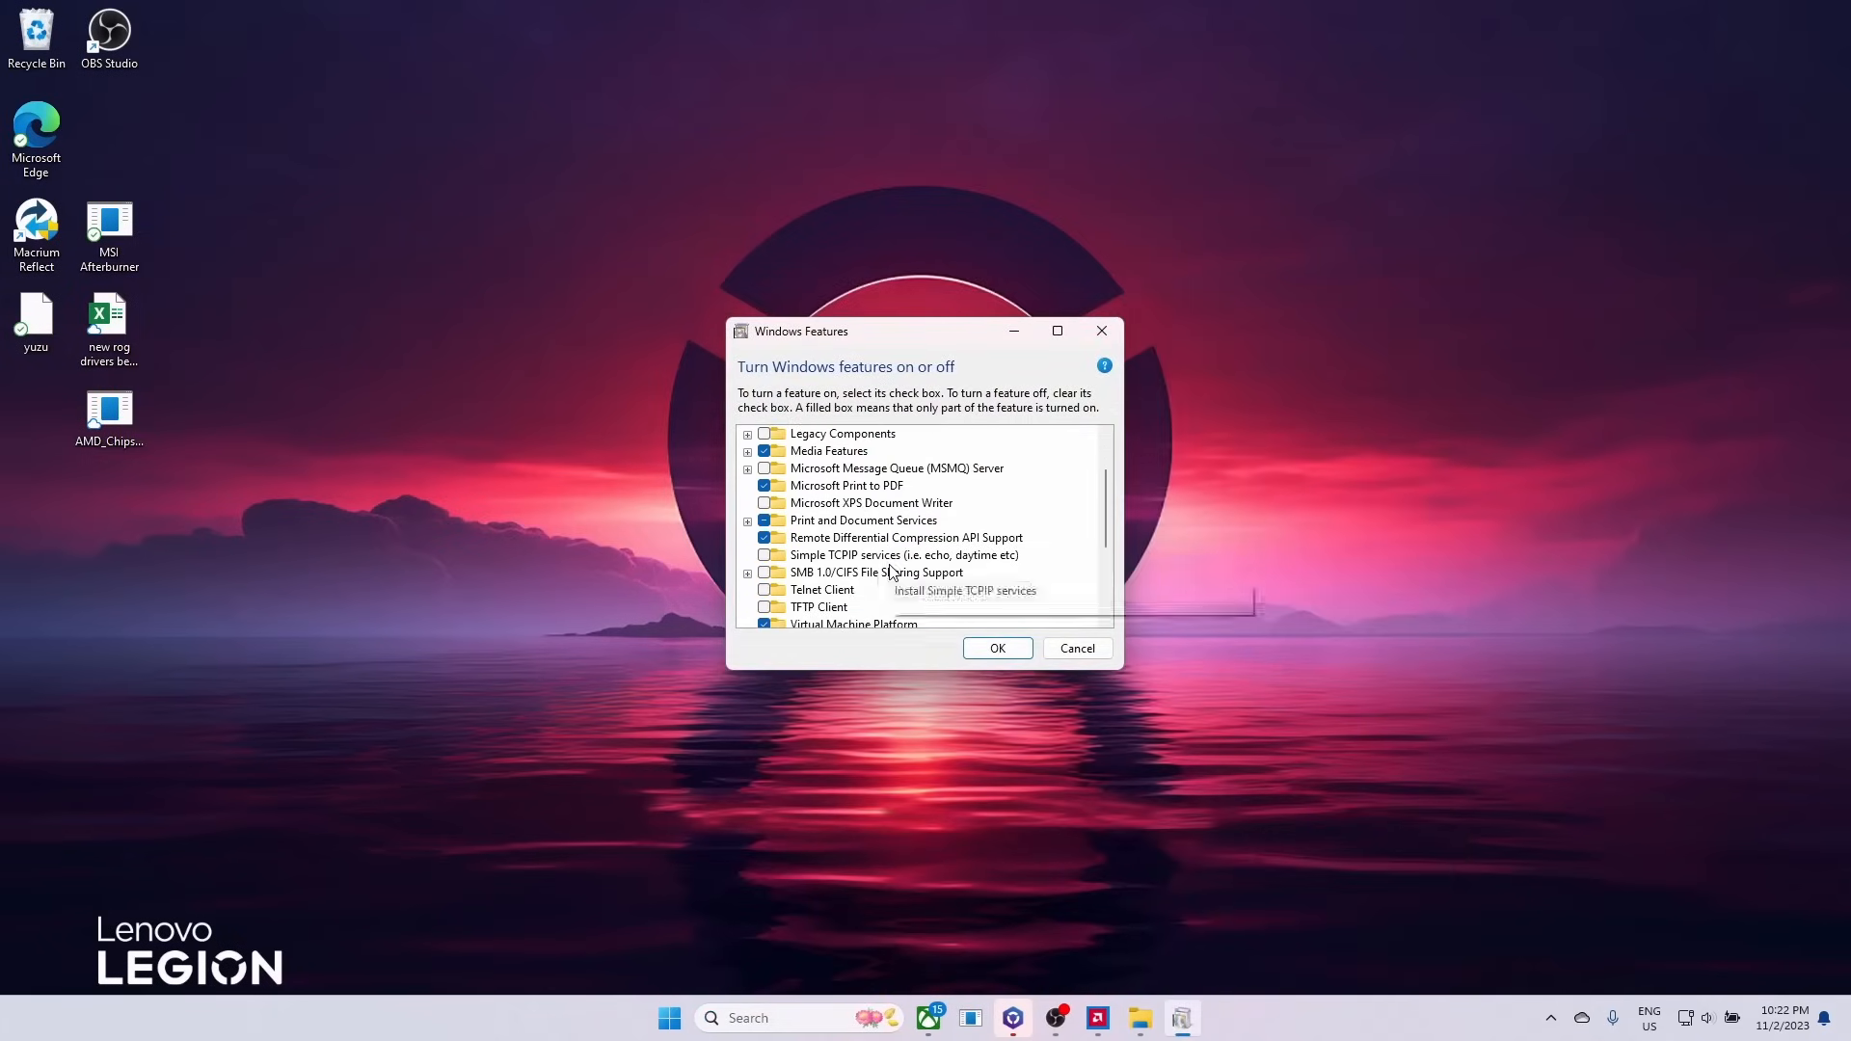
pyautogui.scroll(-3)
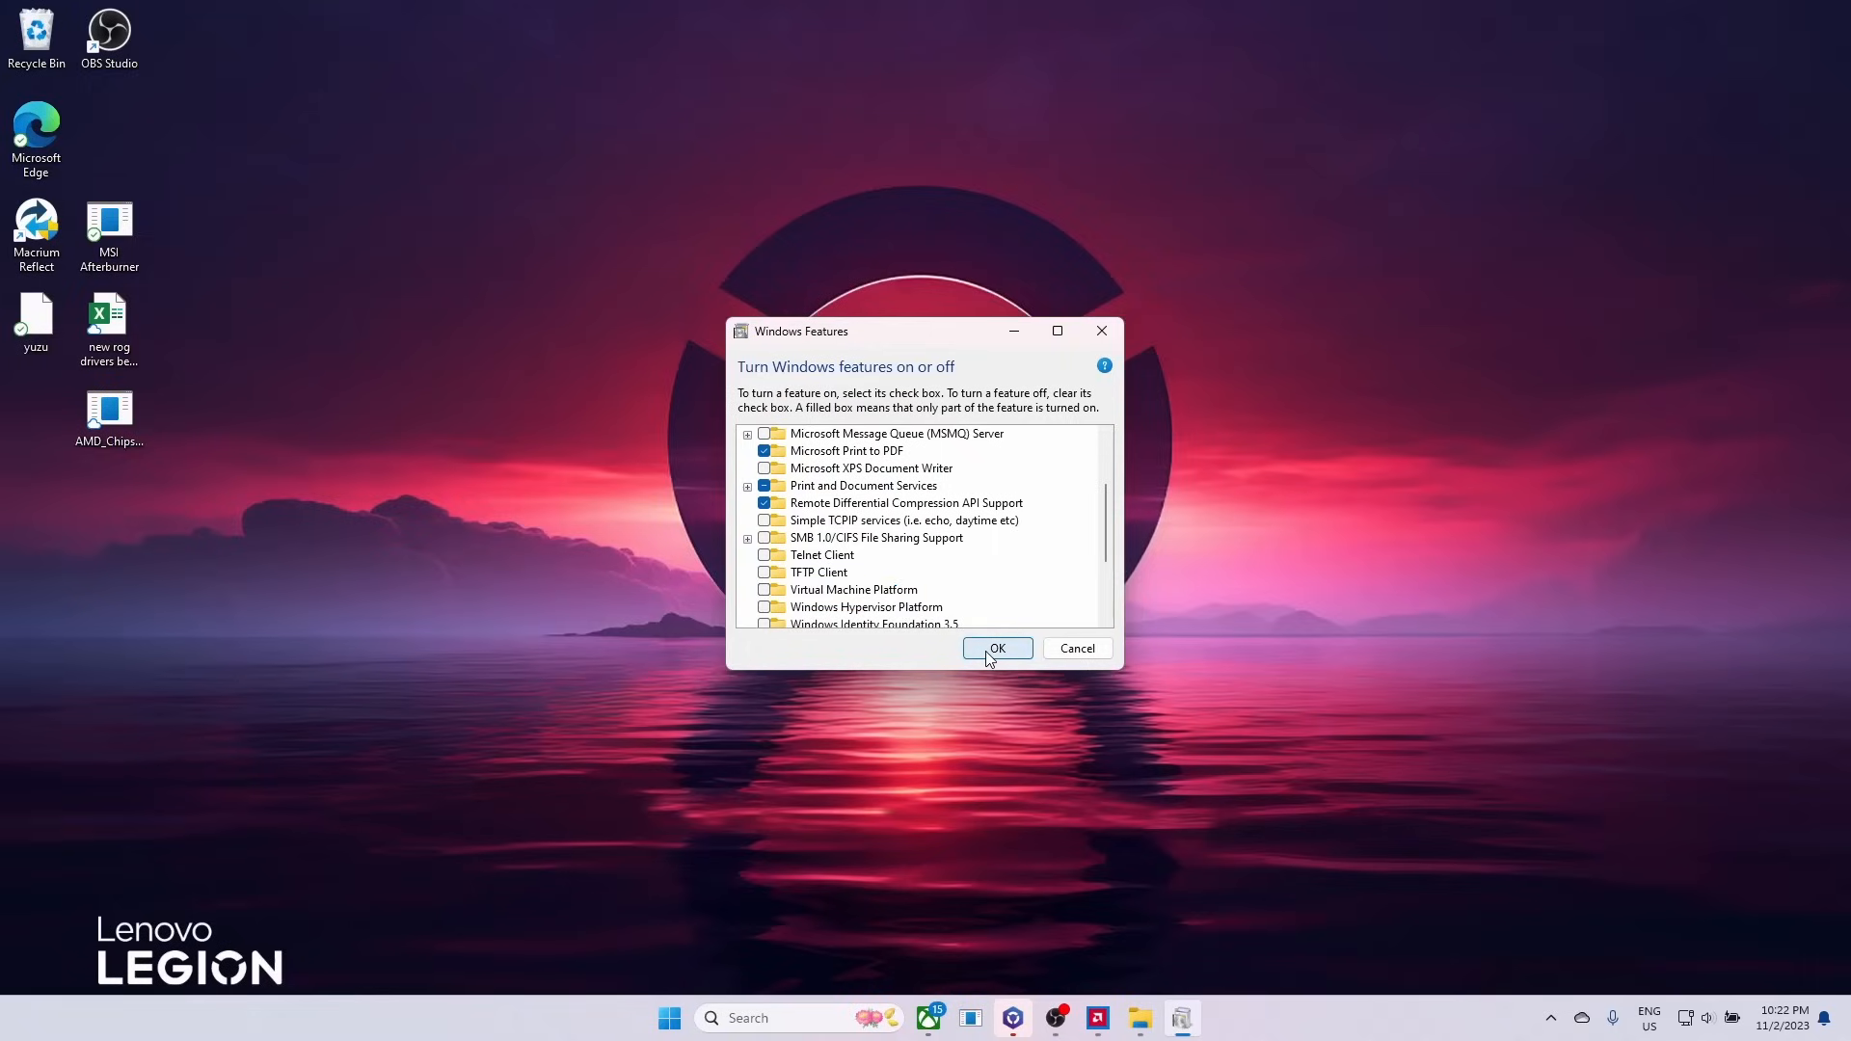
pyautogui.click(995, 648)
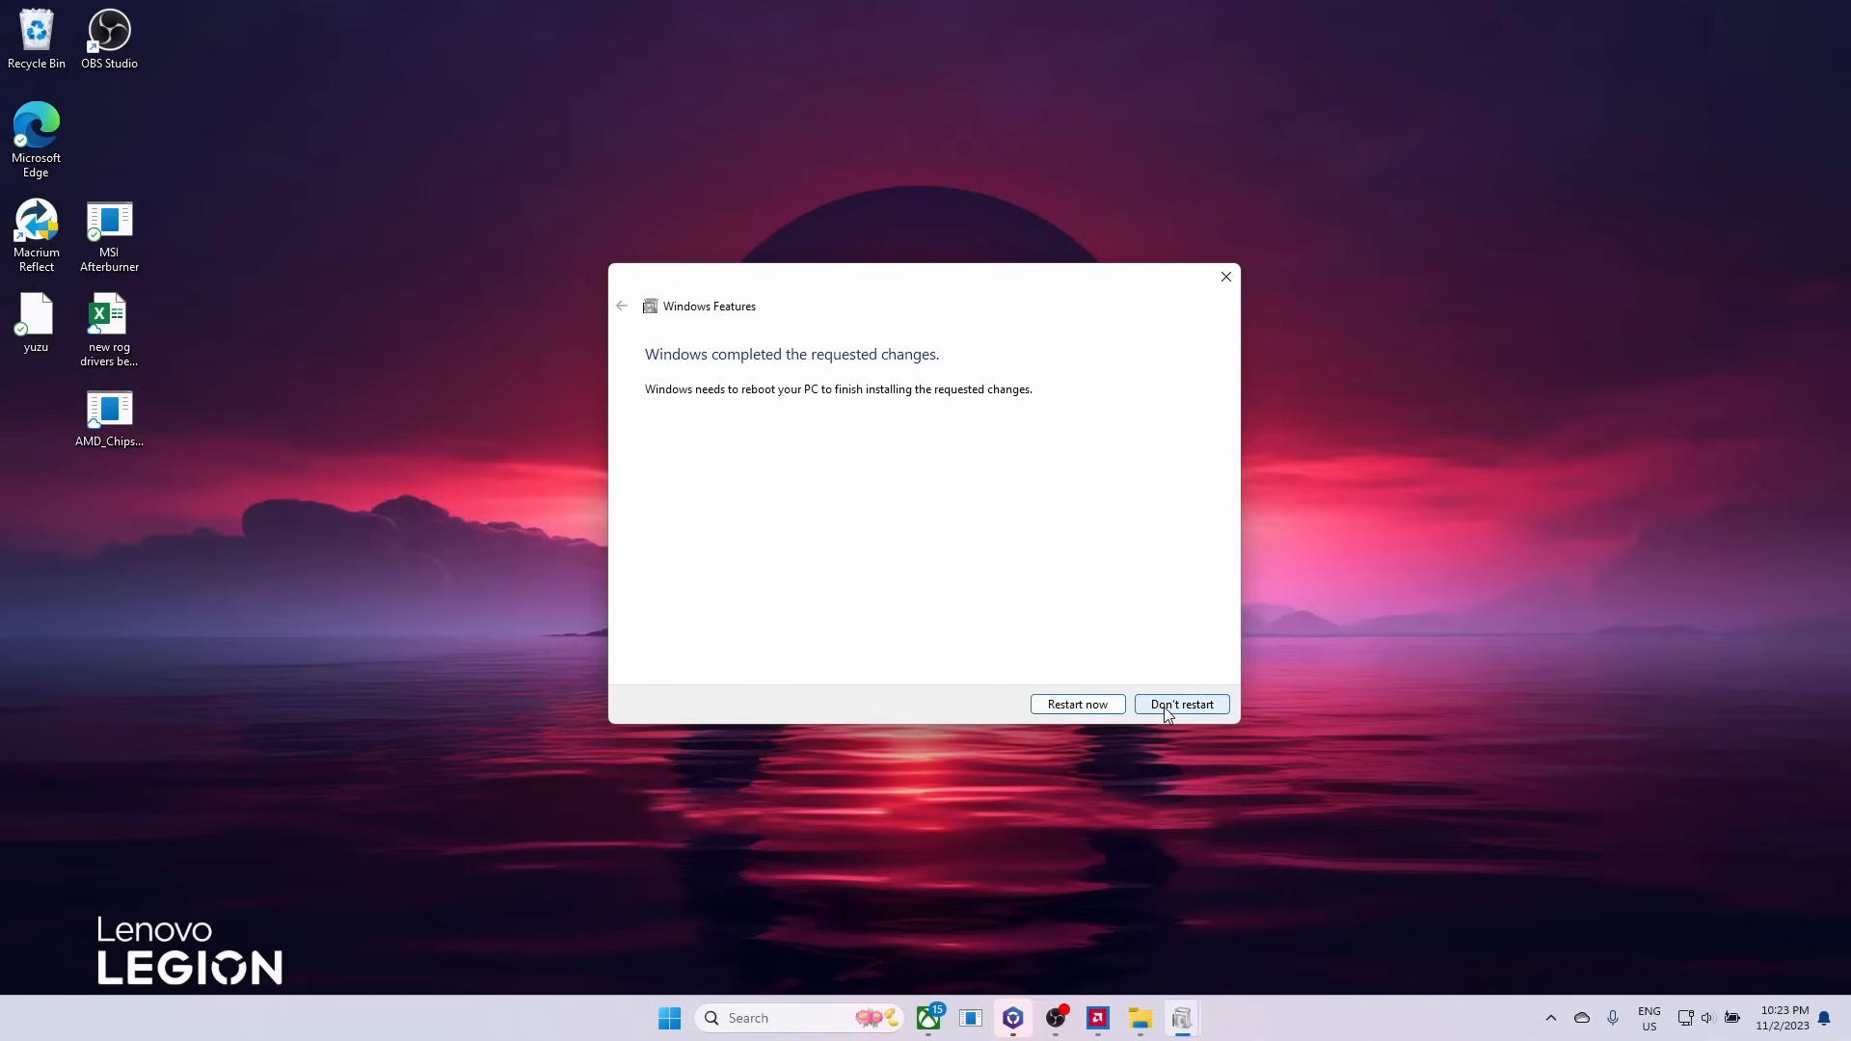
pyautogui.click(1180, 705)
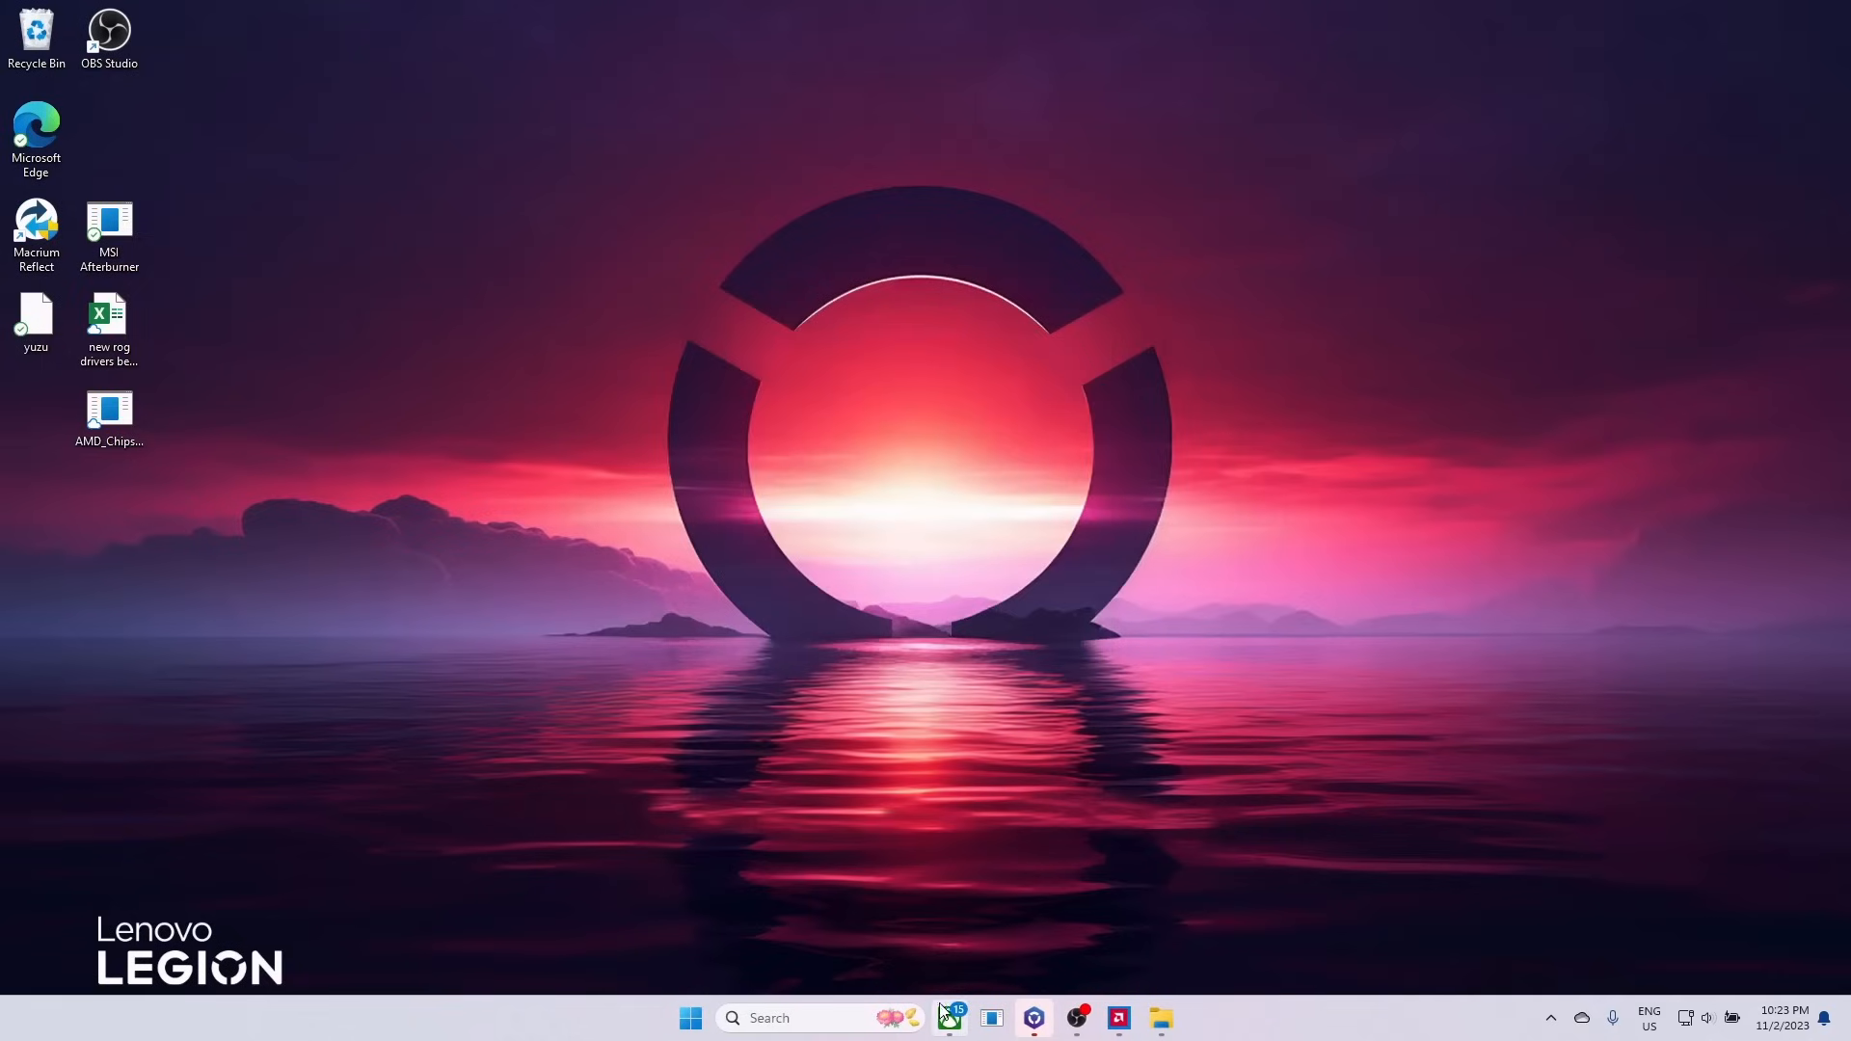
# Step: Search 'core isolation' from Start and switch Memory integrity off in Windows Security
pyautogui.click(690, 1018)
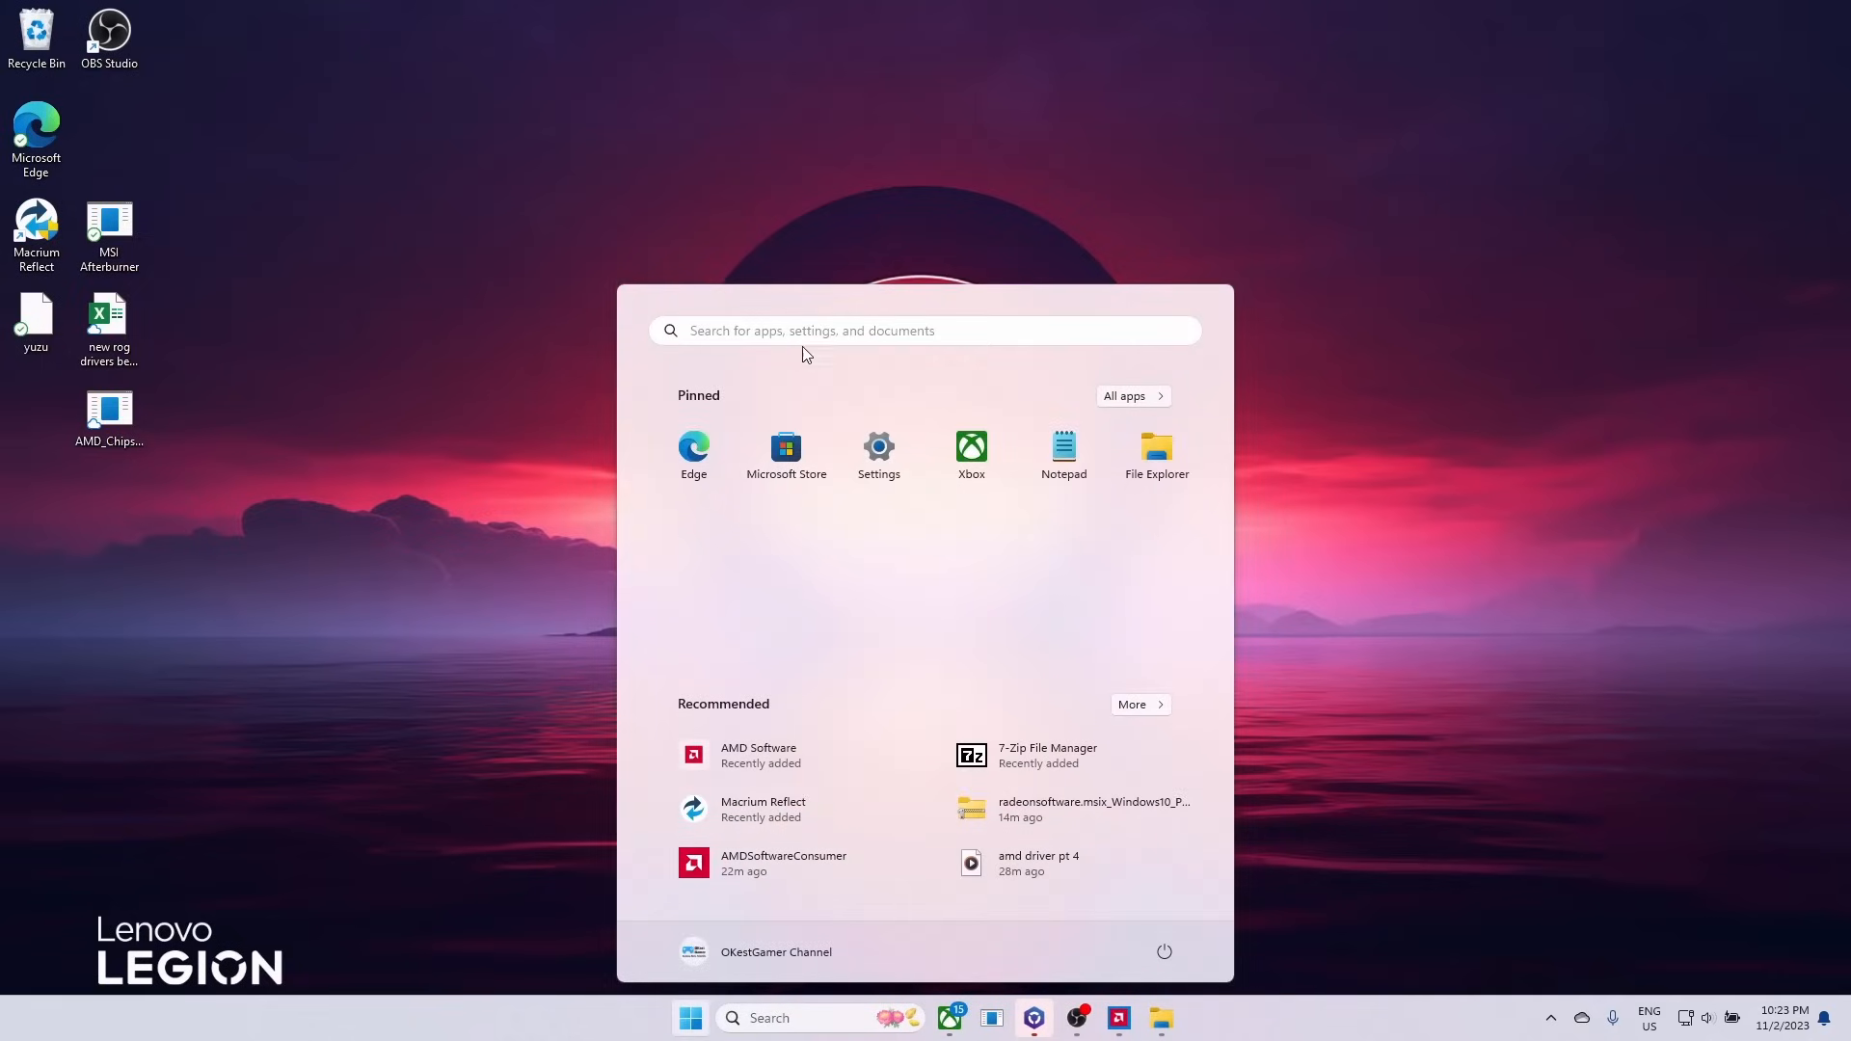
pyautogui.write('calendar')
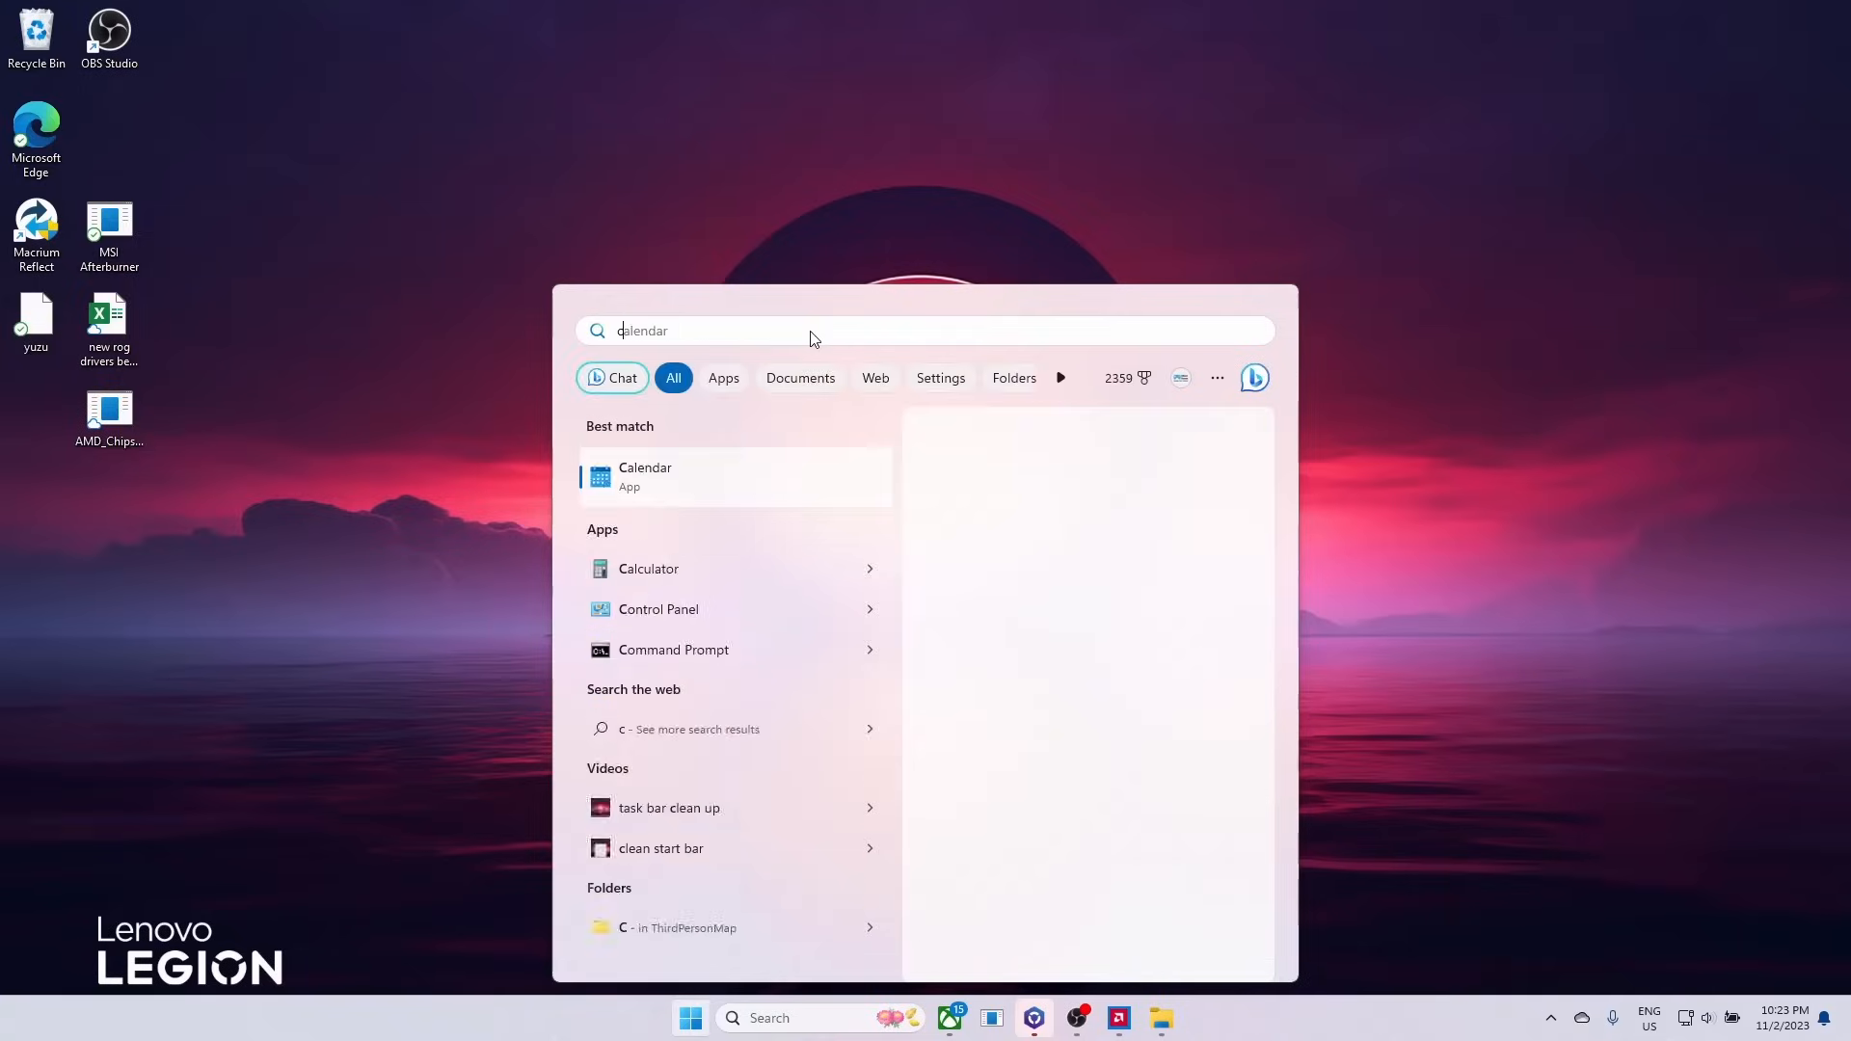
pyautogui.write('core isolation')
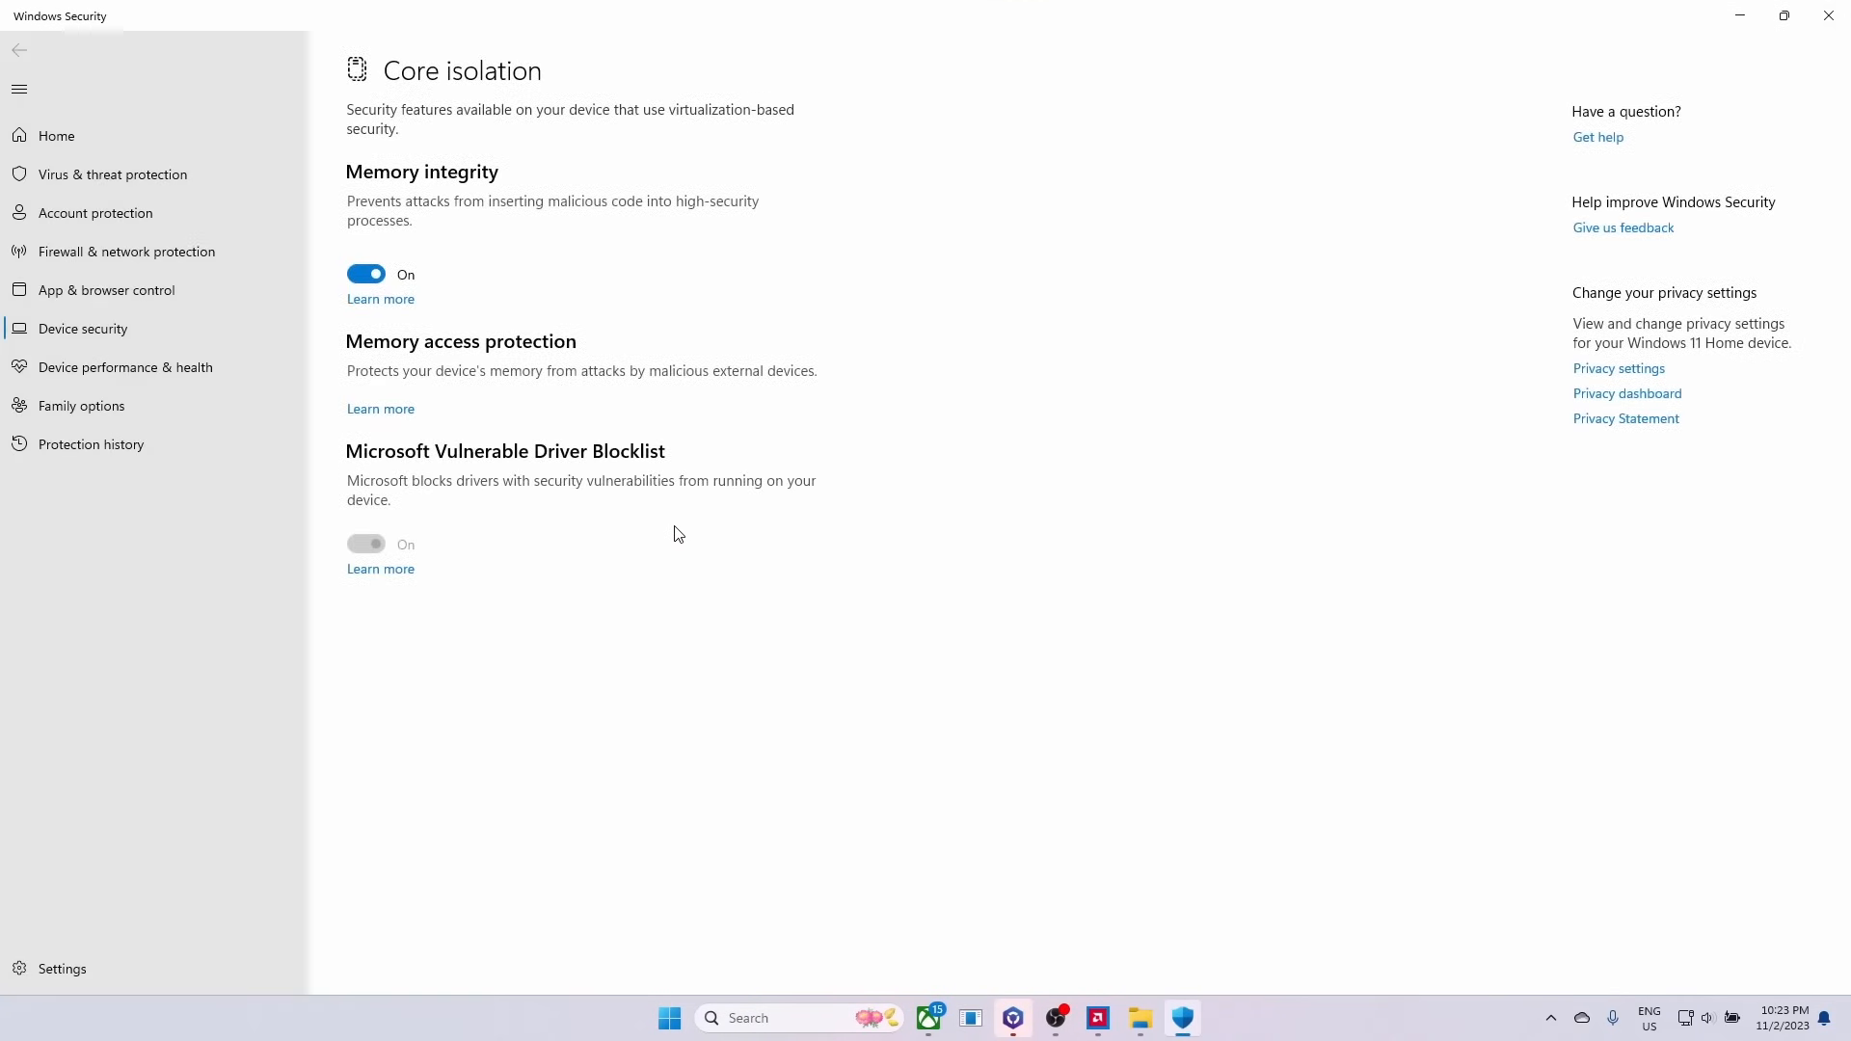
pyautogui.click(366, 274)
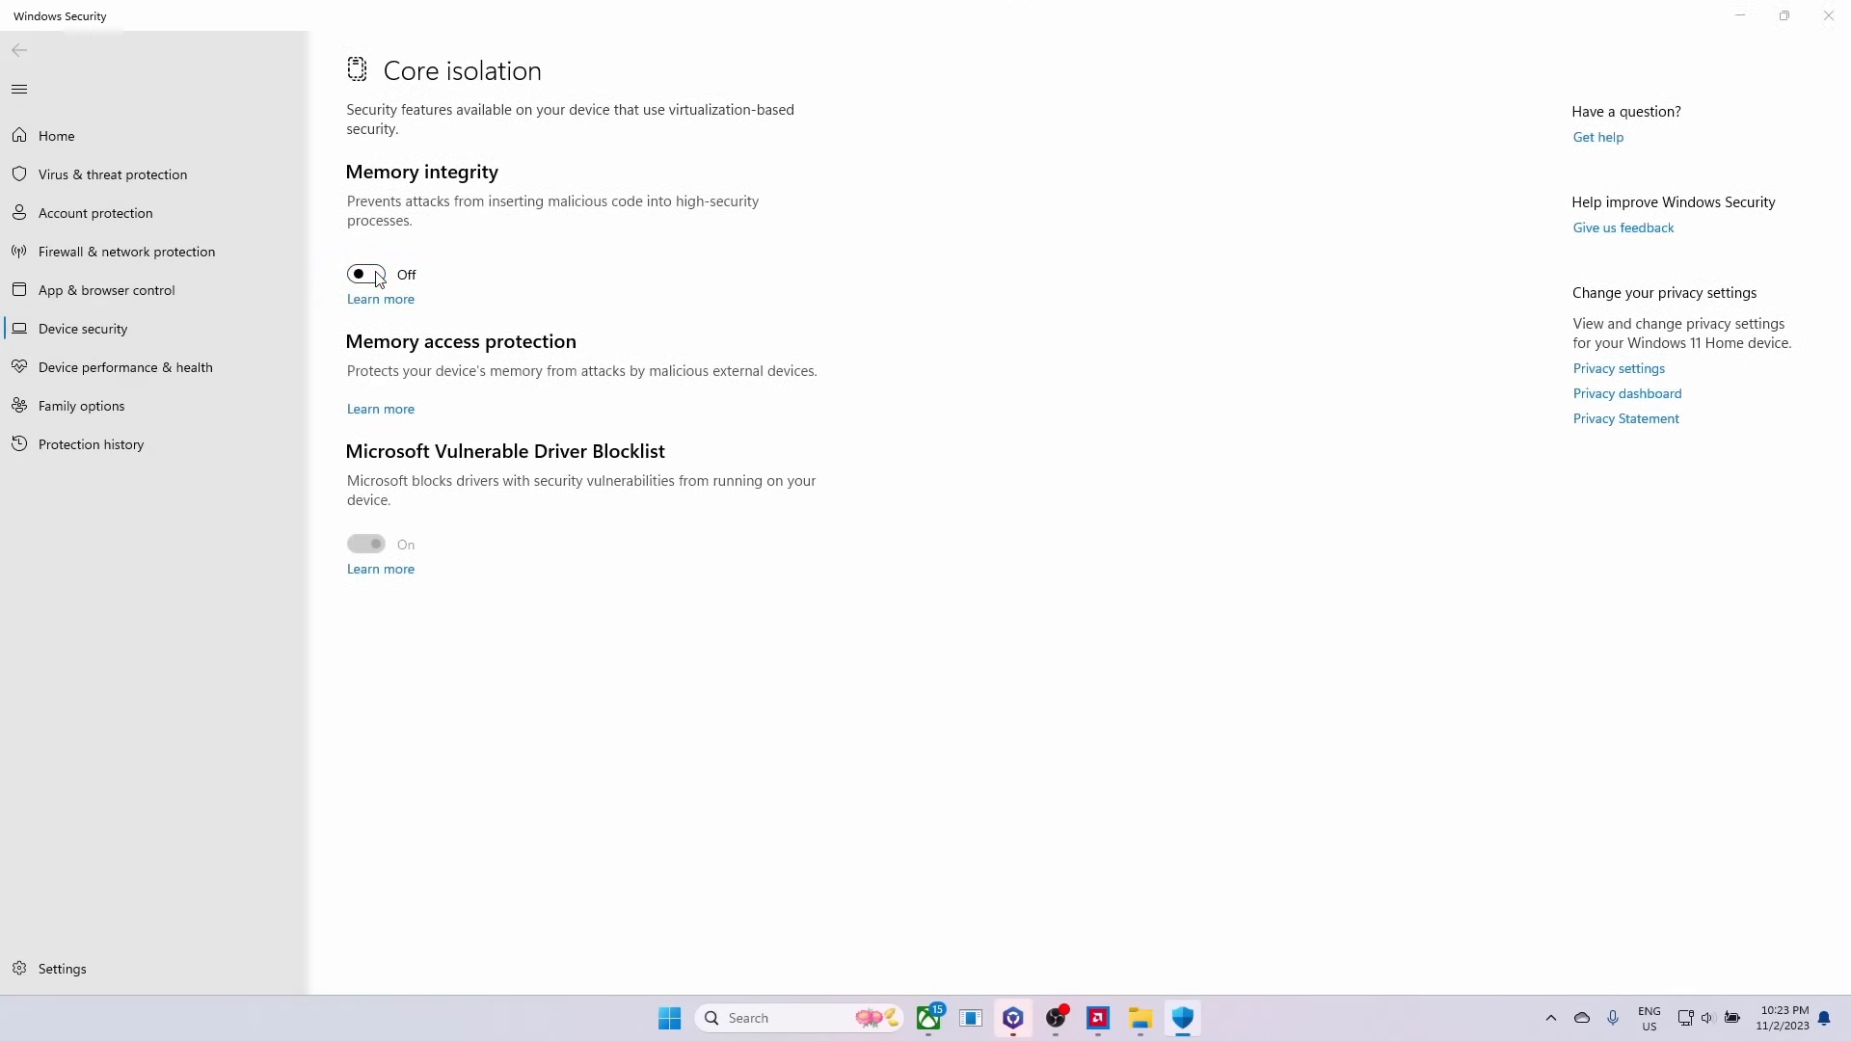
pyautogui.moveTo(823, 669)
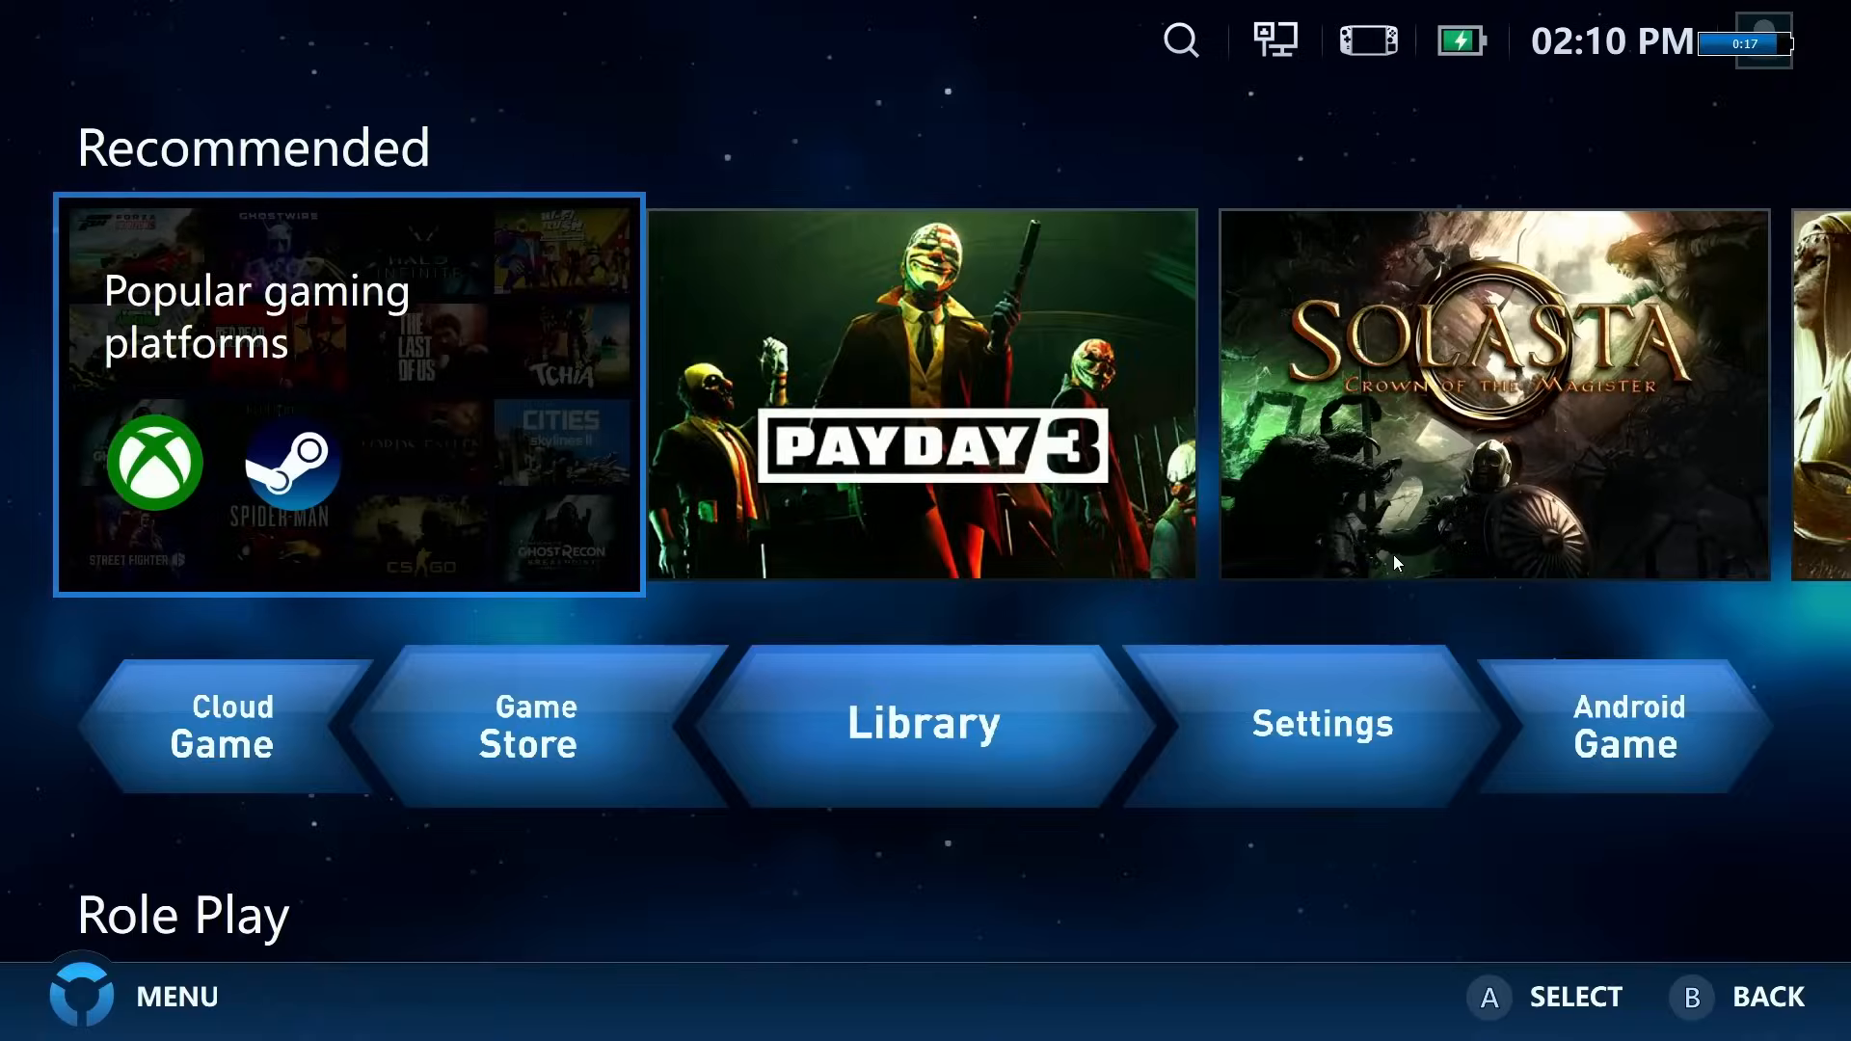
# Step: In Legion Space's Performance settings, set Thermal Mode to Custom
pyautogui.click(1319, 724)
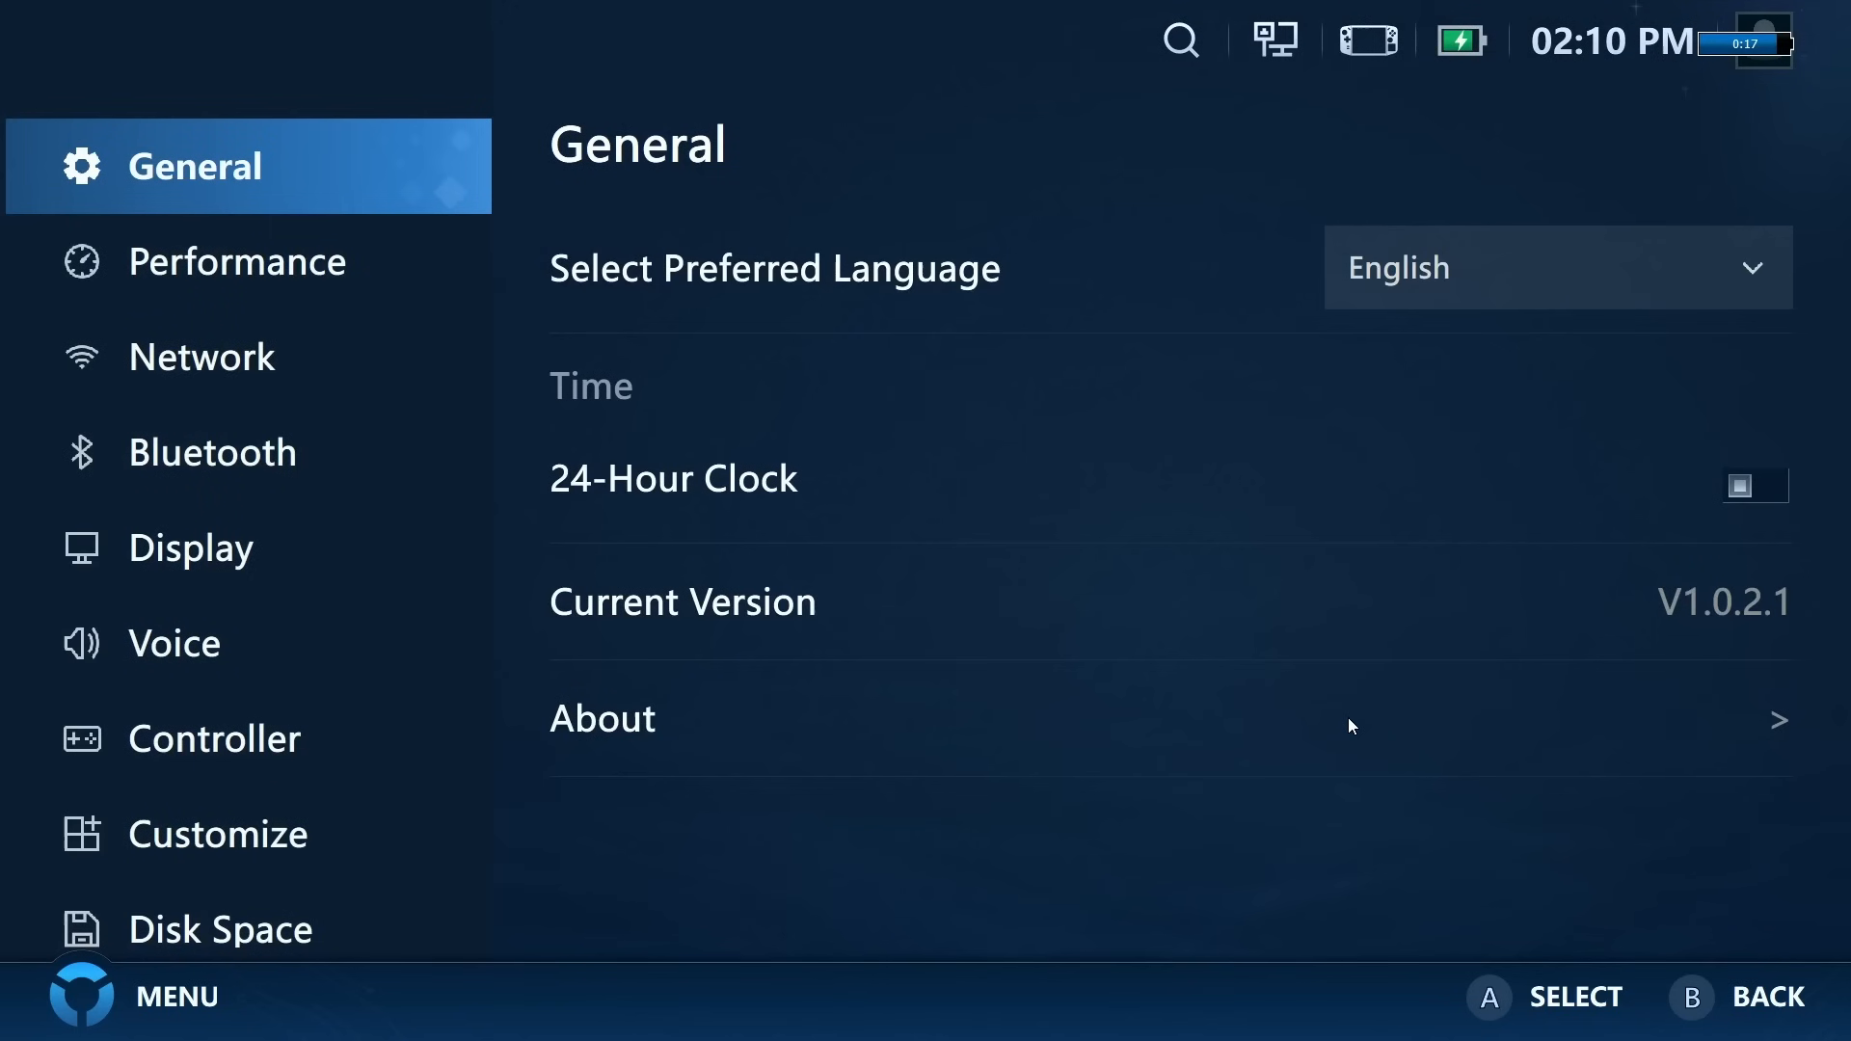
pyautogui.click(237, 260)
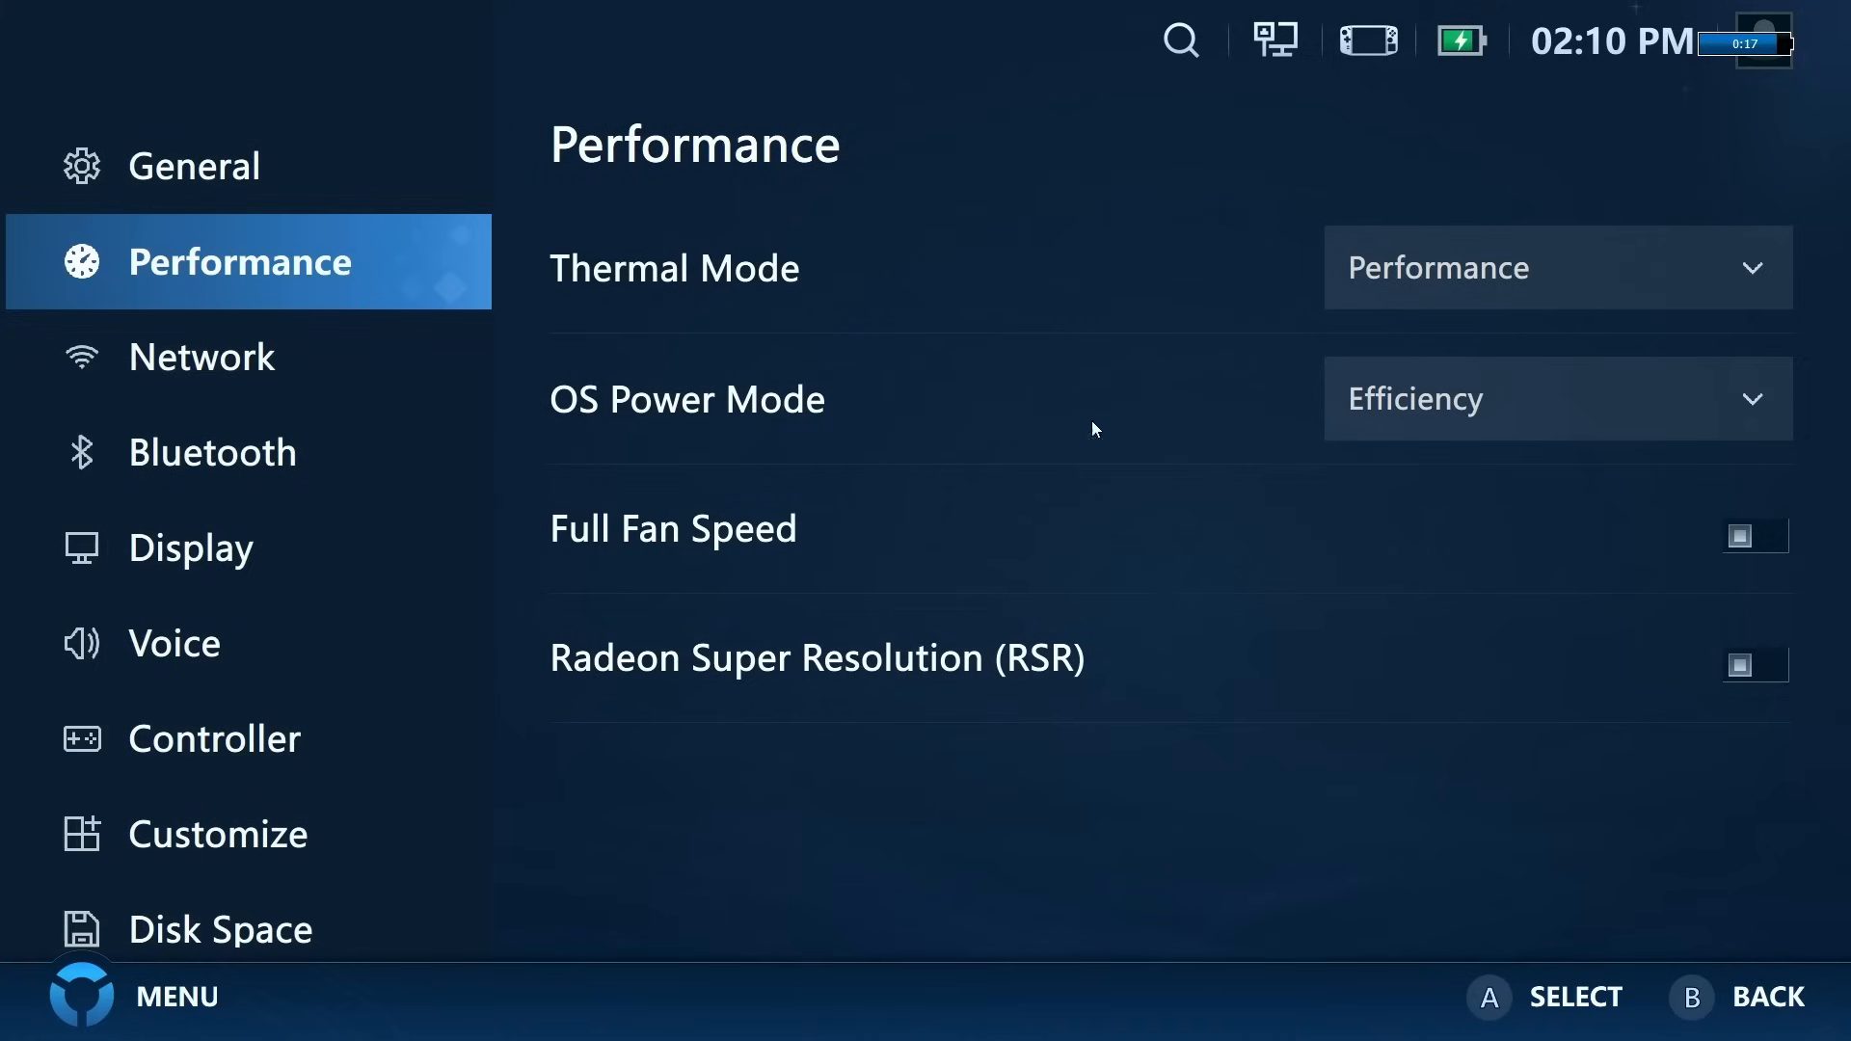
pyautogui.moveTo(1550, 424)
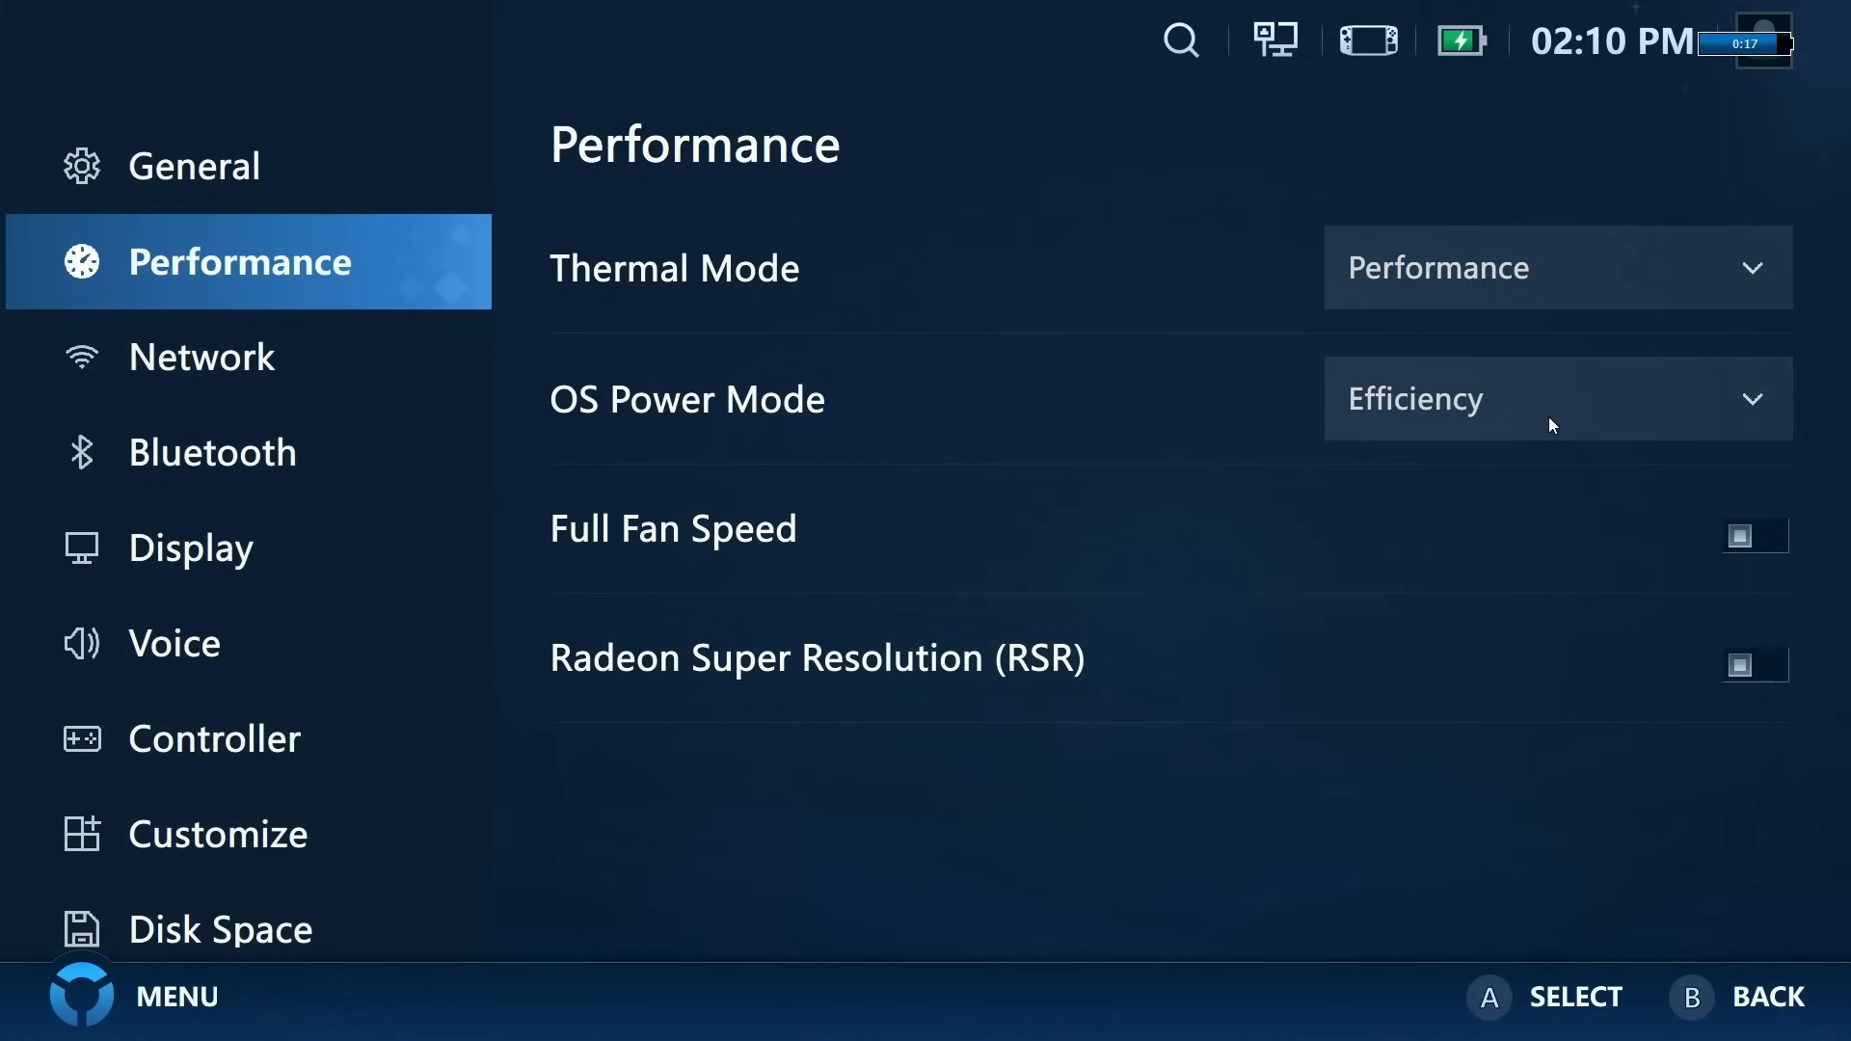
pyautogui.moveTo(1741, 667)
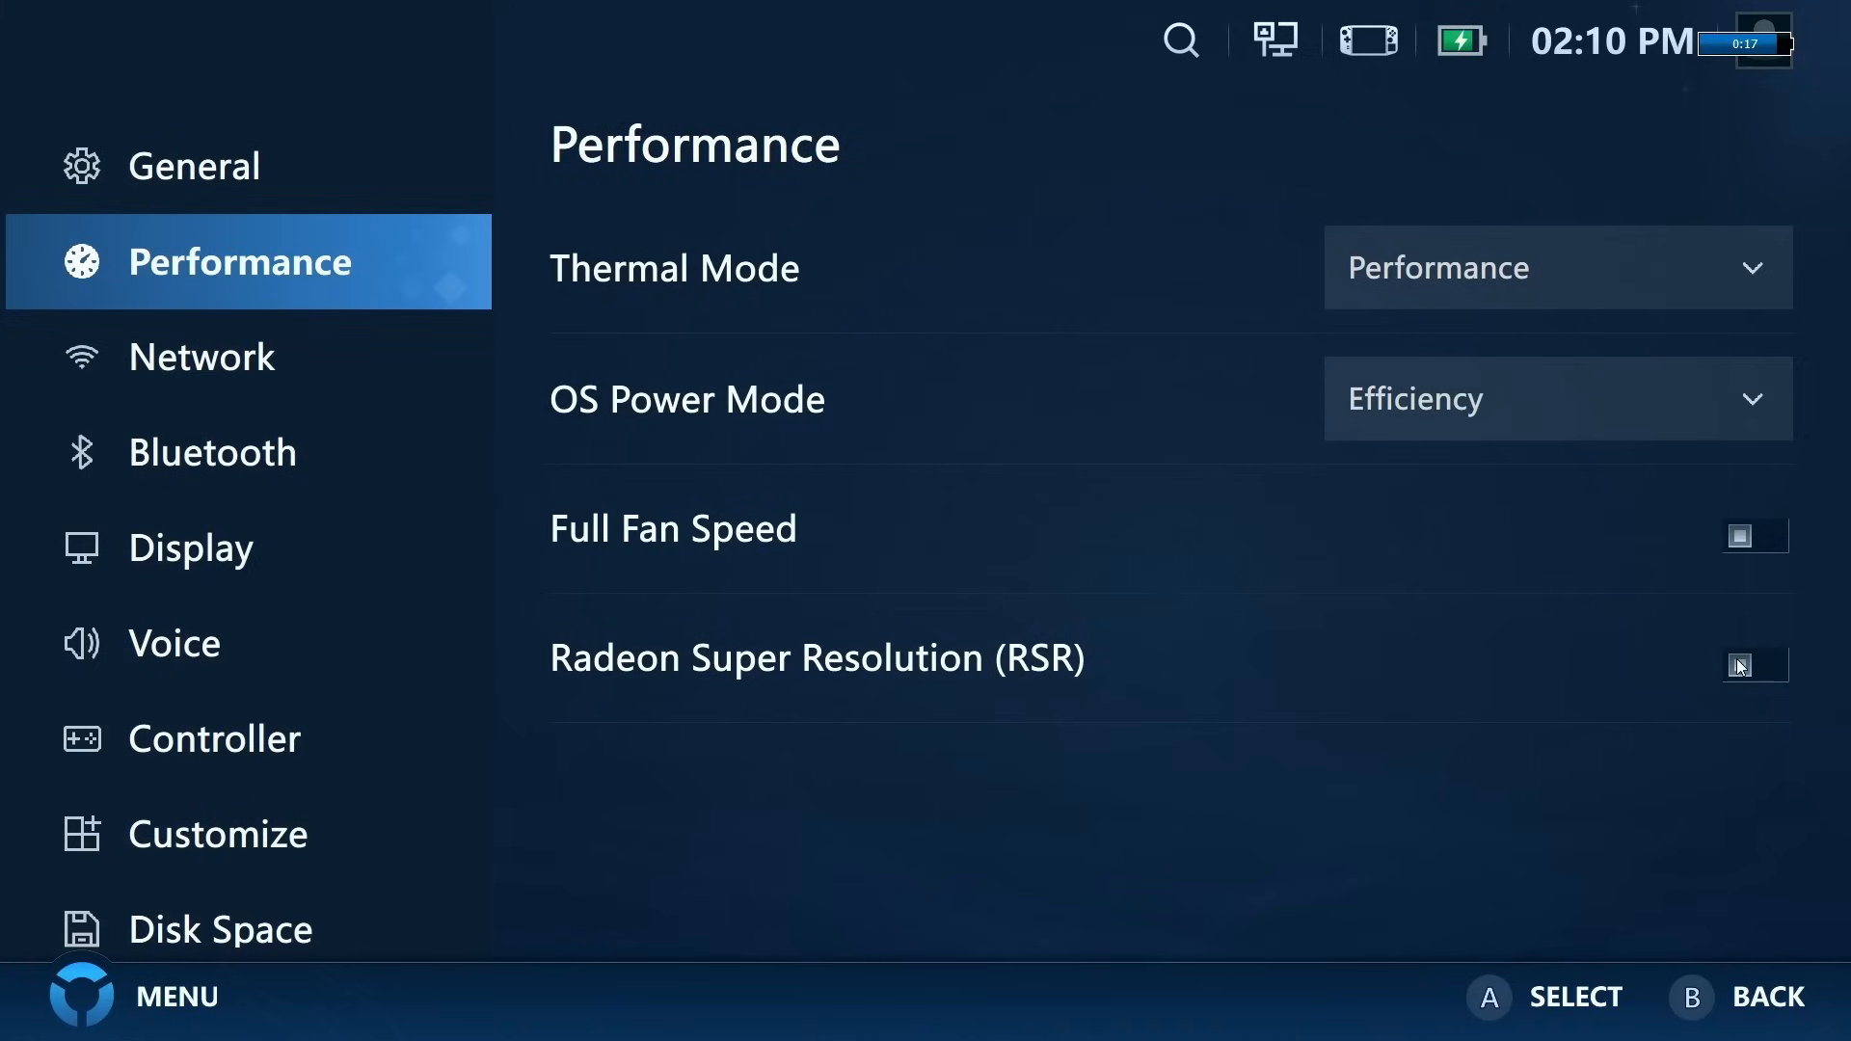
pyautogui.click(1556, 268)
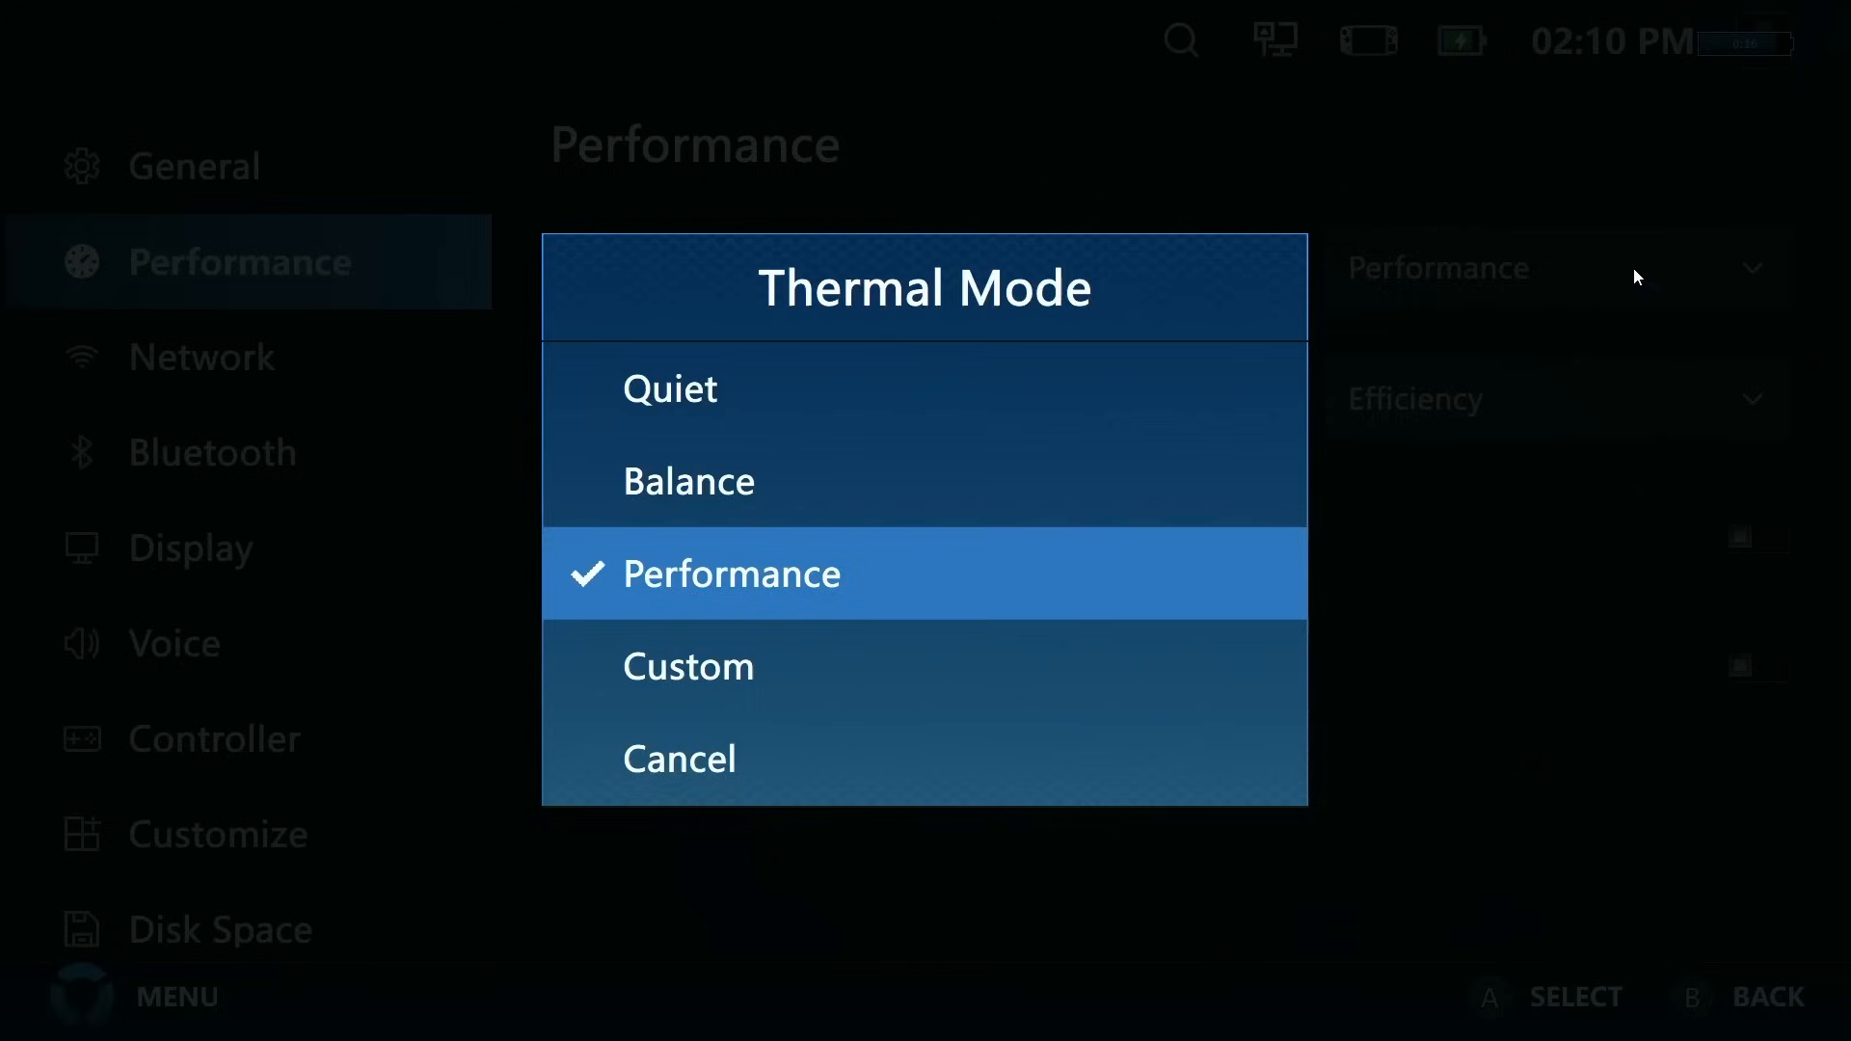
pyautogui.moveTo(739, 675)
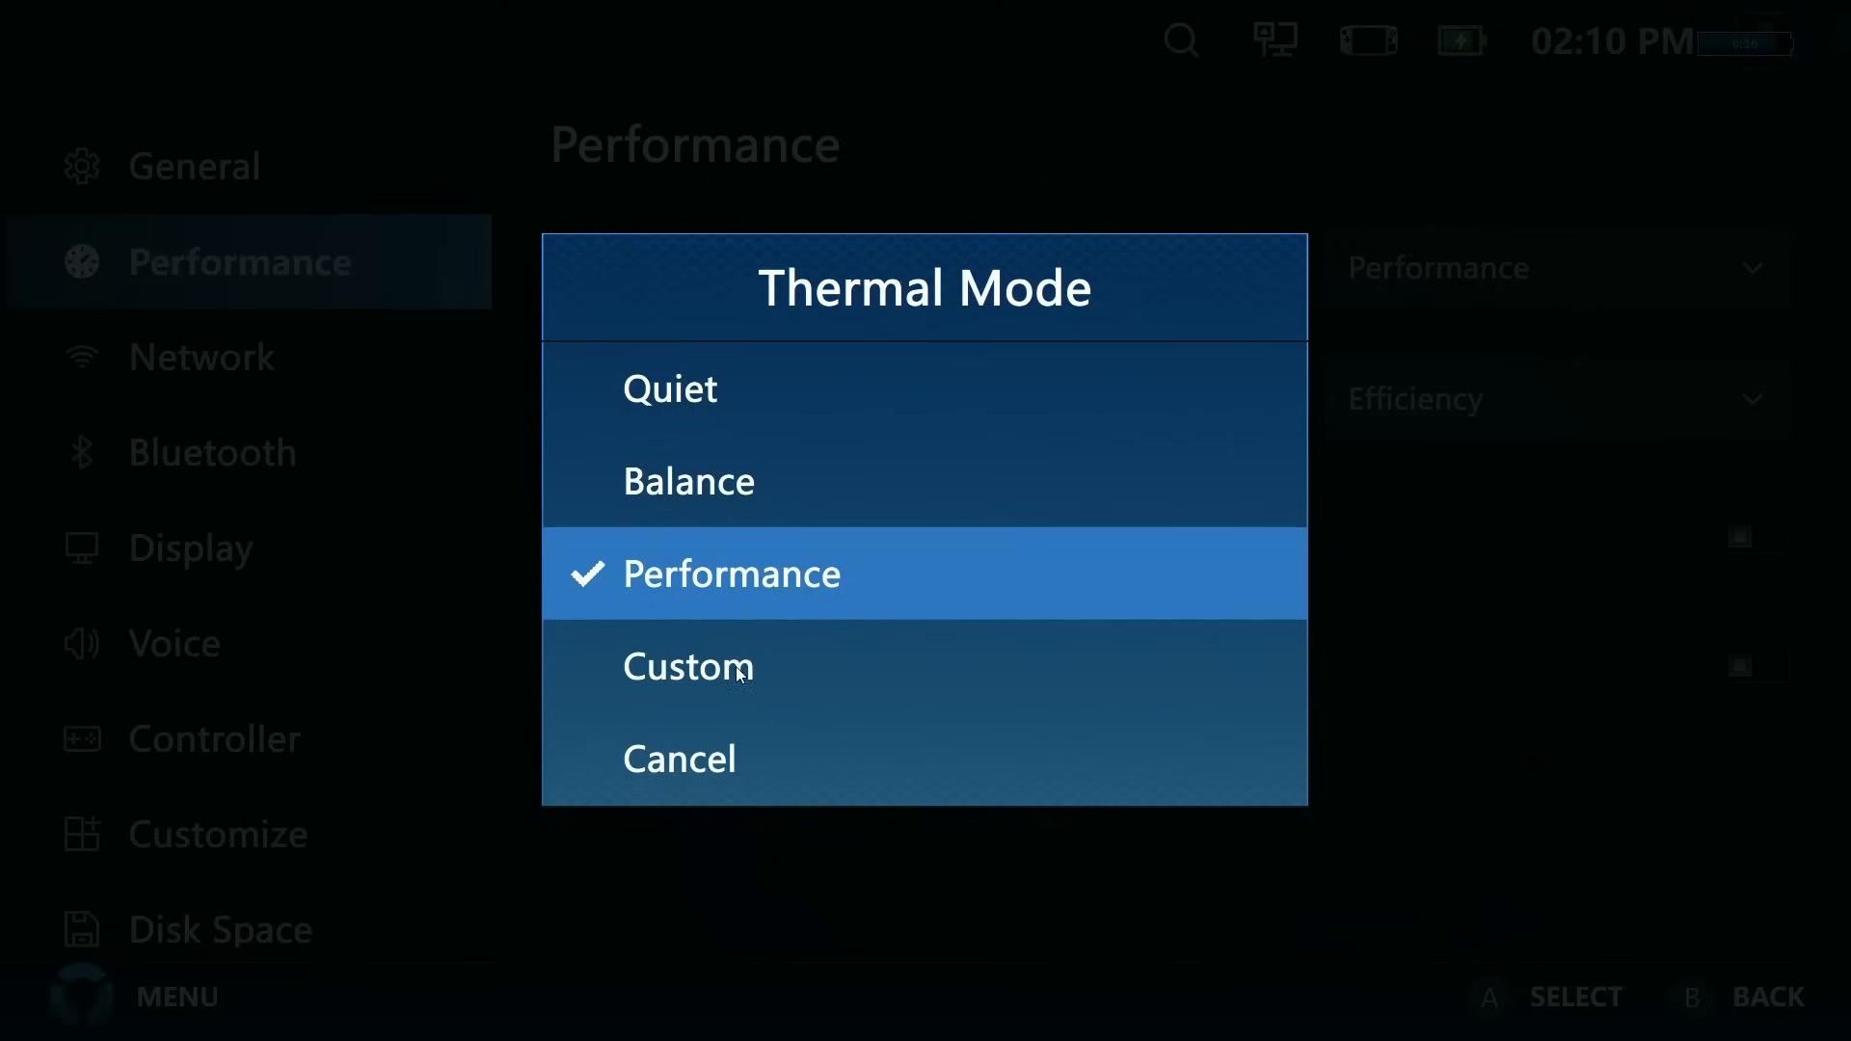
pyautogui.moveTo(733, 682)
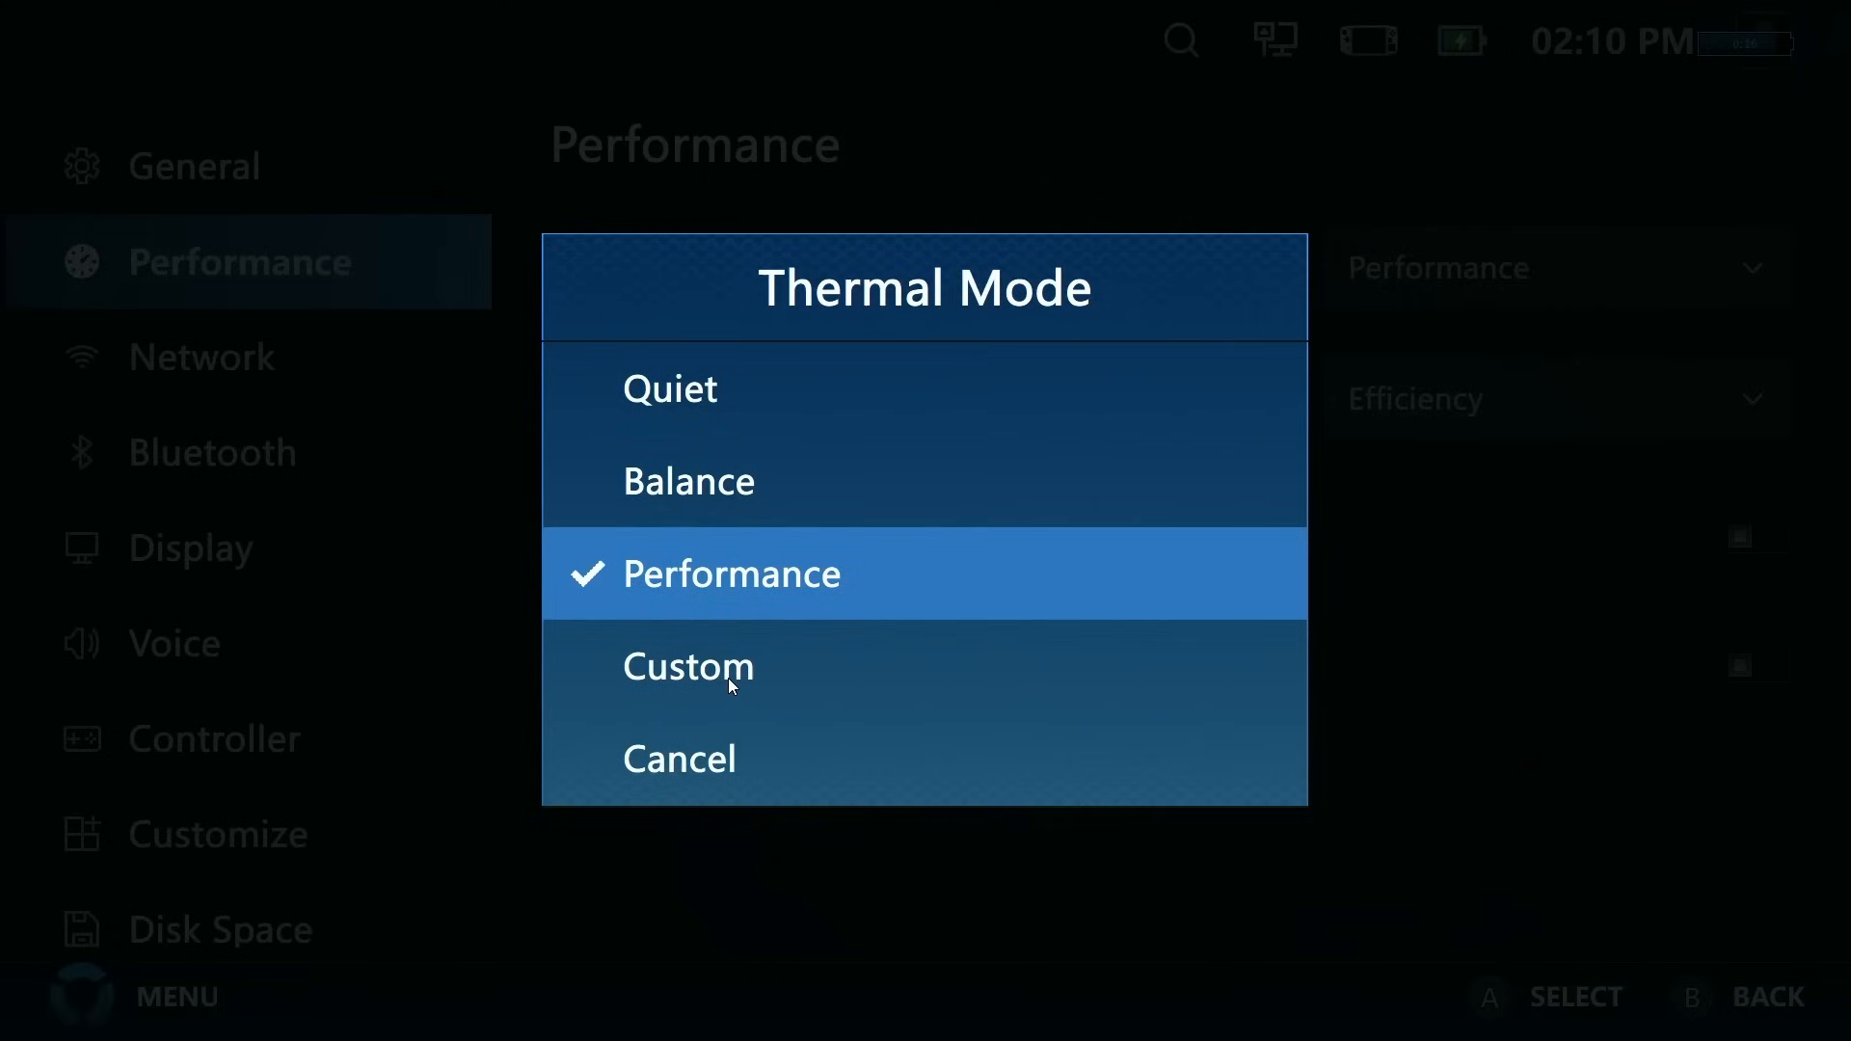
pyautogui.click(687, 666)
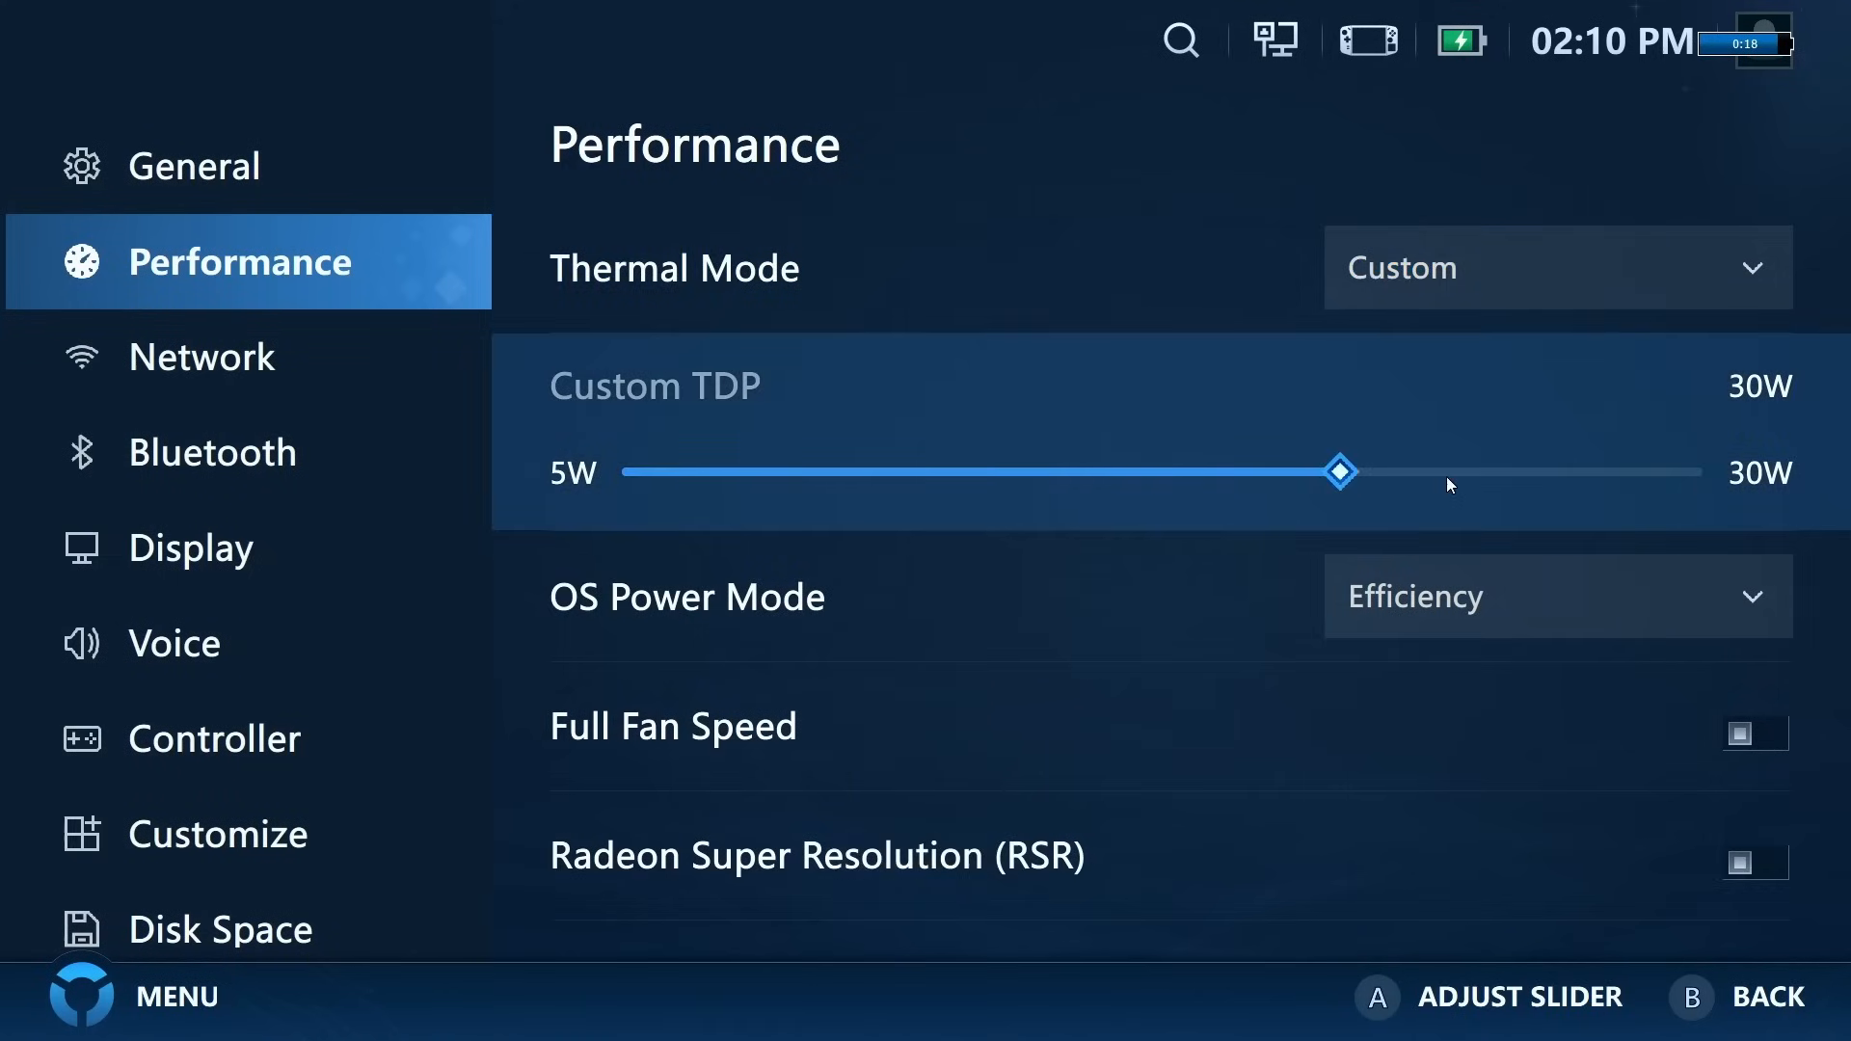
# Step: Try the custom TDP slider from 20W up to 30W, then return Thermal Mode to Performance
pyautogui.moveTo(1341, 471); pyautogui.dragTo(1259, 473)
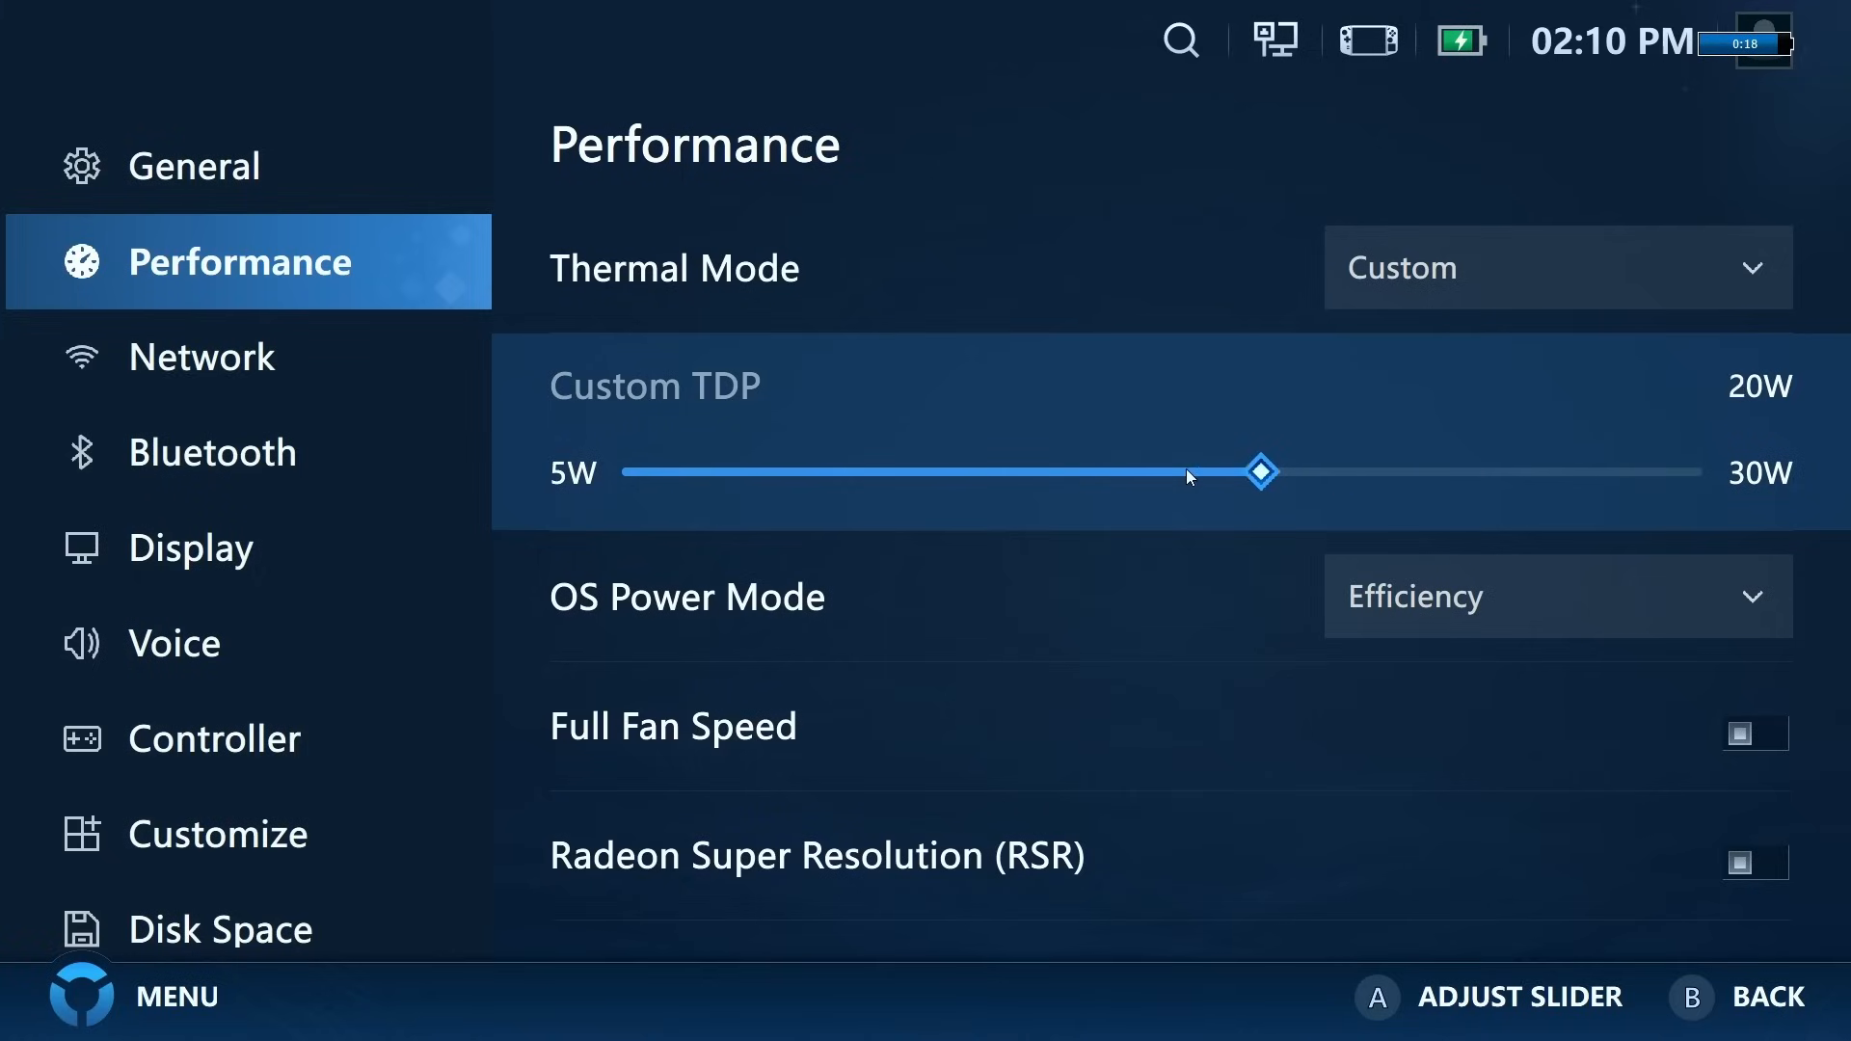
pyautogui.moveTo(1260, 472); pyautogui.dragTo(1695, 472)
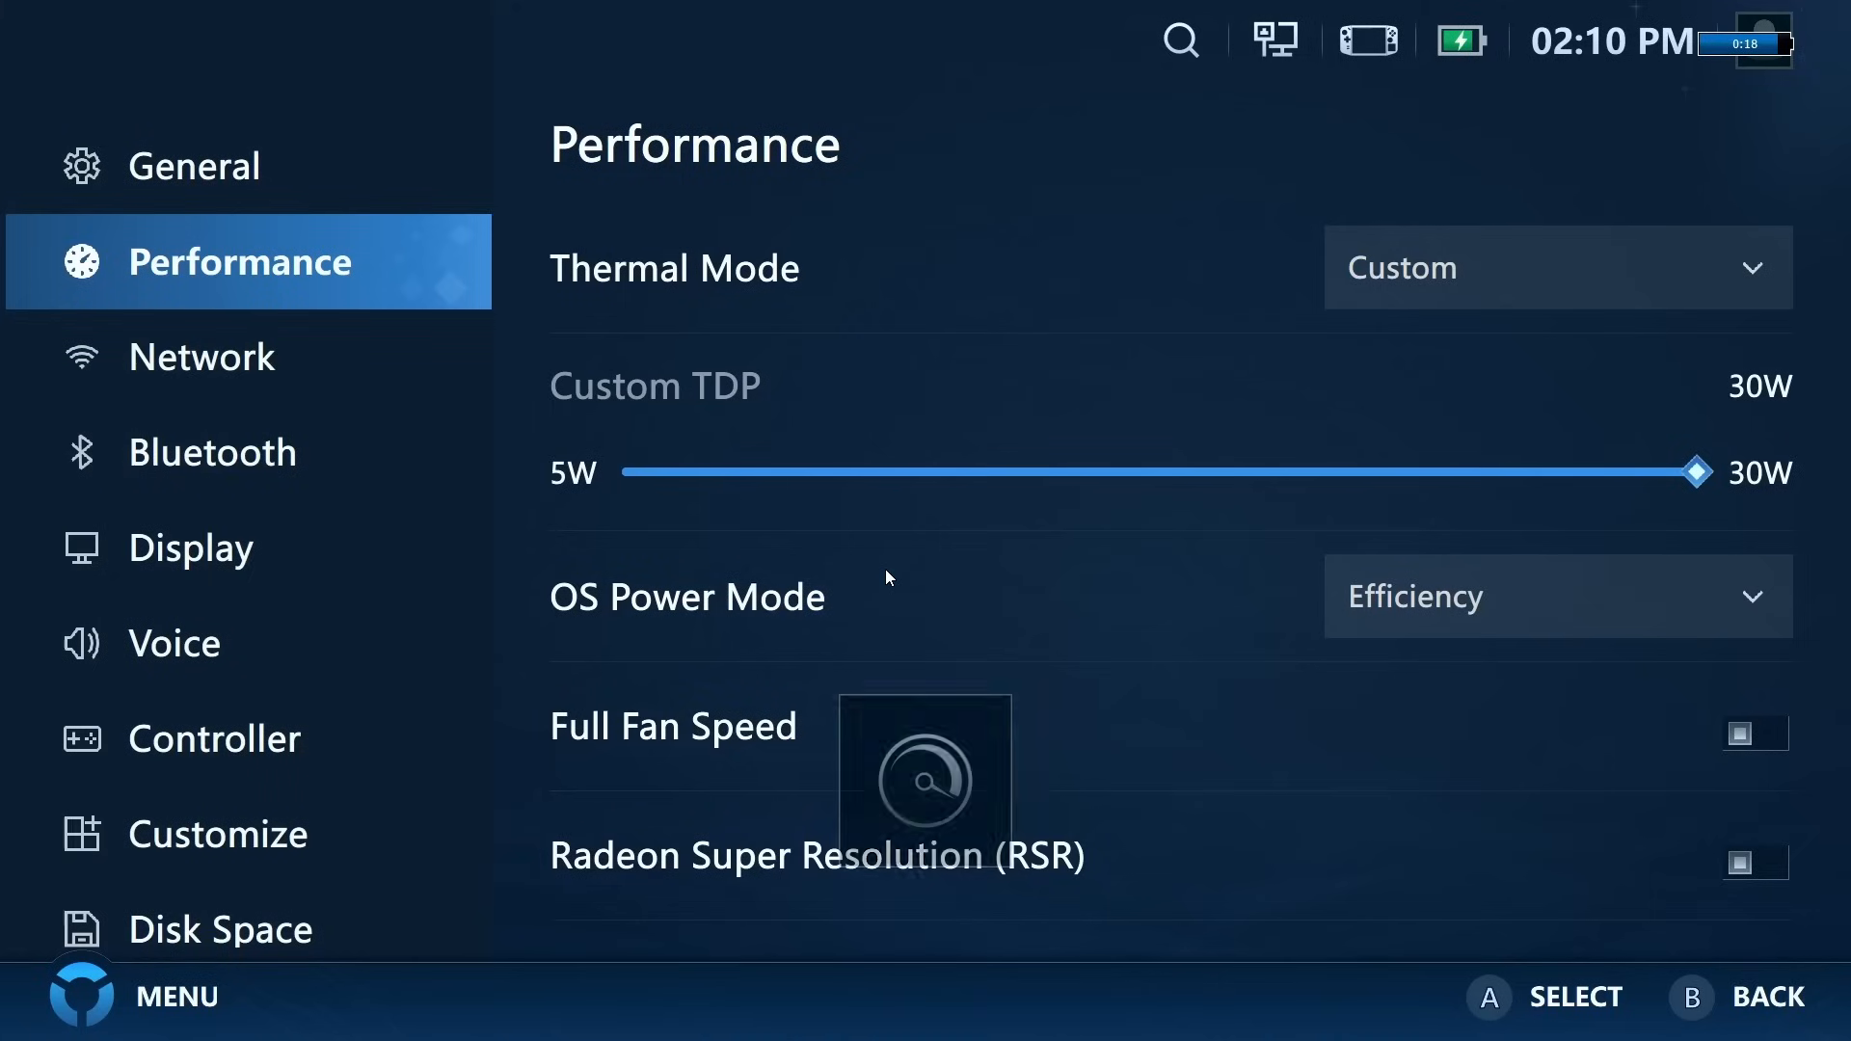
pyautogui.click(1556, 266)
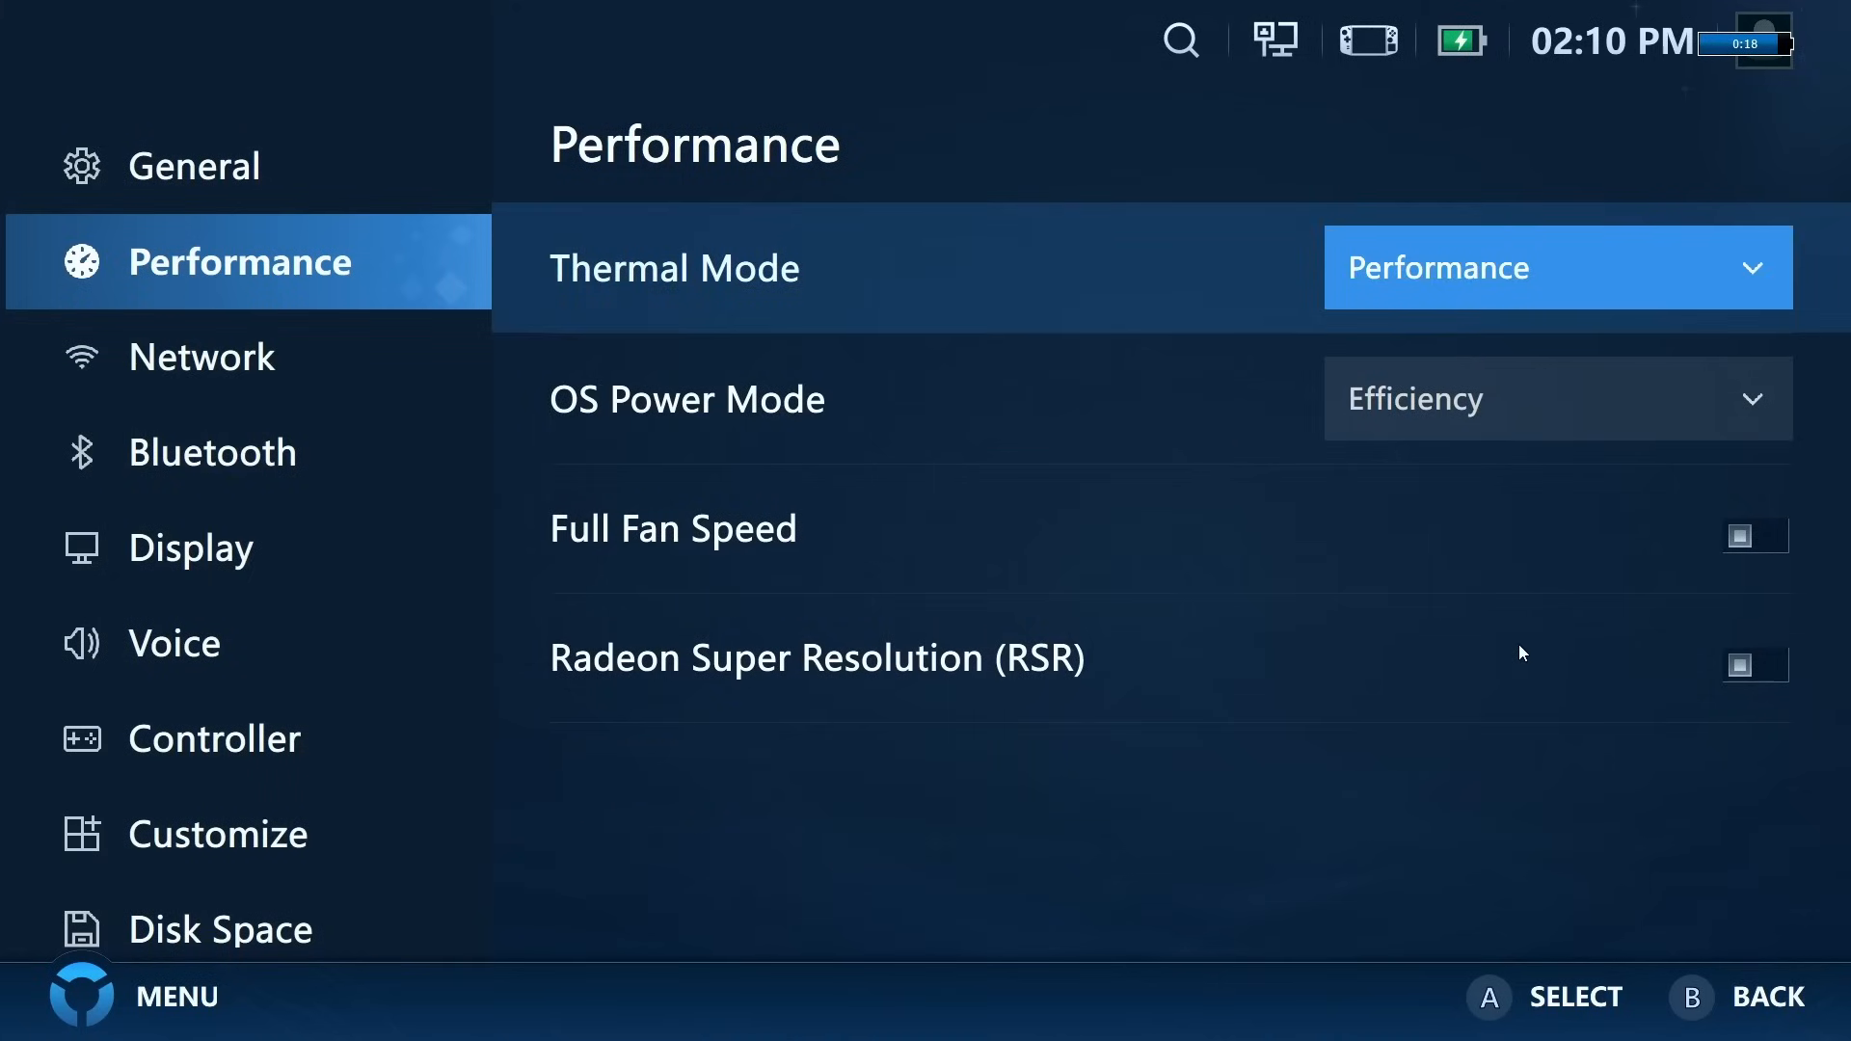
pyautogui.moveTo(808, 754)
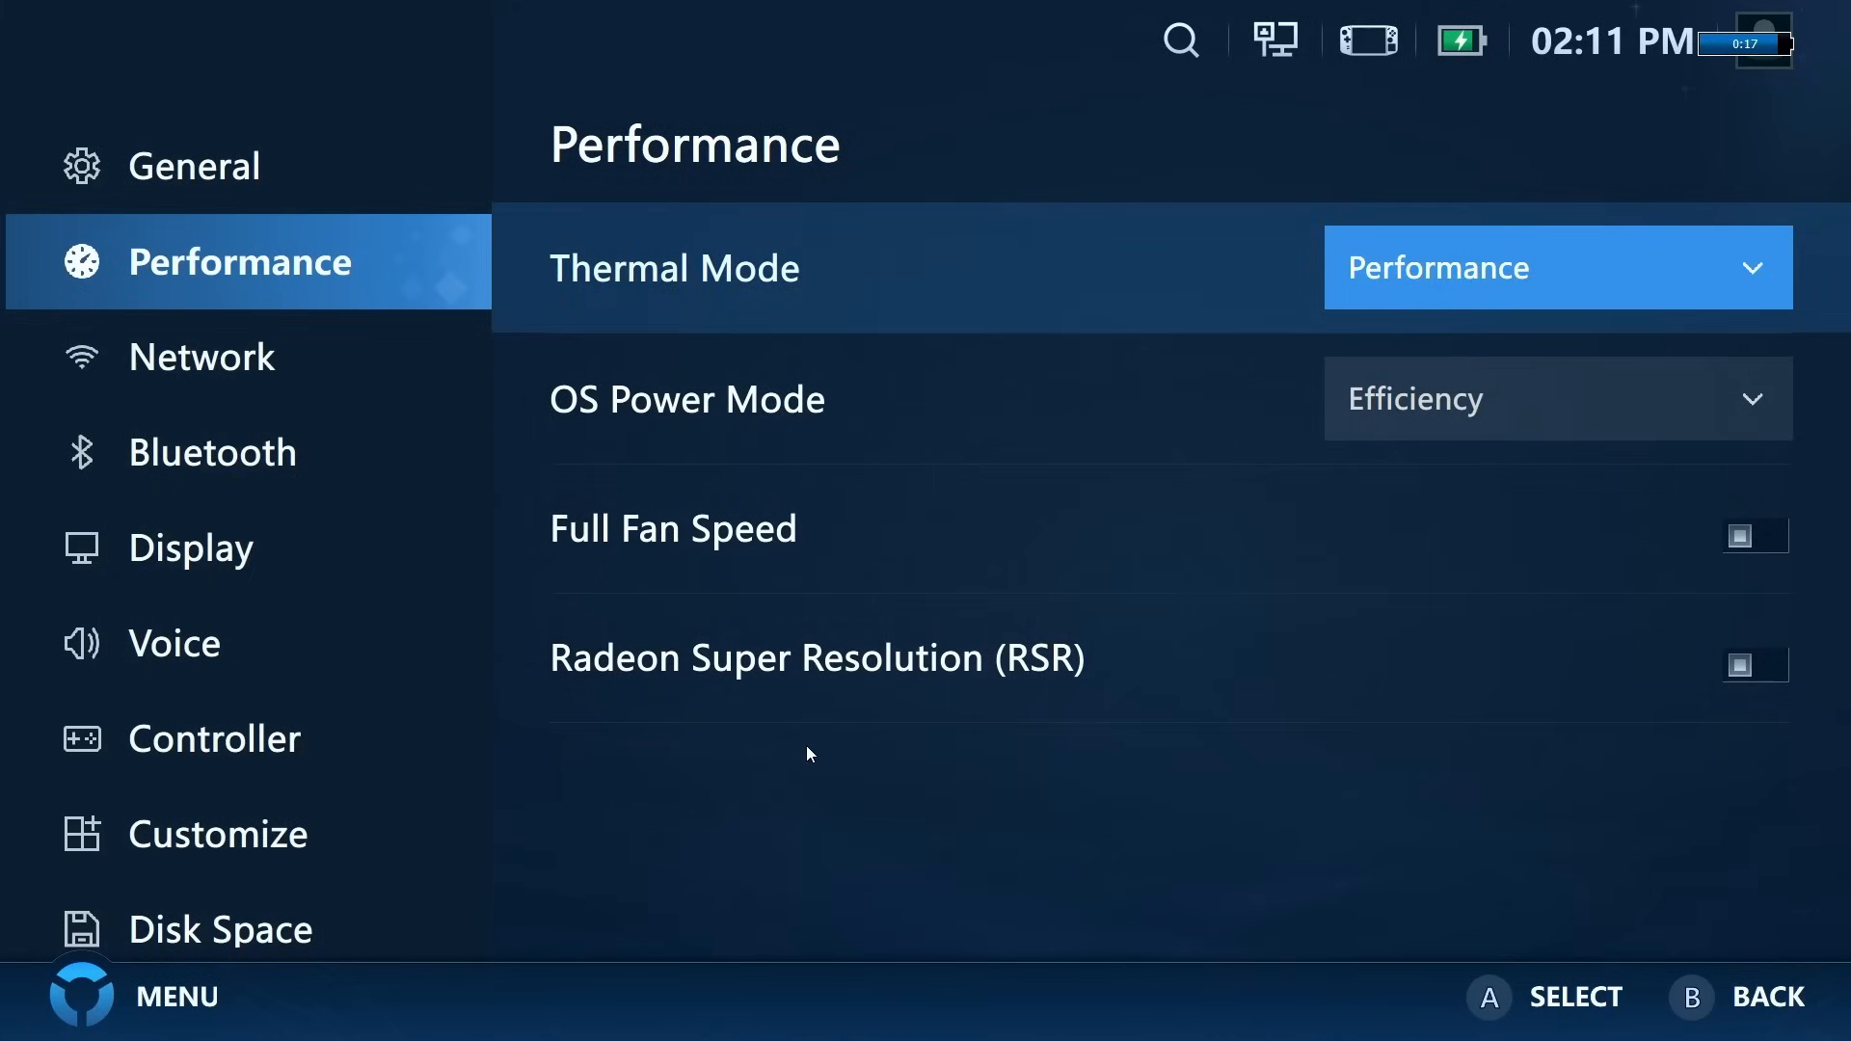